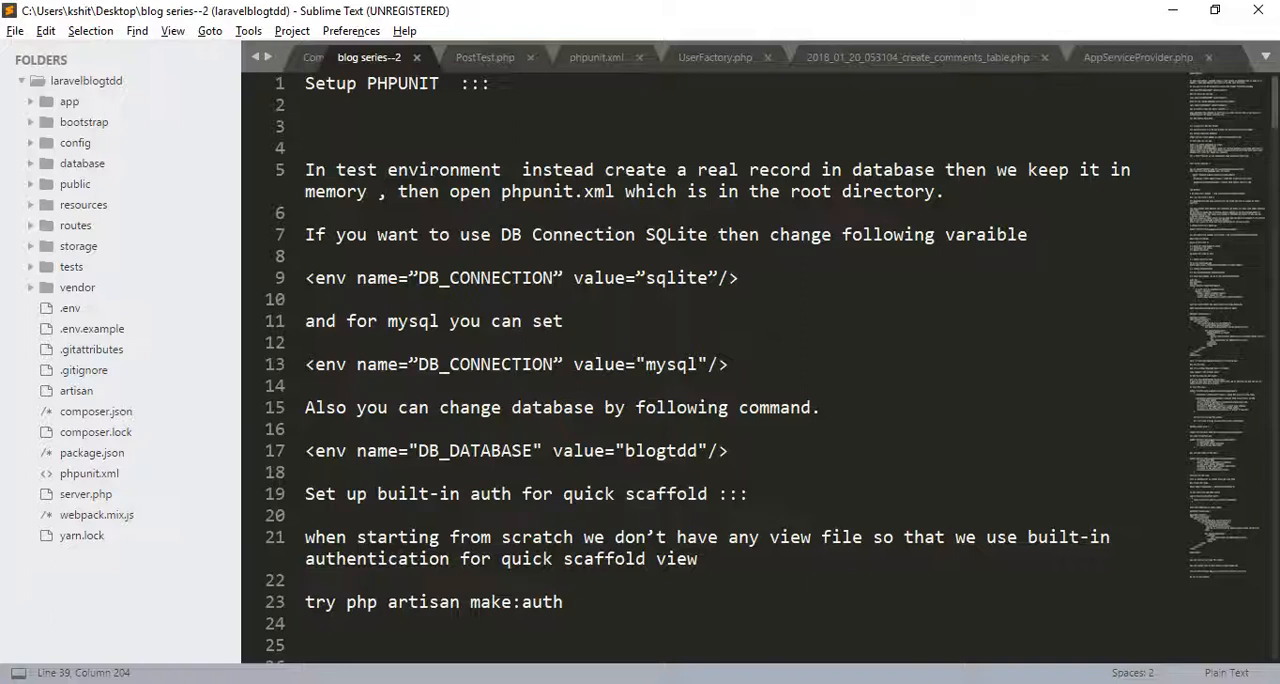
Review the test database connection settings in phpunit.xml and the notes, then check PostTest.php
left_click(596, 56)
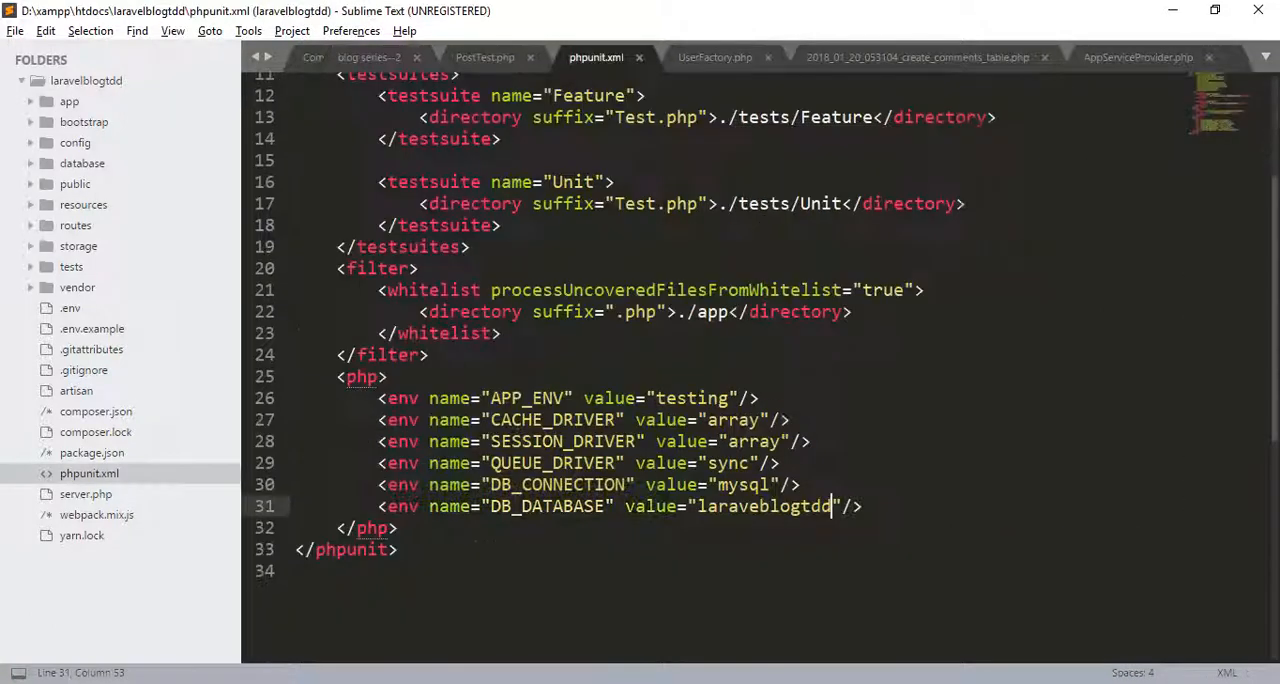
double_click(556, 484)
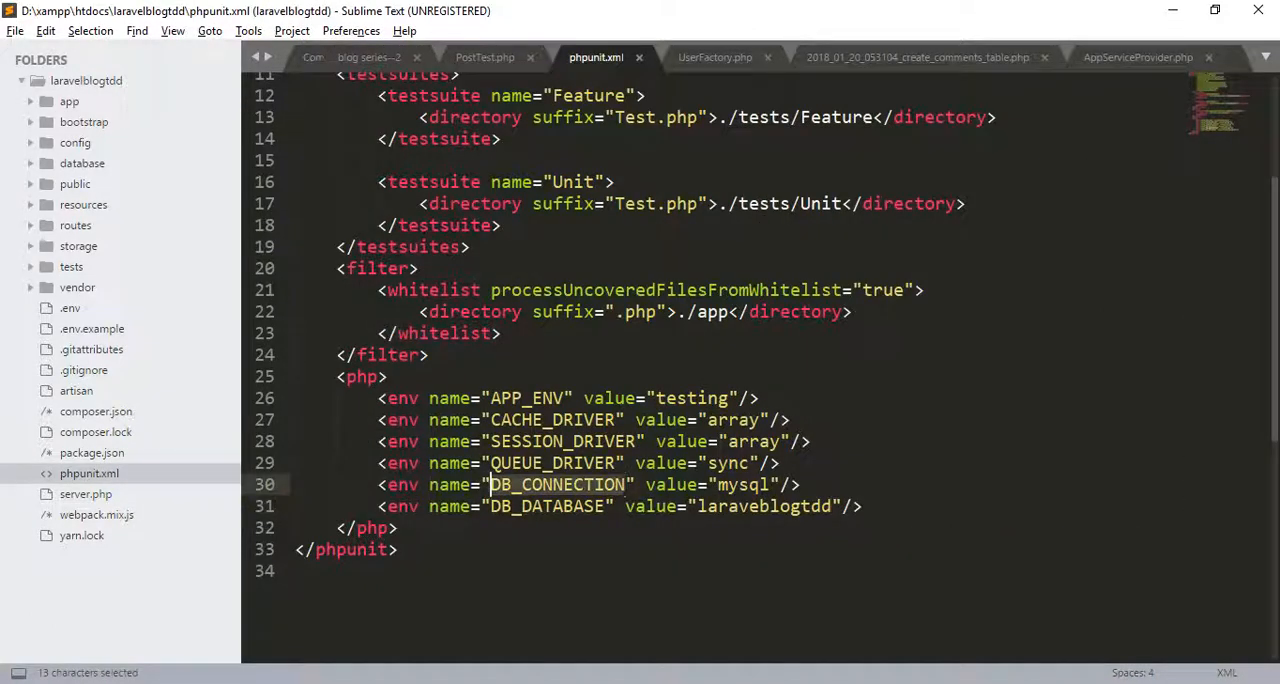
double_click(744, 484)
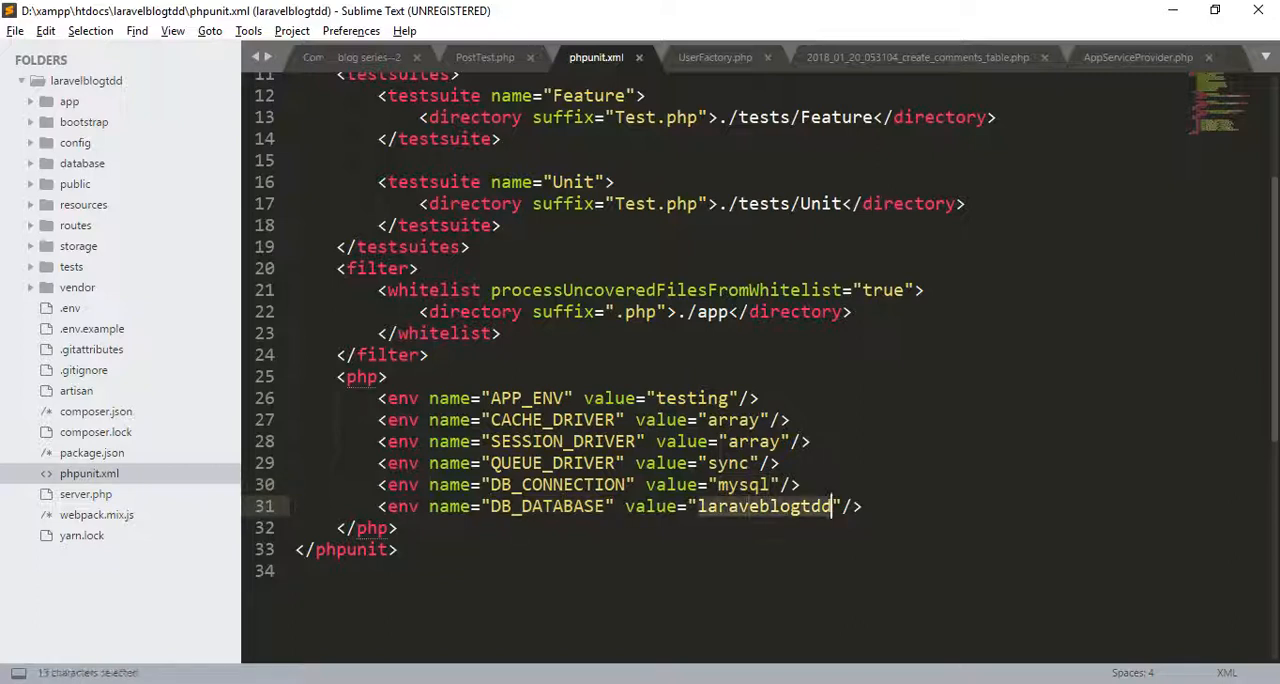
left_click(364, 56)
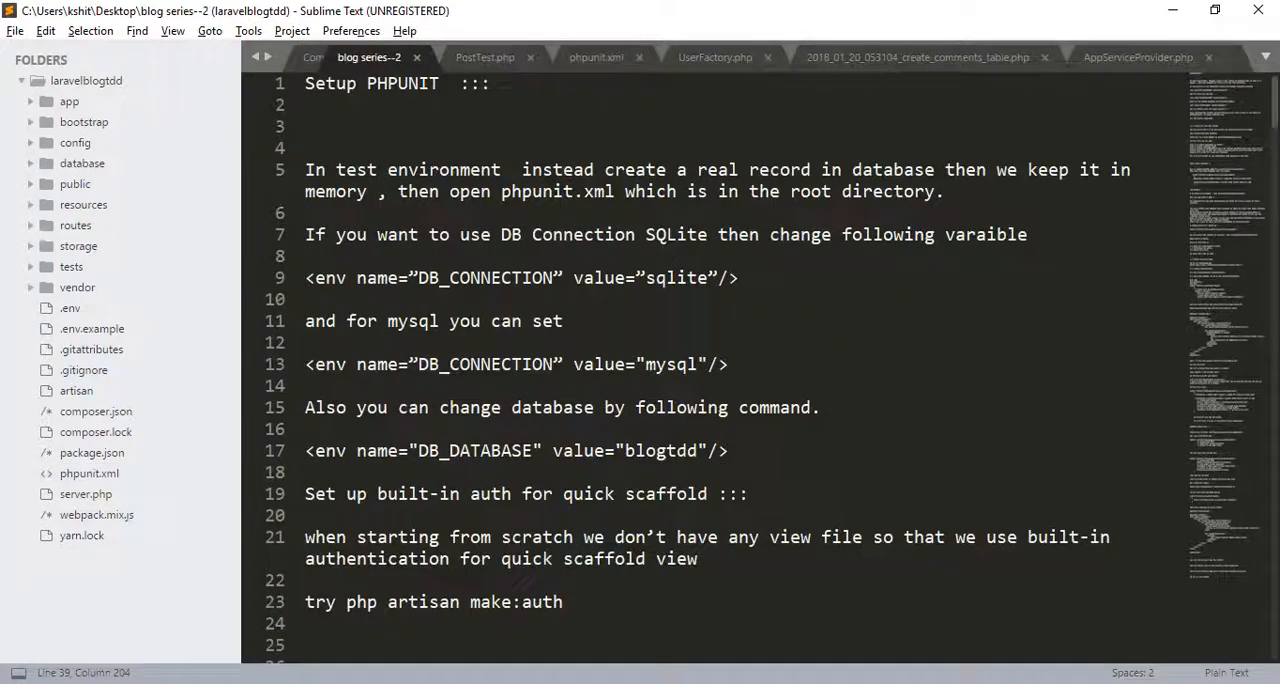
scroll("down", 3)
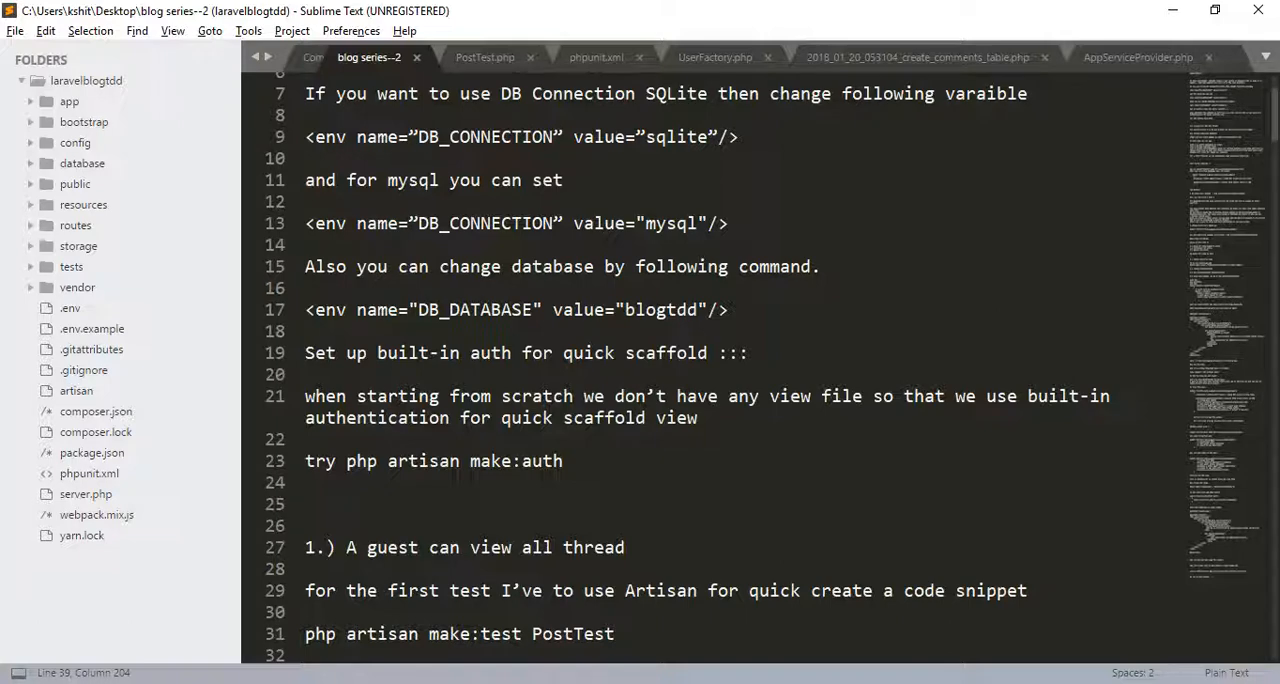
scroll("down", 3)
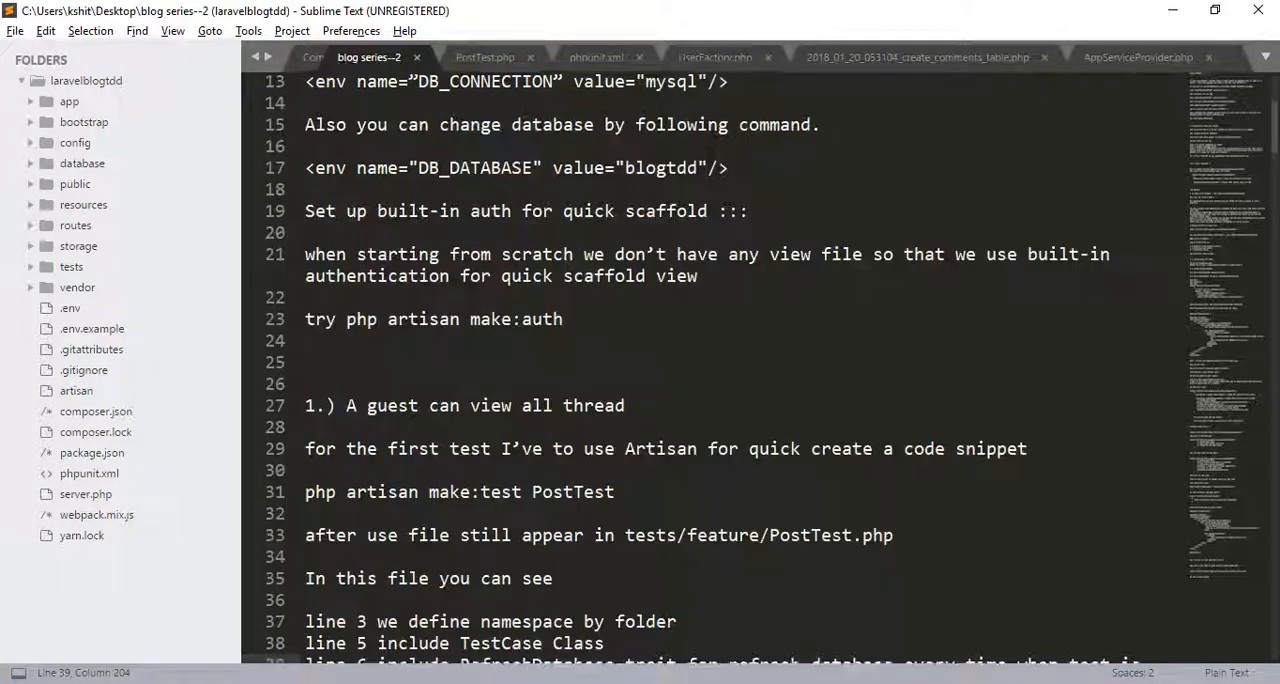
double_click(360, 320)
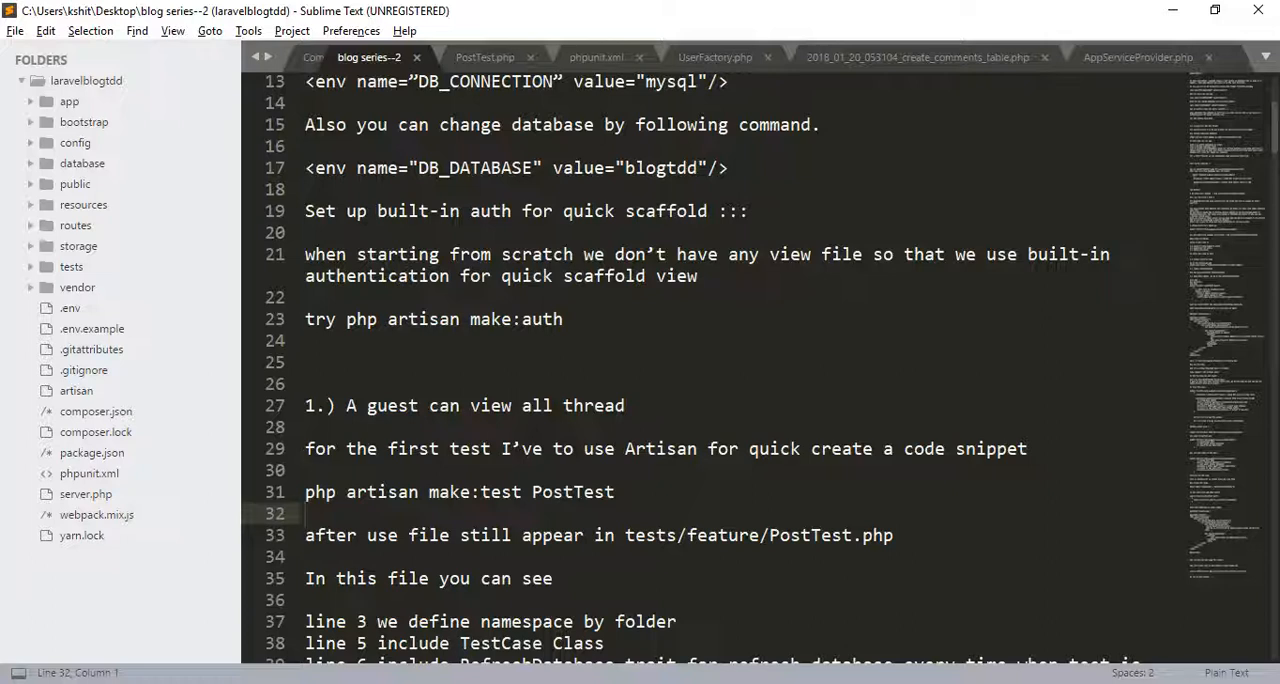
left_click(308, 512)
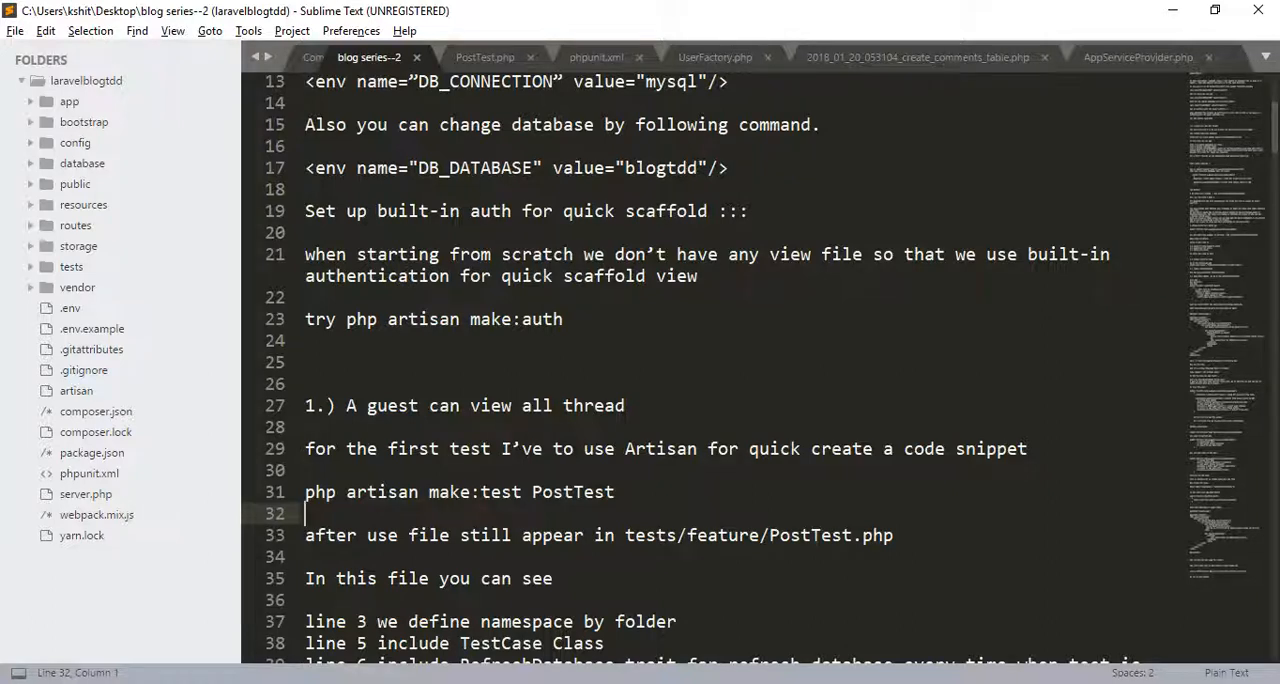
left_click(484, 56)
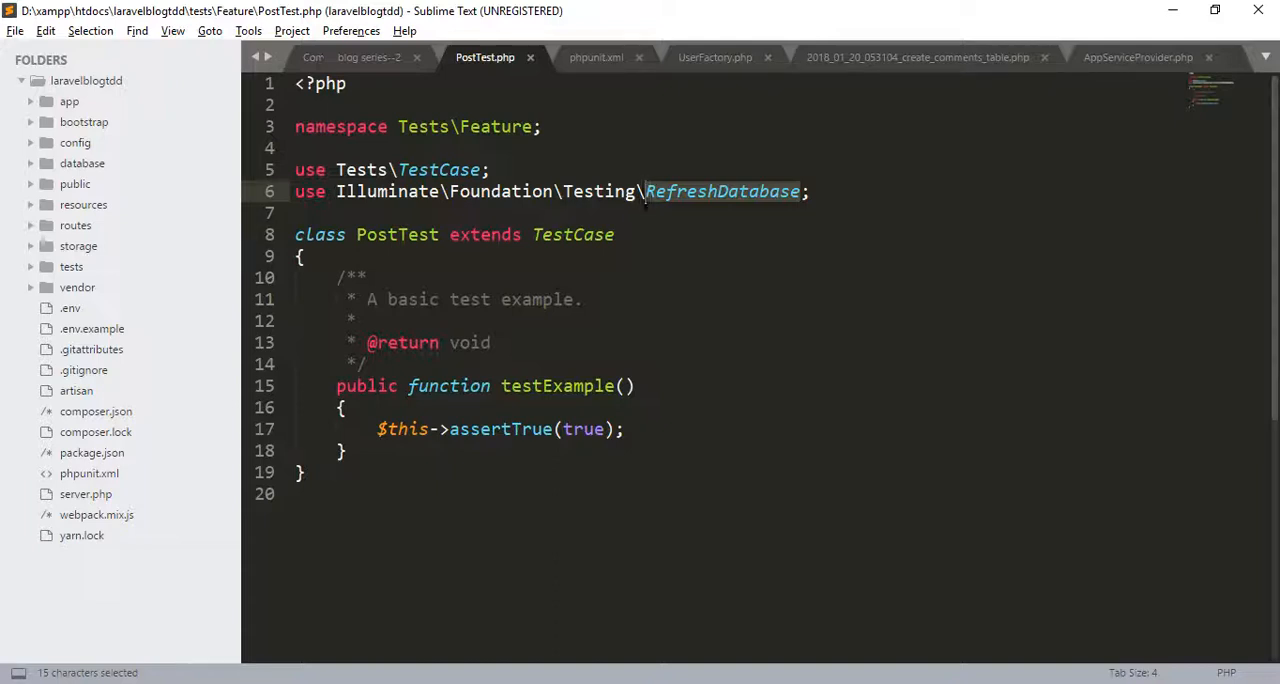
Copy the a_guset_can_access_blog_index test from the notes into PostTest.php and save
left_click(362, 56)
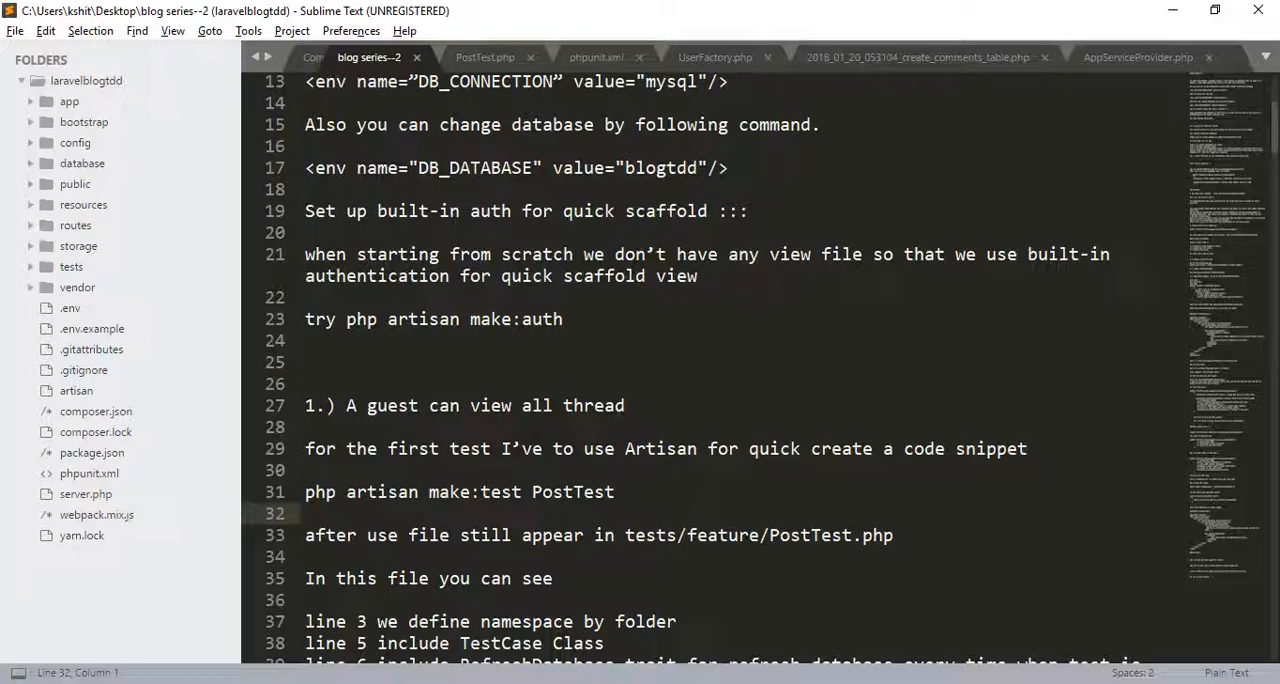
scroll("down", 3)
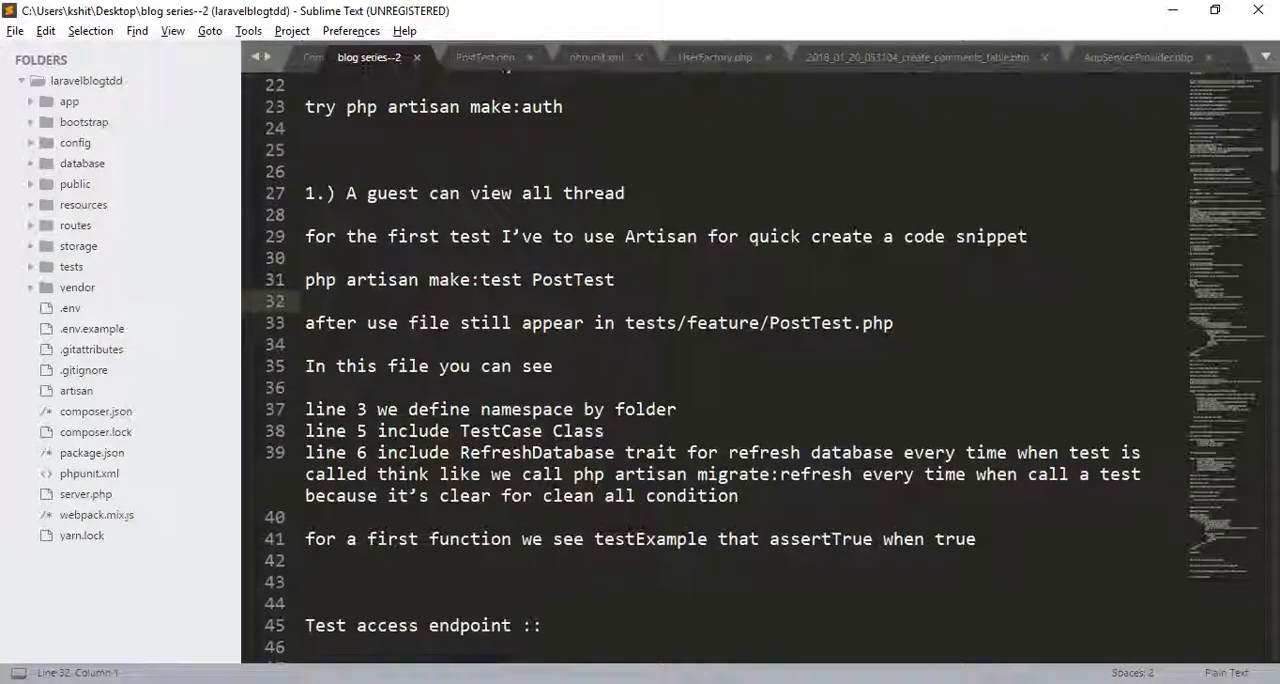
scroll("down", 3)
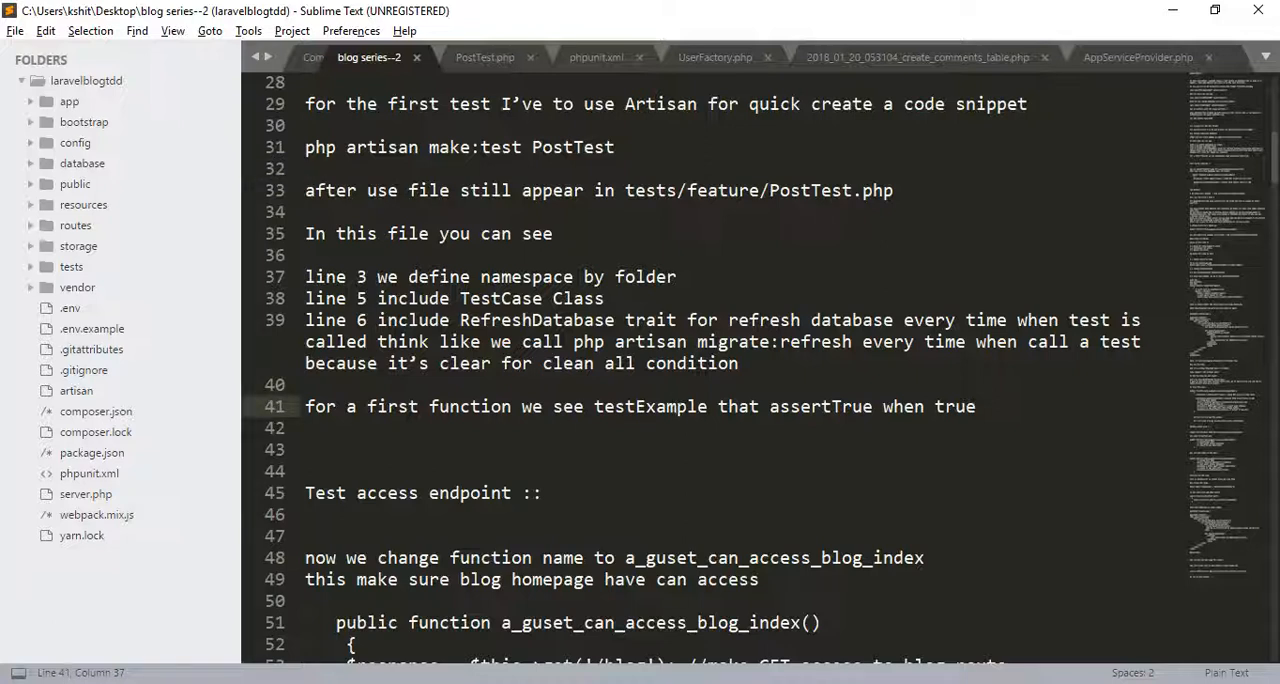
scroll("down", 3)
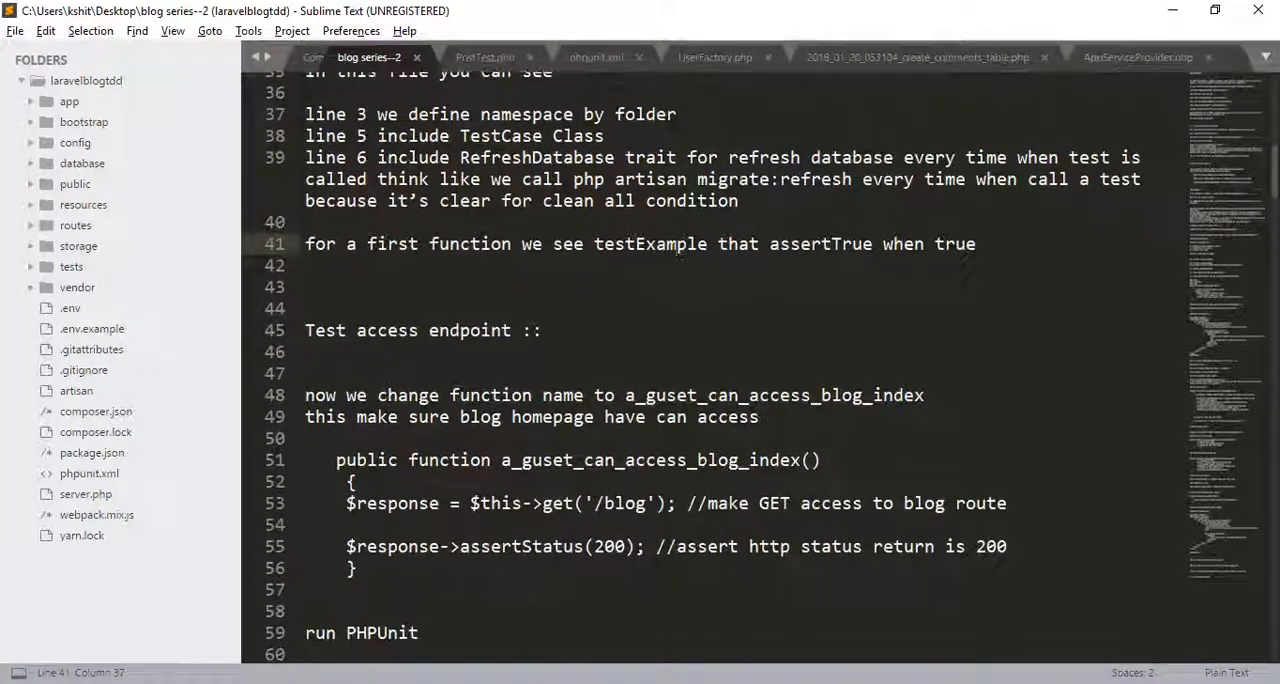
left_click(676, 244)
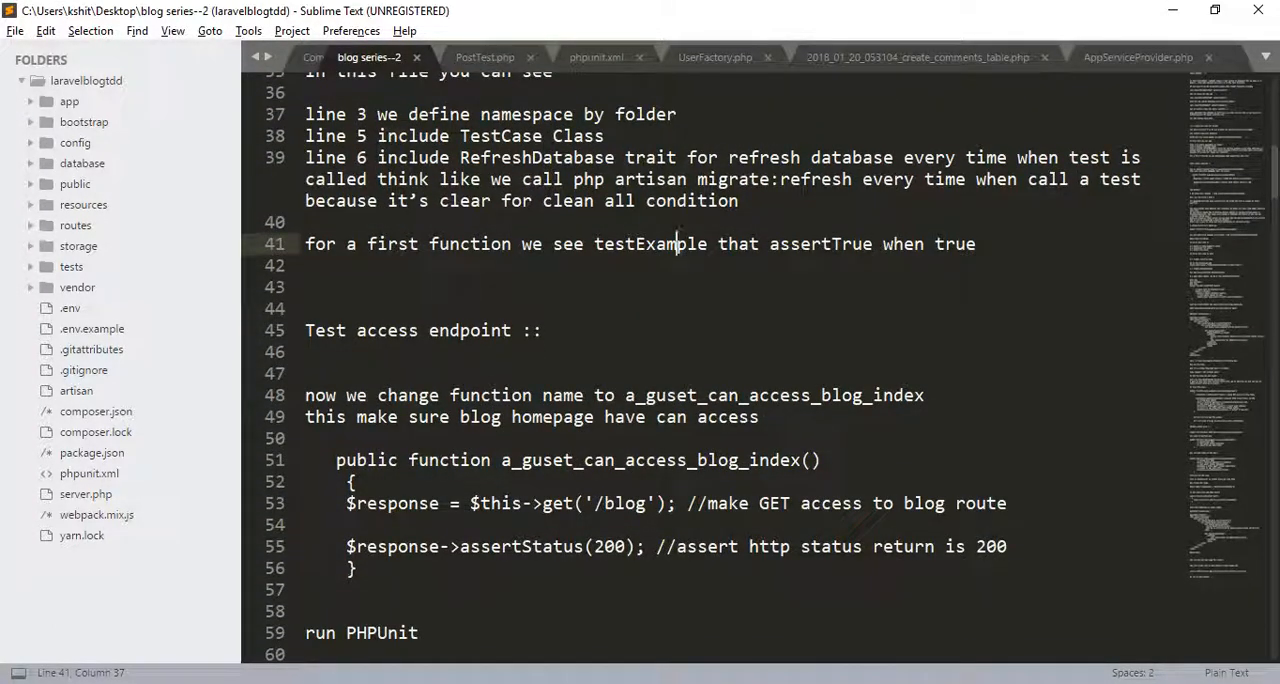
double_click(772, 394)
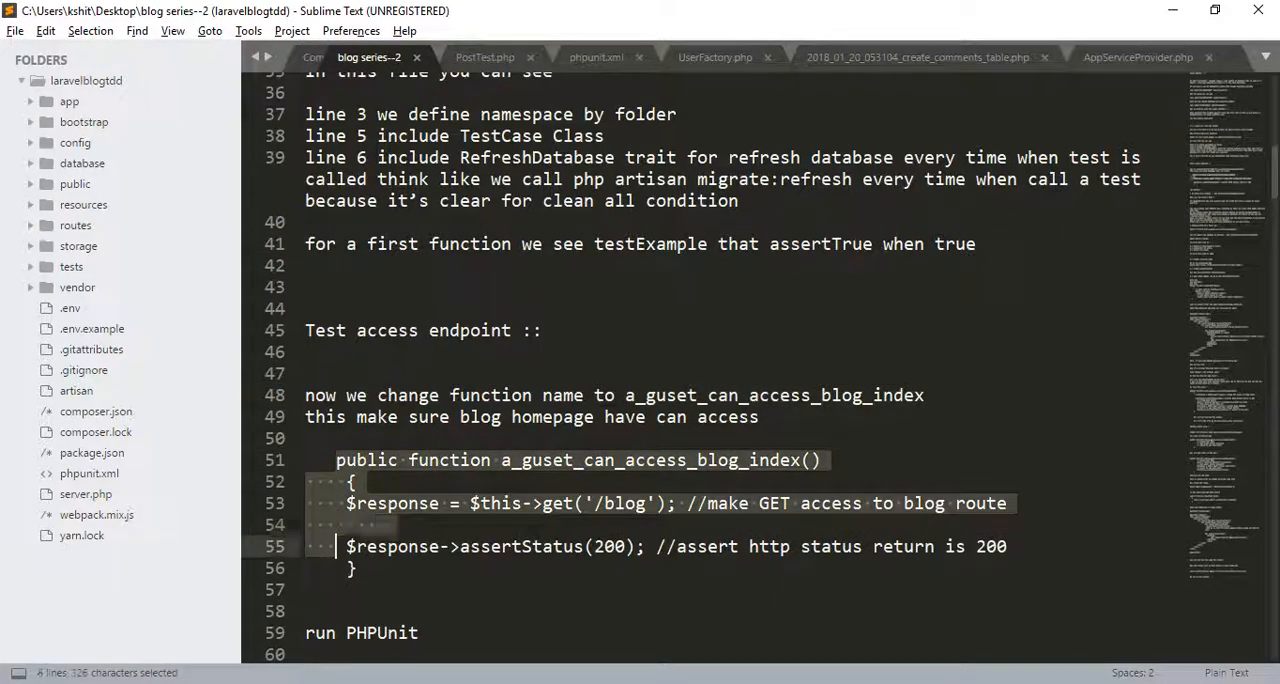
left_click(484, 56)
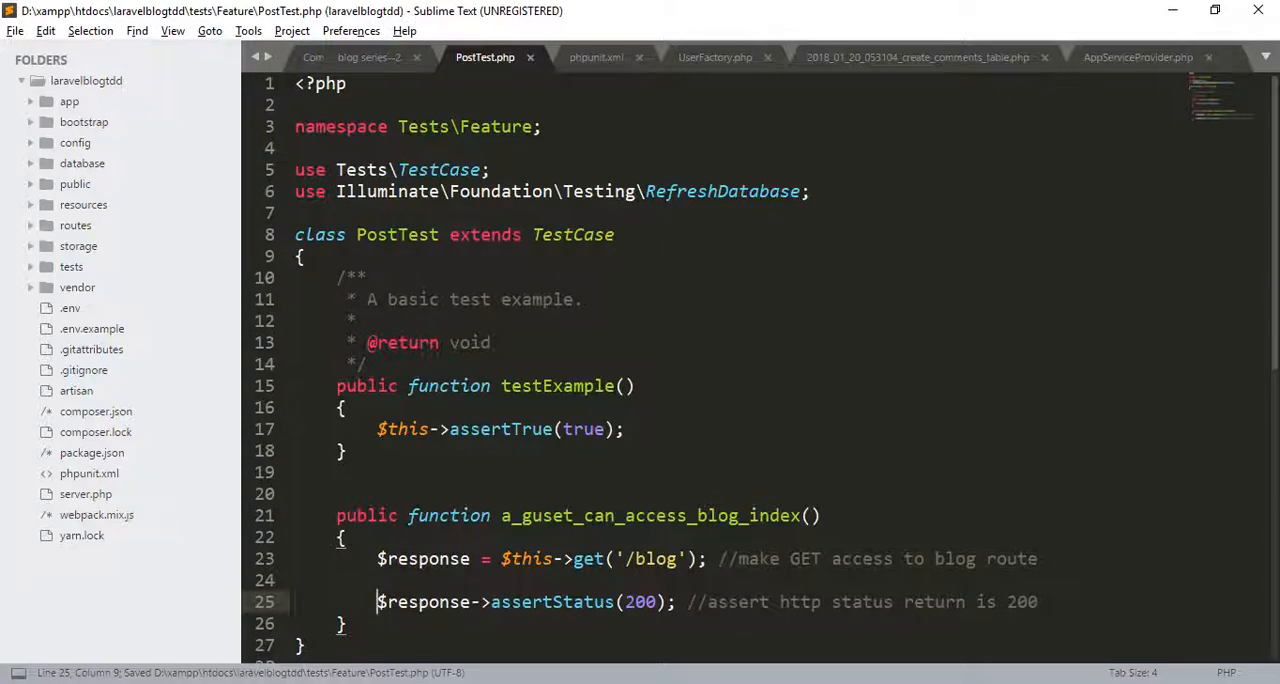
Check the new test's name and get('/blog') call, then copy the phpunit run command from the notes
scroll("down", 3)
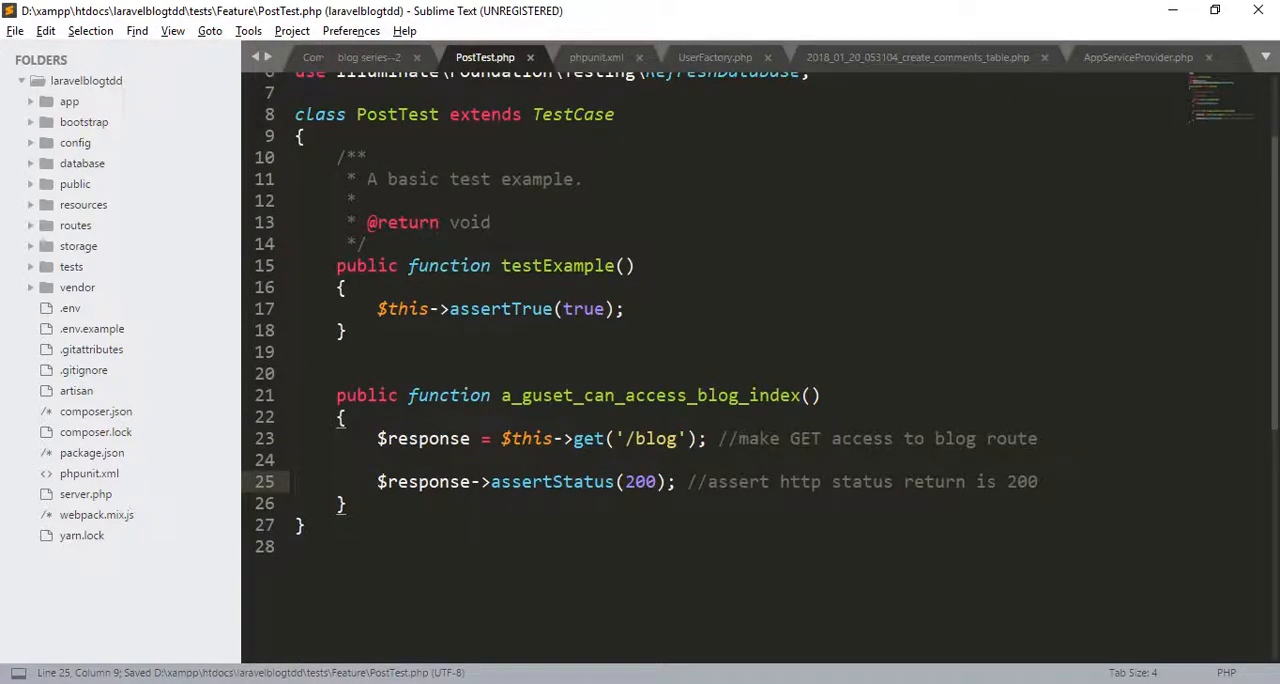
double_click(650, 396)
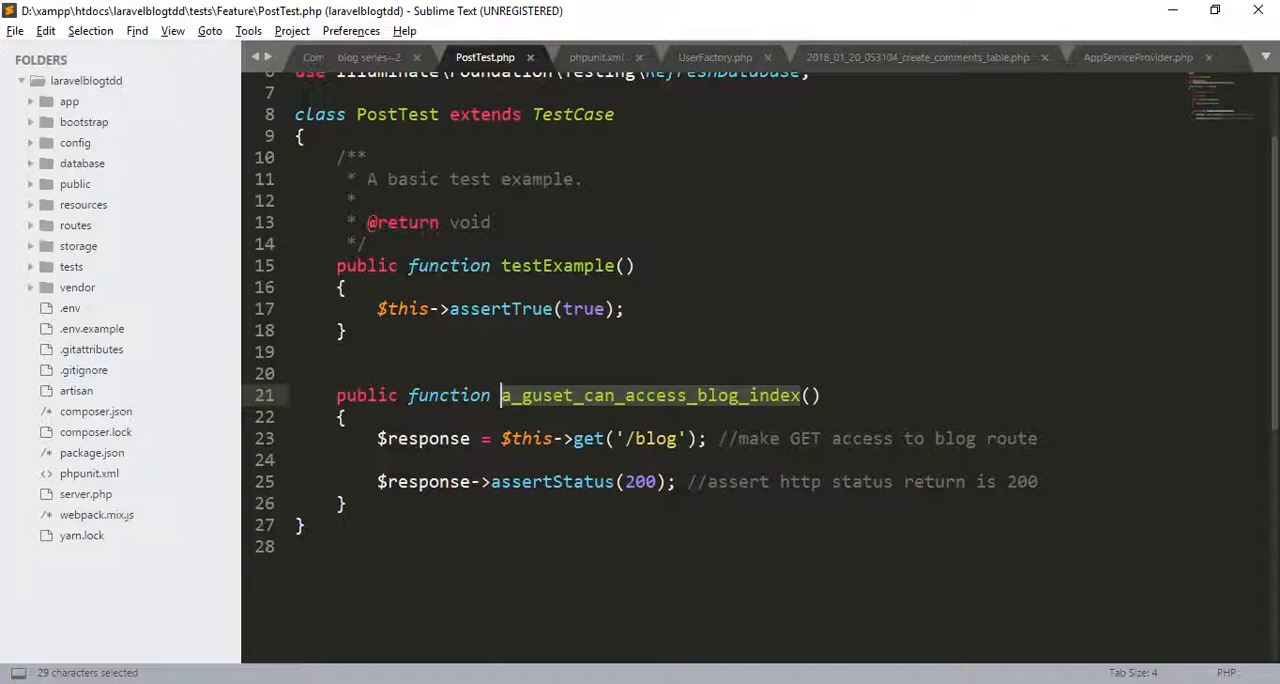
double_click(588, 438)
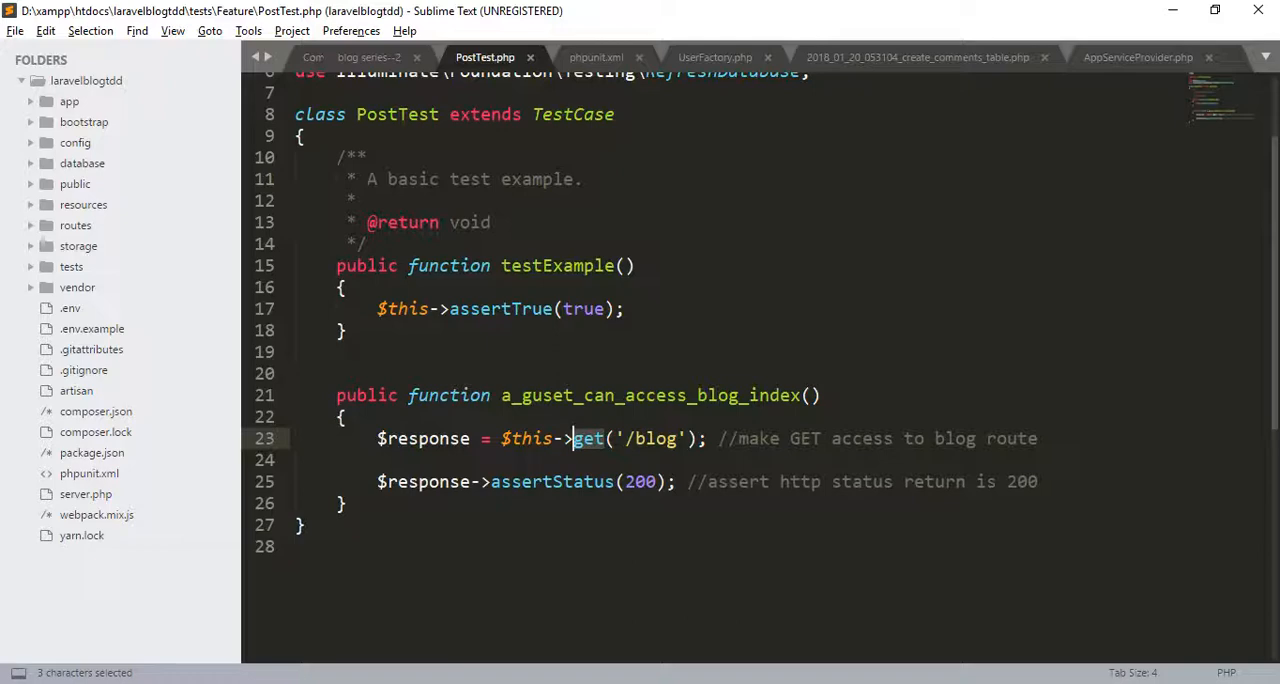
left_click(368, 56)
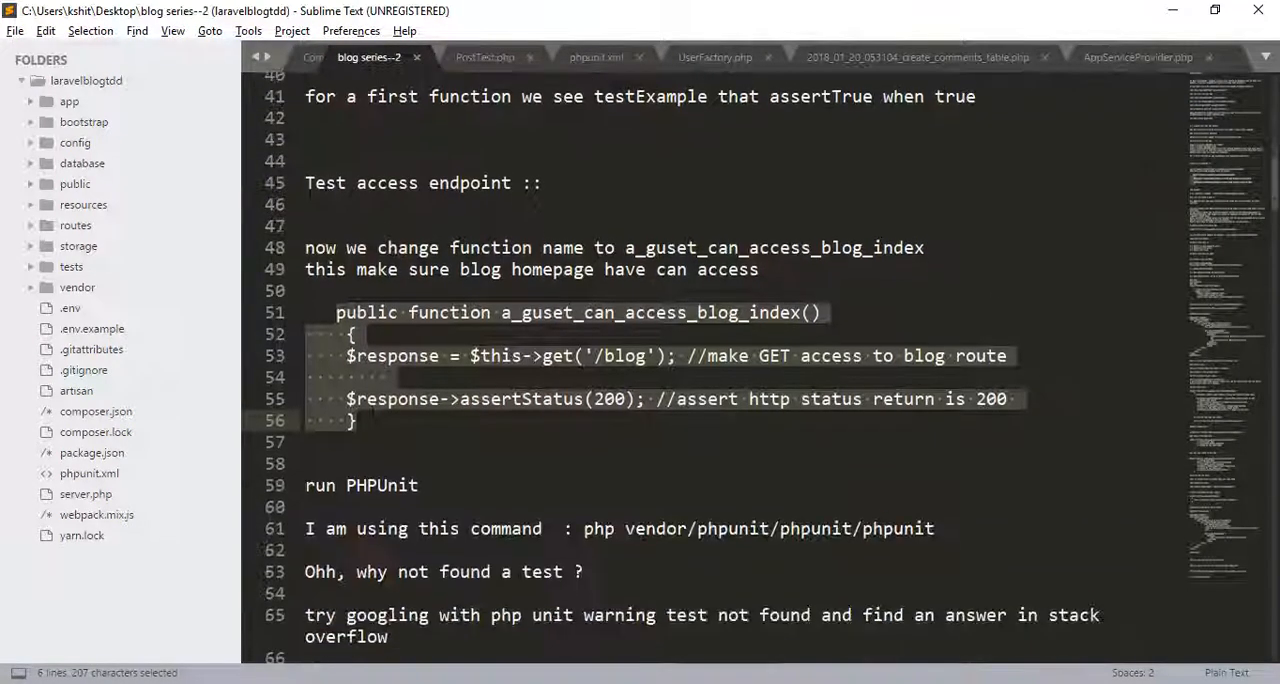
scroll("down", 3)
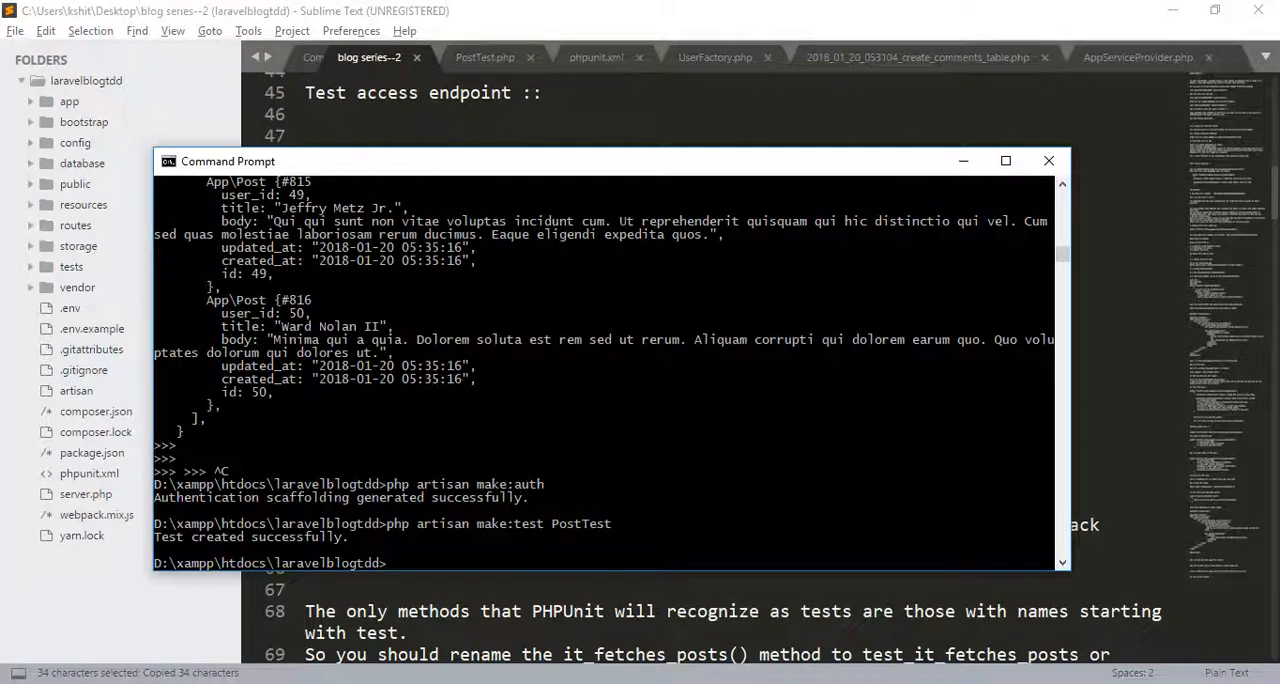
Run php vendor/phpunit/phpunit/phpunit in the project's Command Prompt
type("php vendor/phpunit/phpunit/phpunit")
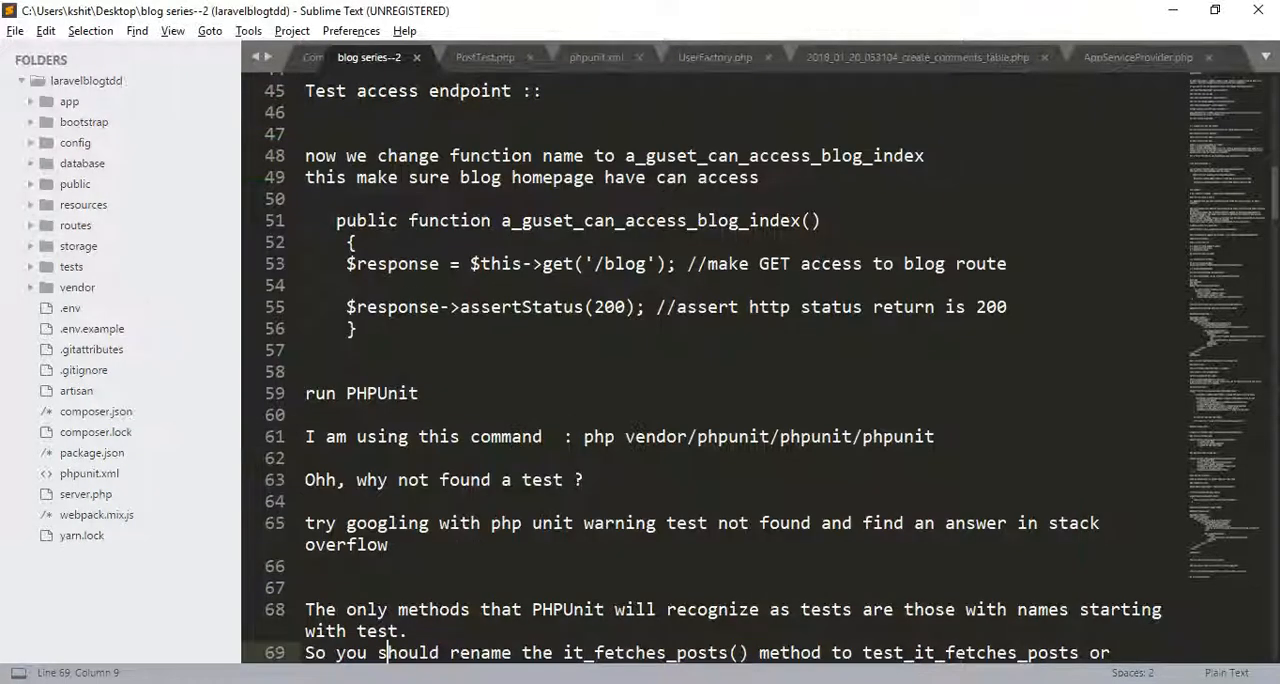
Scroll the notes to the test-prefix rule and copy test_a_guset_can_access_blog_index
scroll("down", 3)
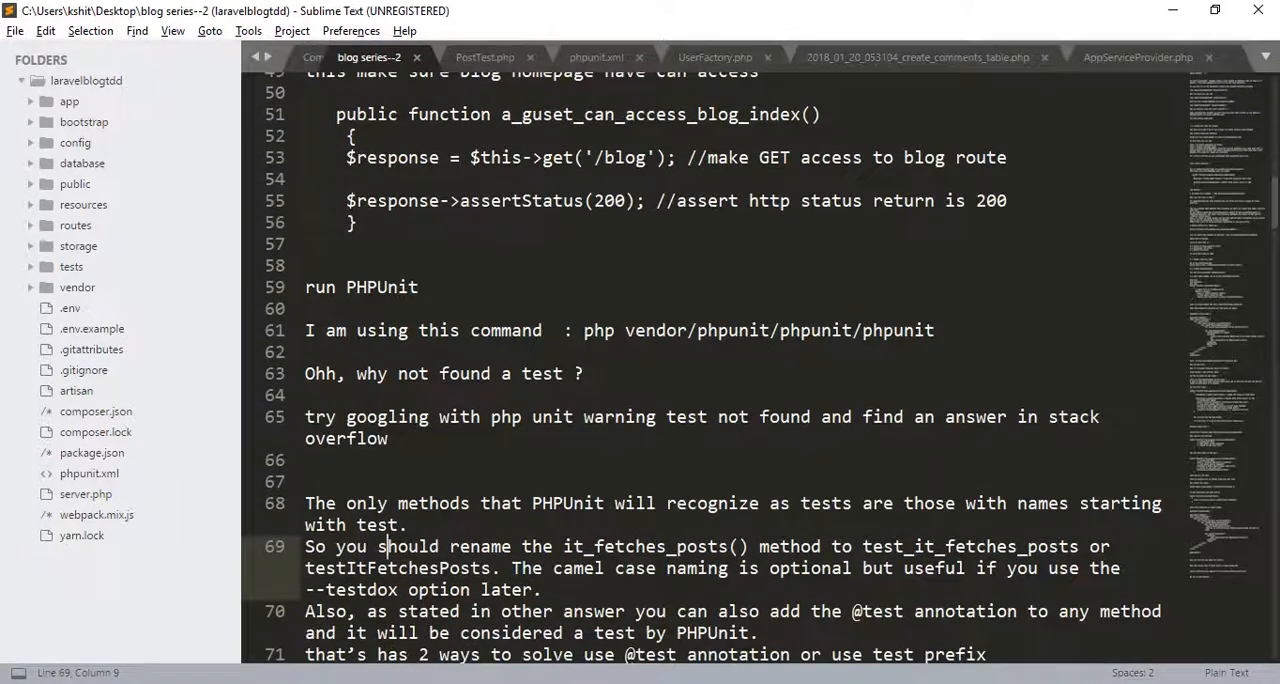
scroll("down", 3)
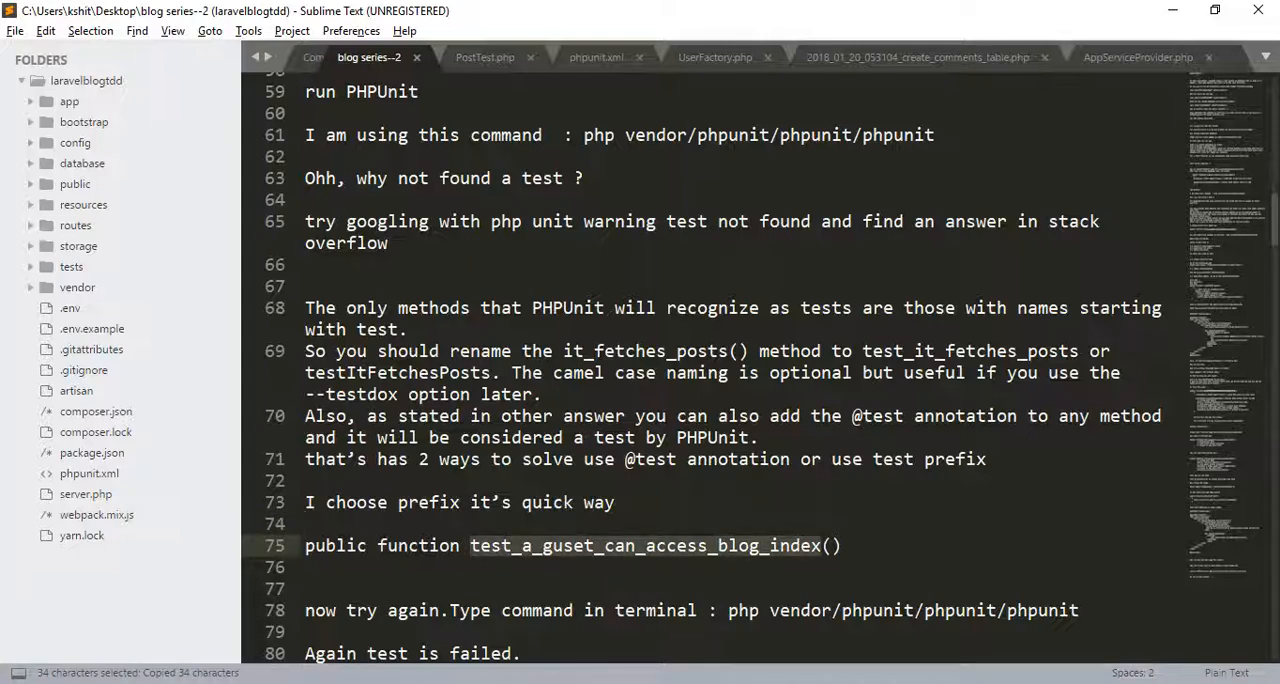
Rename the blog test to test_a_guset_can_access_blog_index in PostTest.php, save, and return to the notes
left_click(484, 56)
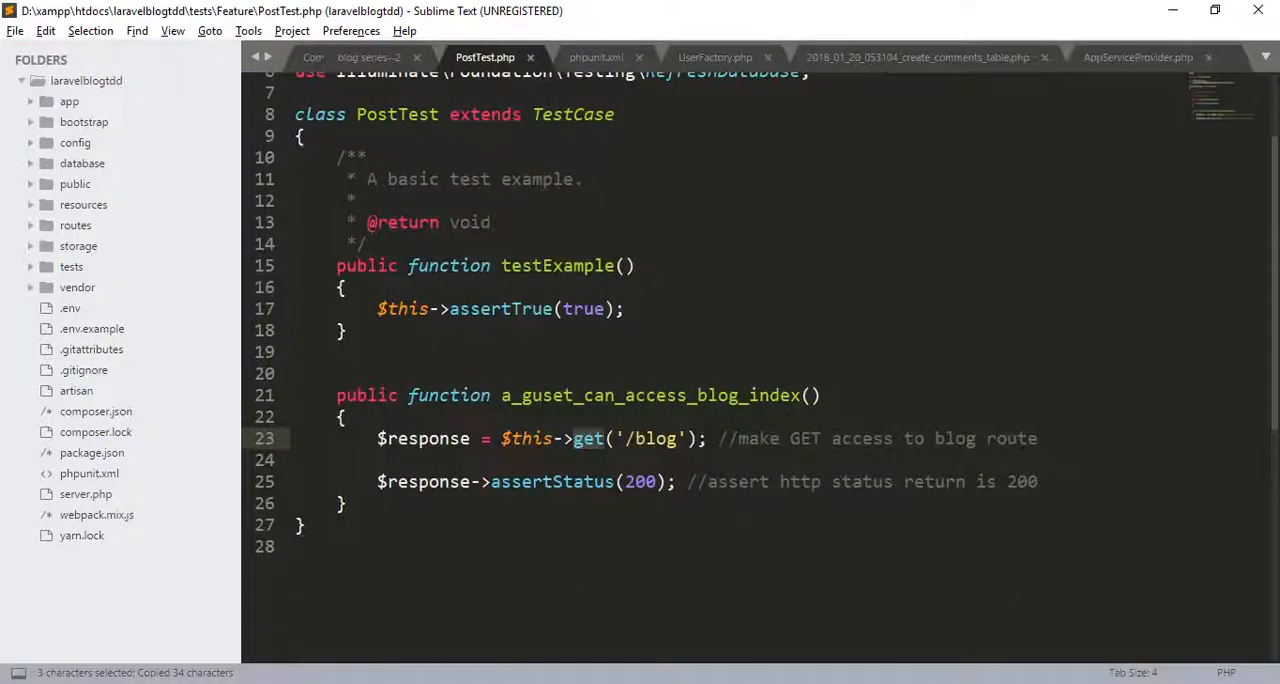
left_click(368, 56)
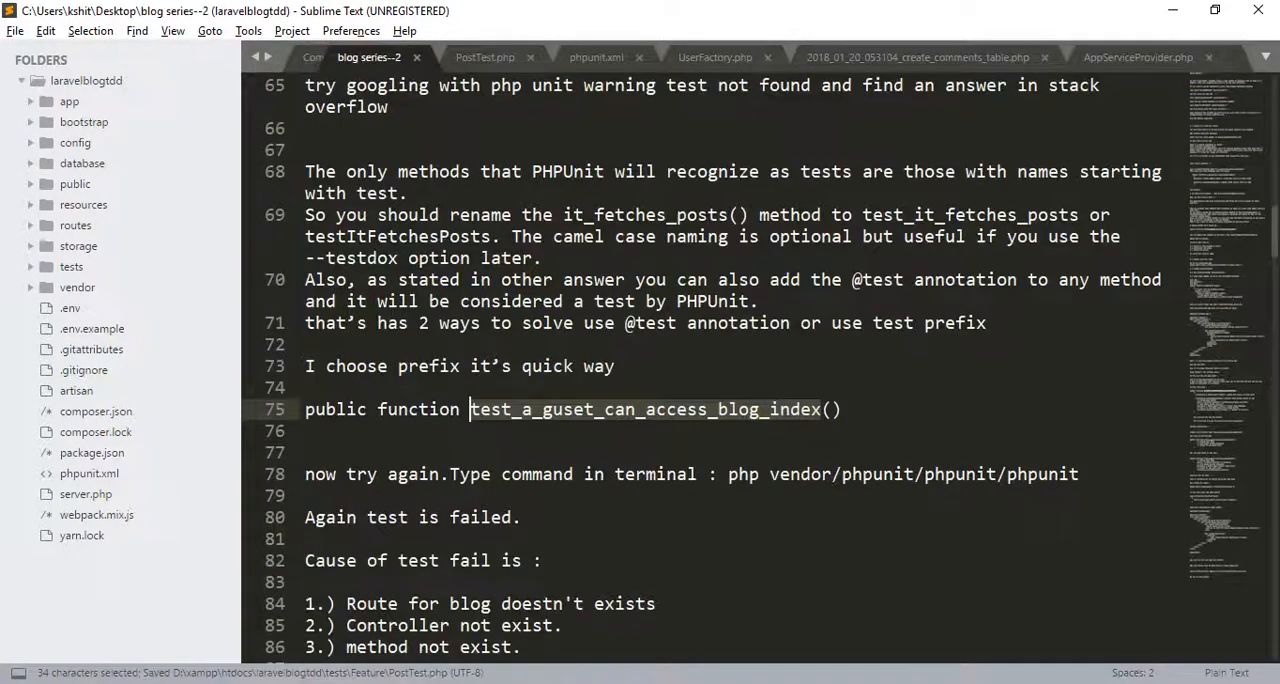
scroll("down", 3)
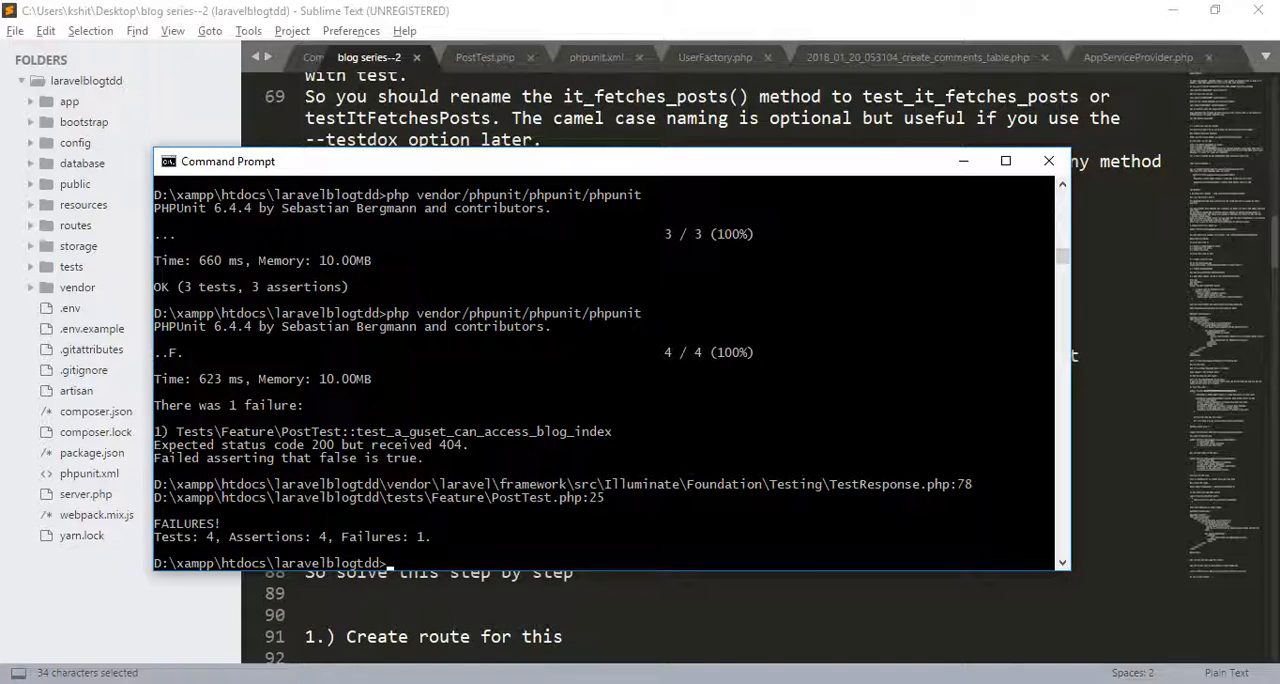
left_click(426, 444)
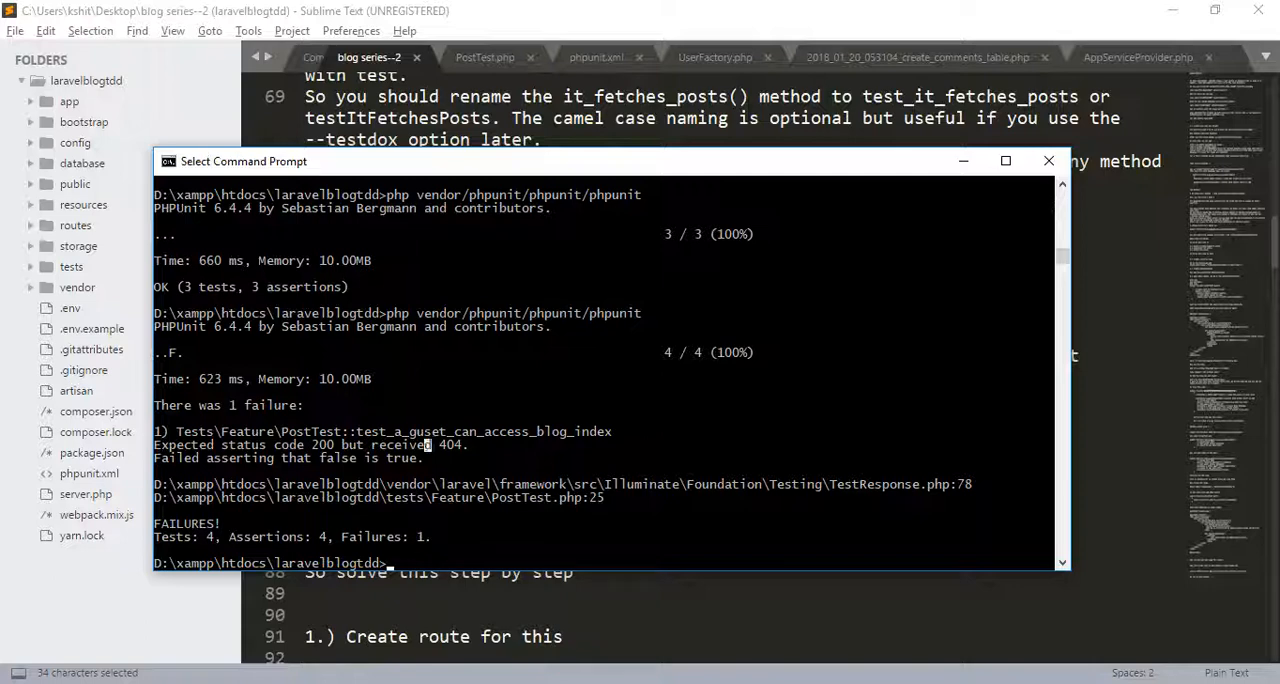
double_click(400, 444)
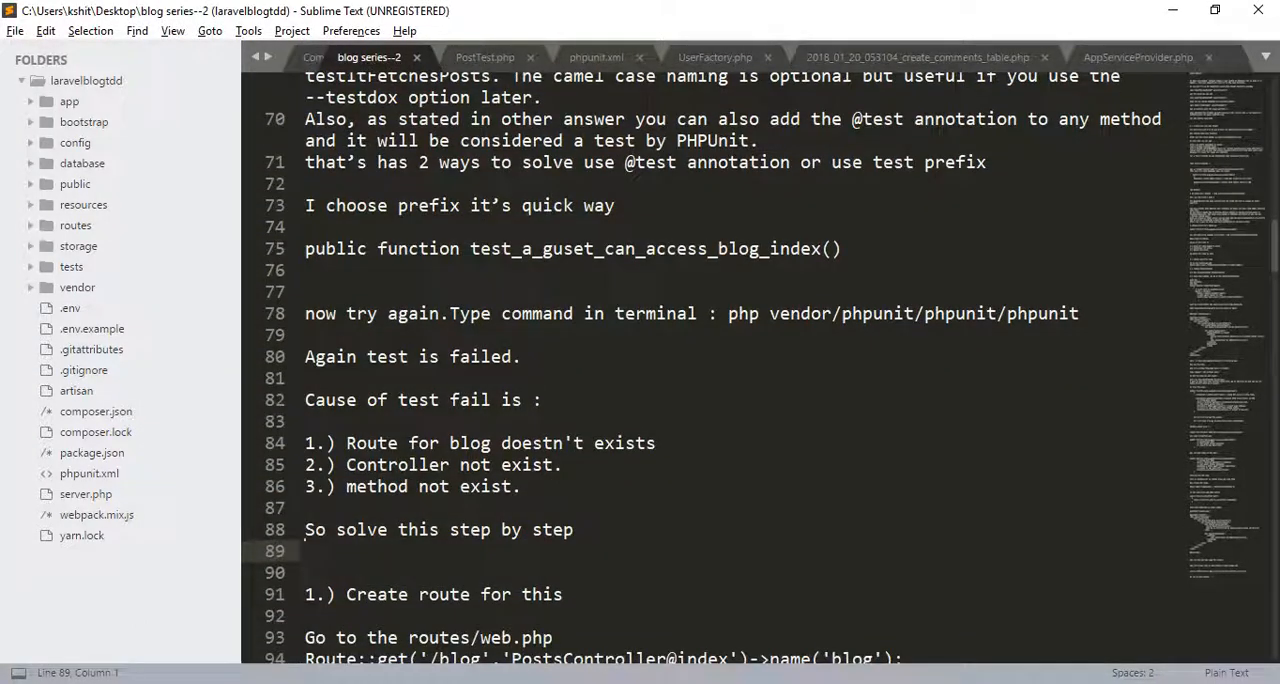
Reach the route step in the notes and open routes/web.php
left_click(308, 552)
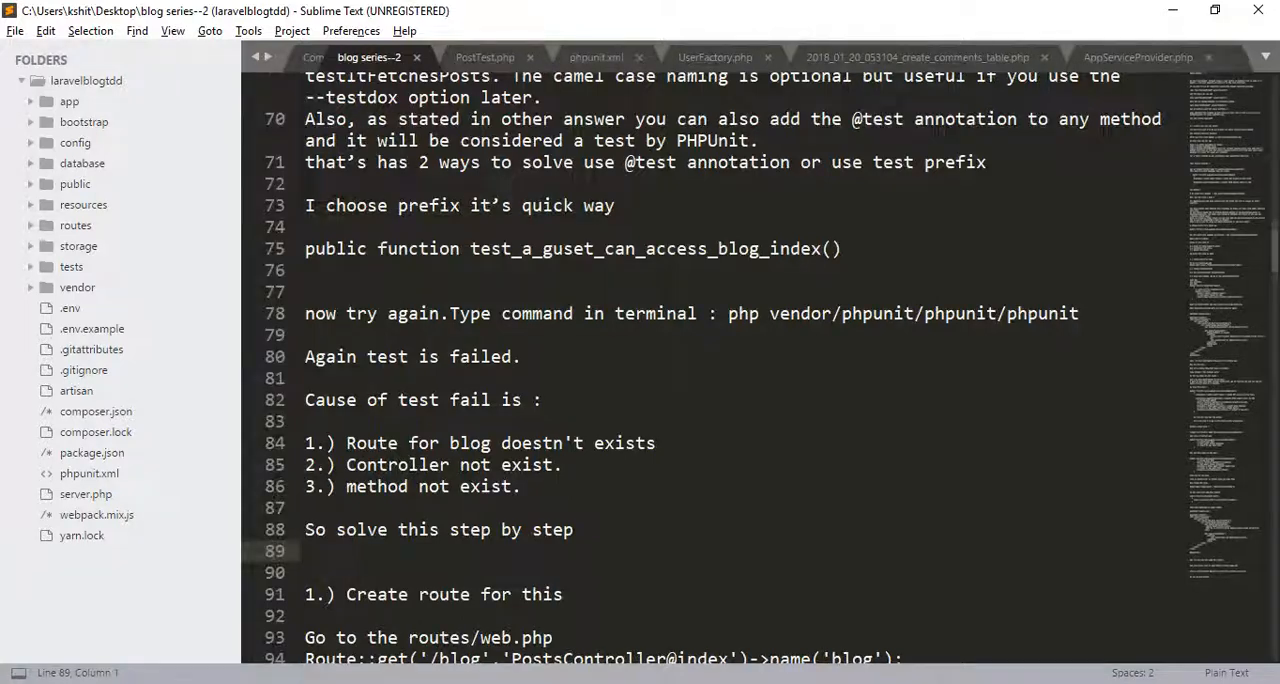
scroll("down", 3)
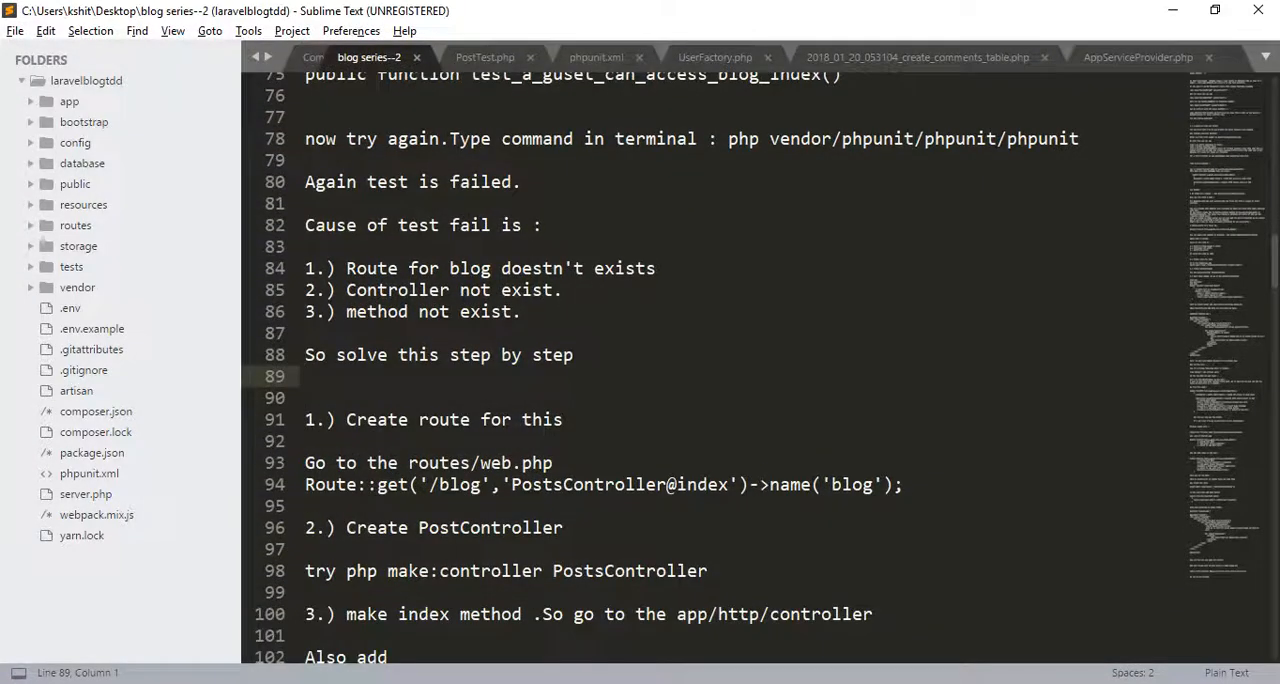
double_click(372, 268)
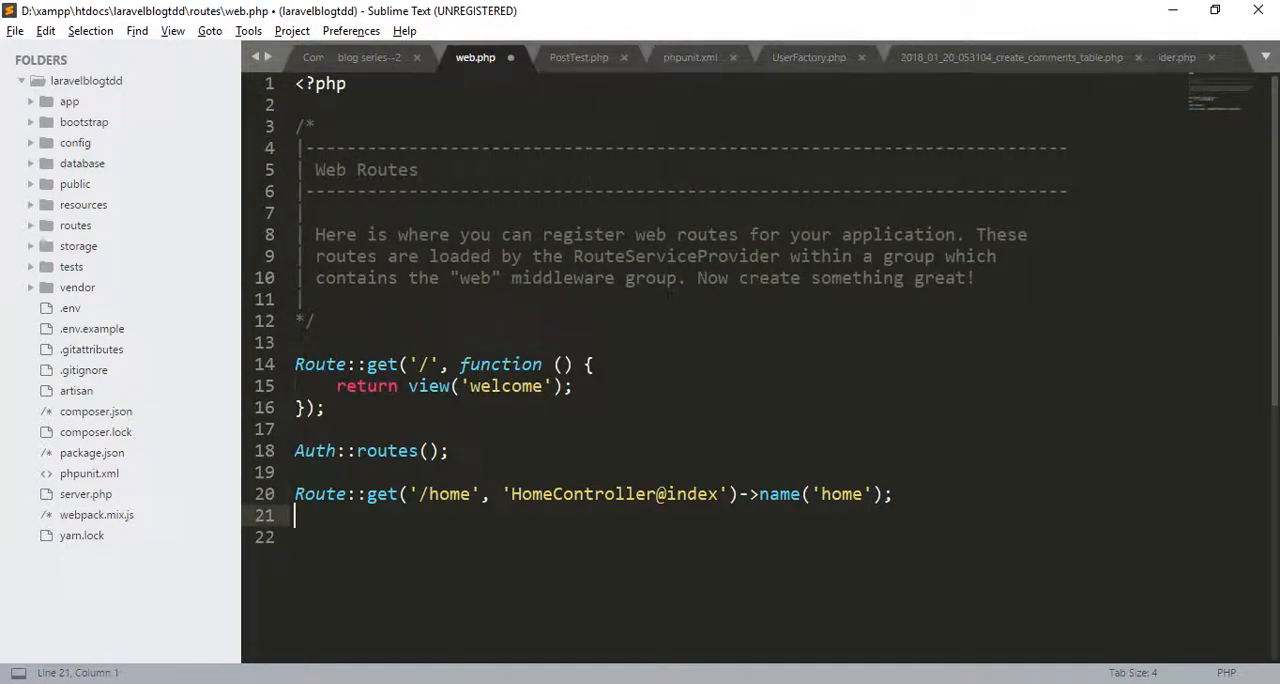
Add Route::get('/blog','PostsController@index')->name('blog'); to web.php and save
type("Route::get('/blog','PostsController@index')->name('blog');")
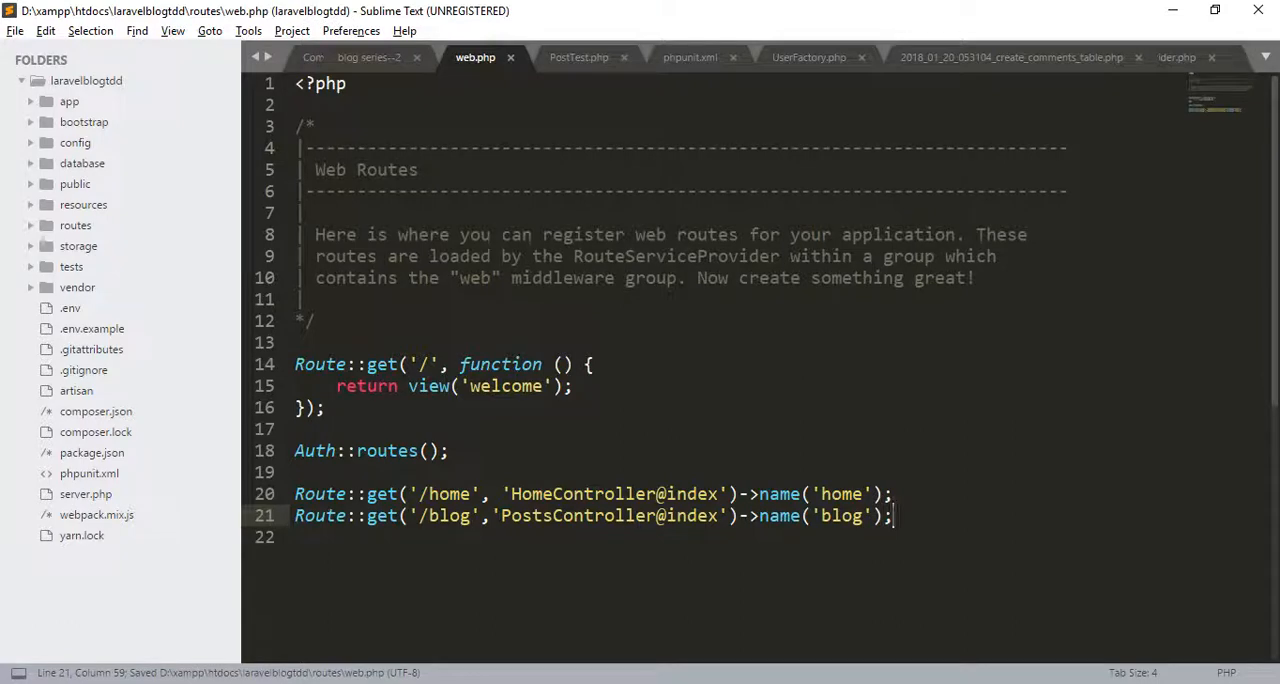
left_click(368, 56)
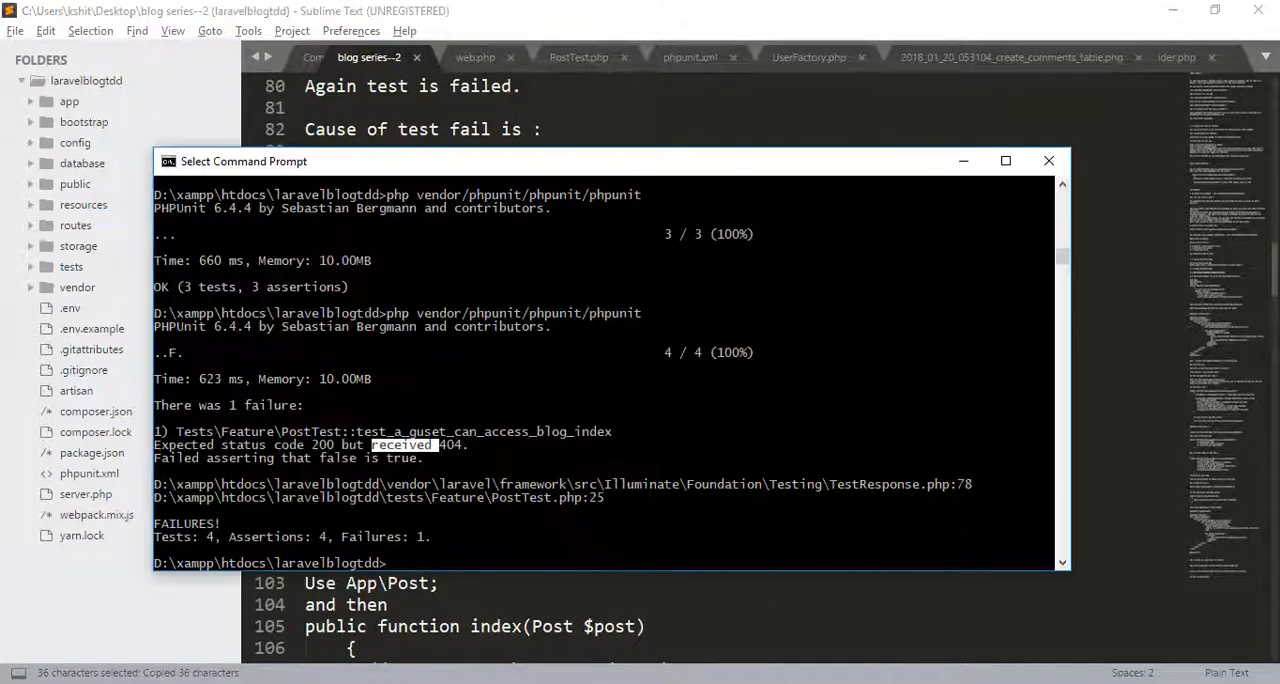
Run php artisan make:controller PostsController, correcting the mistyped command
type("pph")
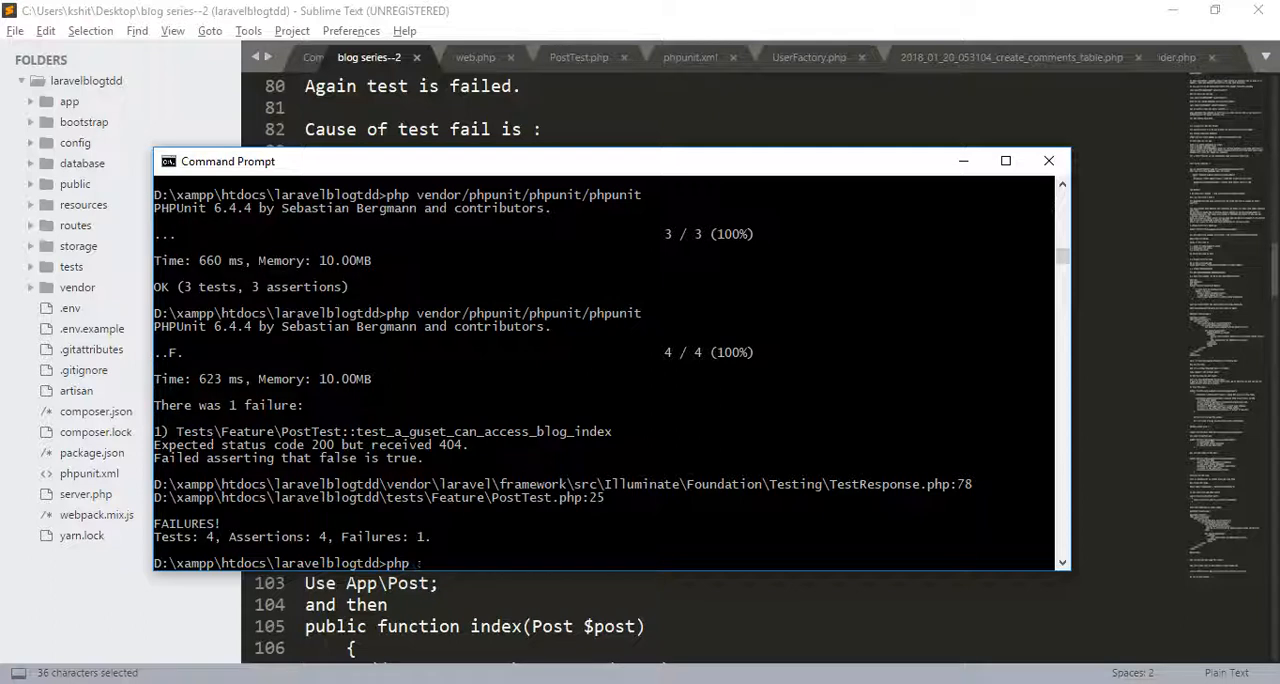
type("artisan")
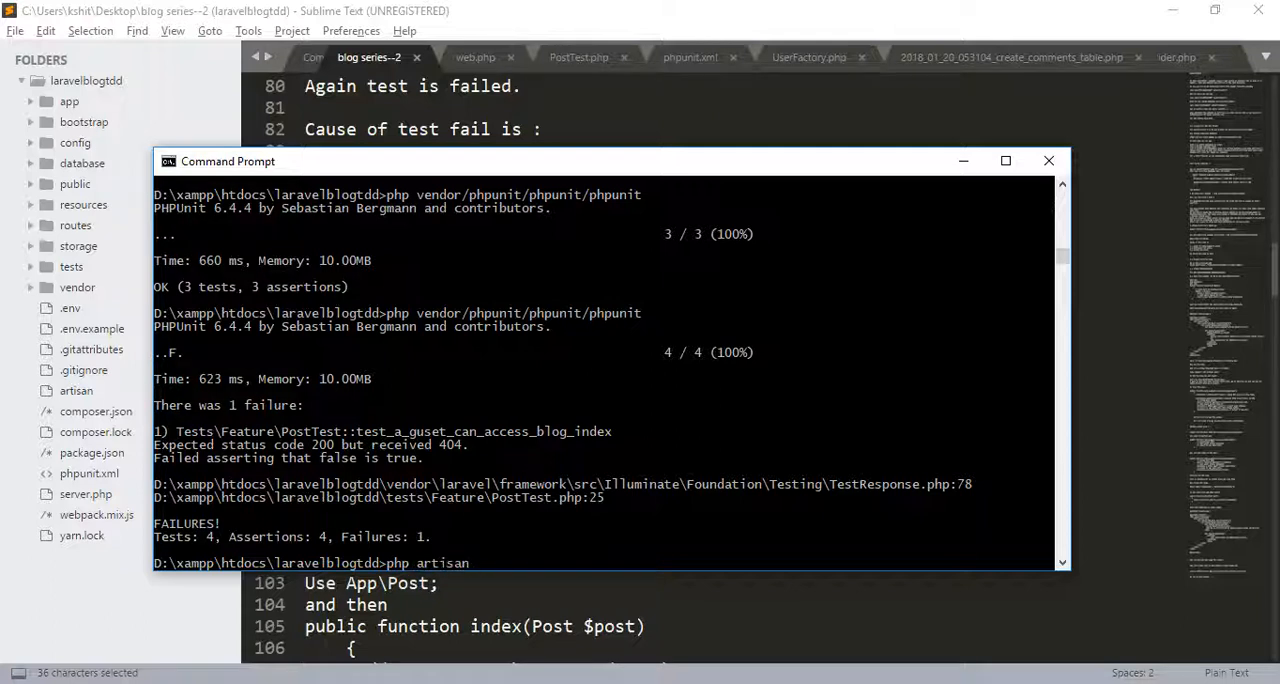
type("make")
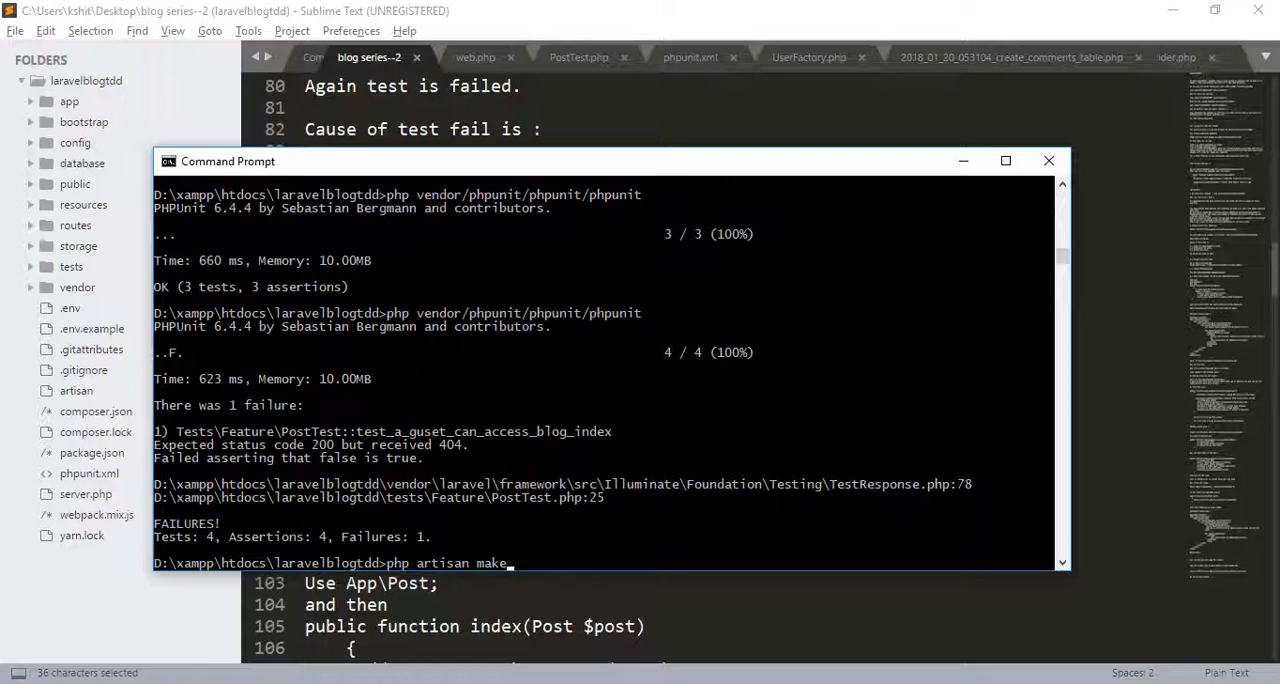
type("co")
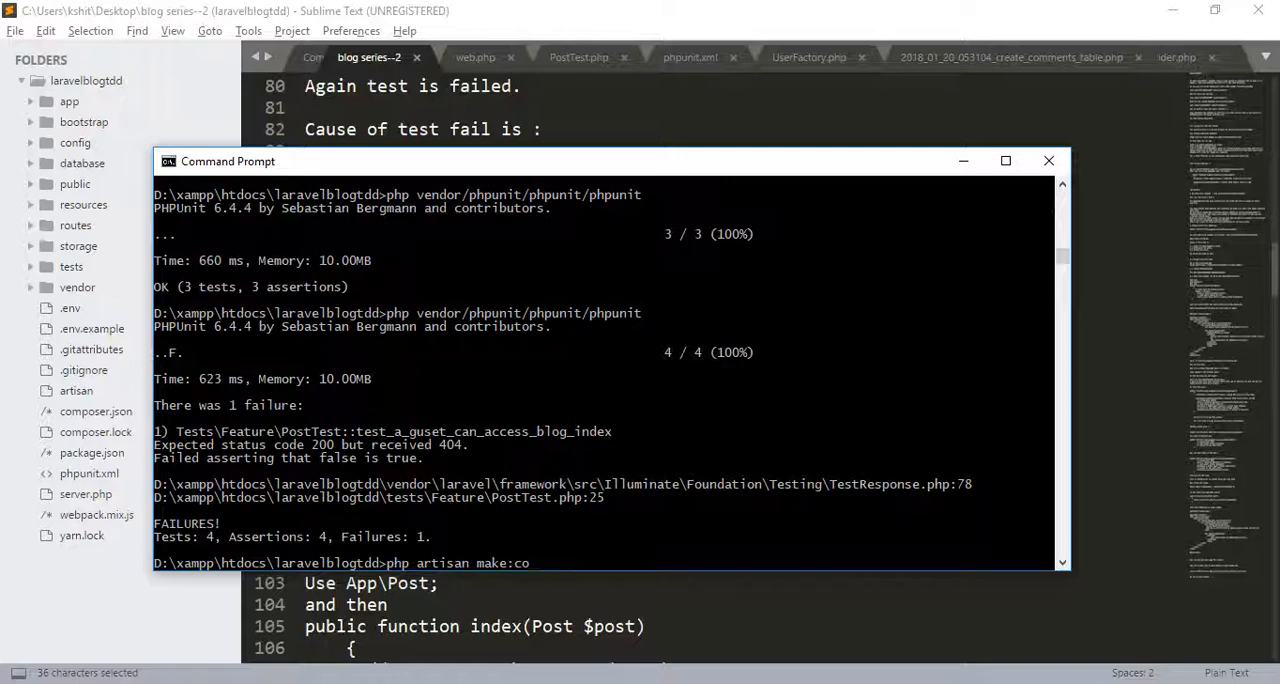
type("ntroller")
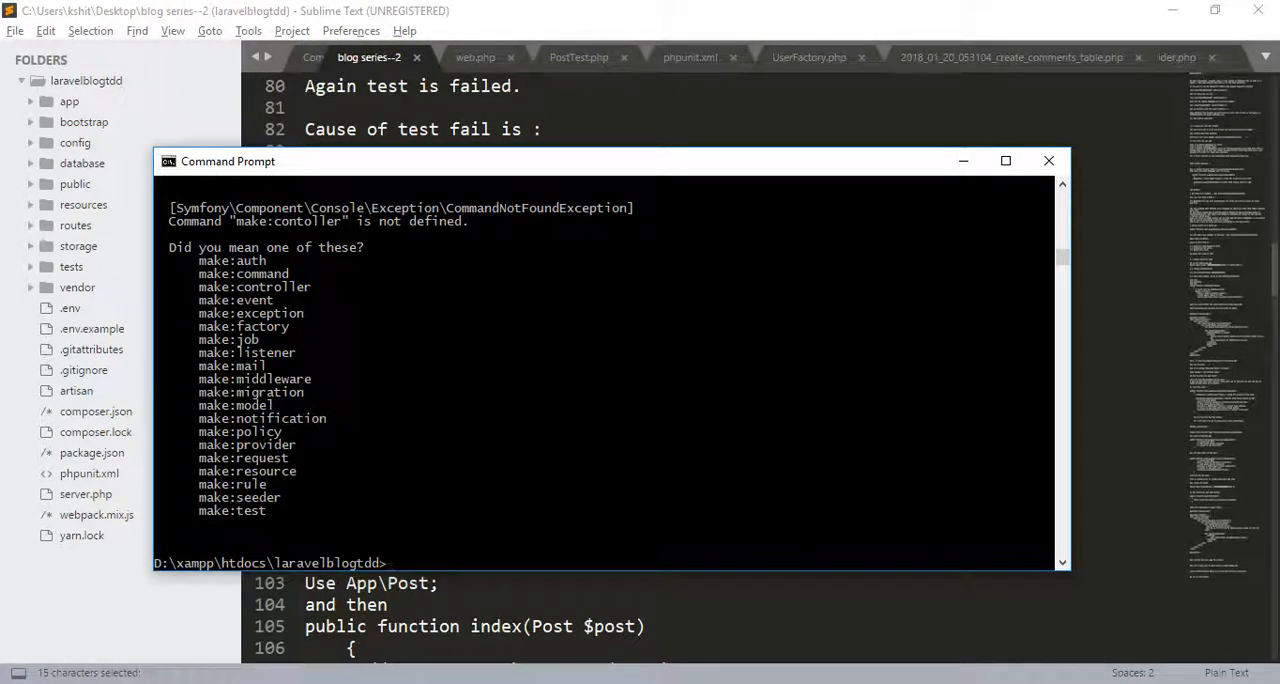
type("php artisan make:contoller PostsController")
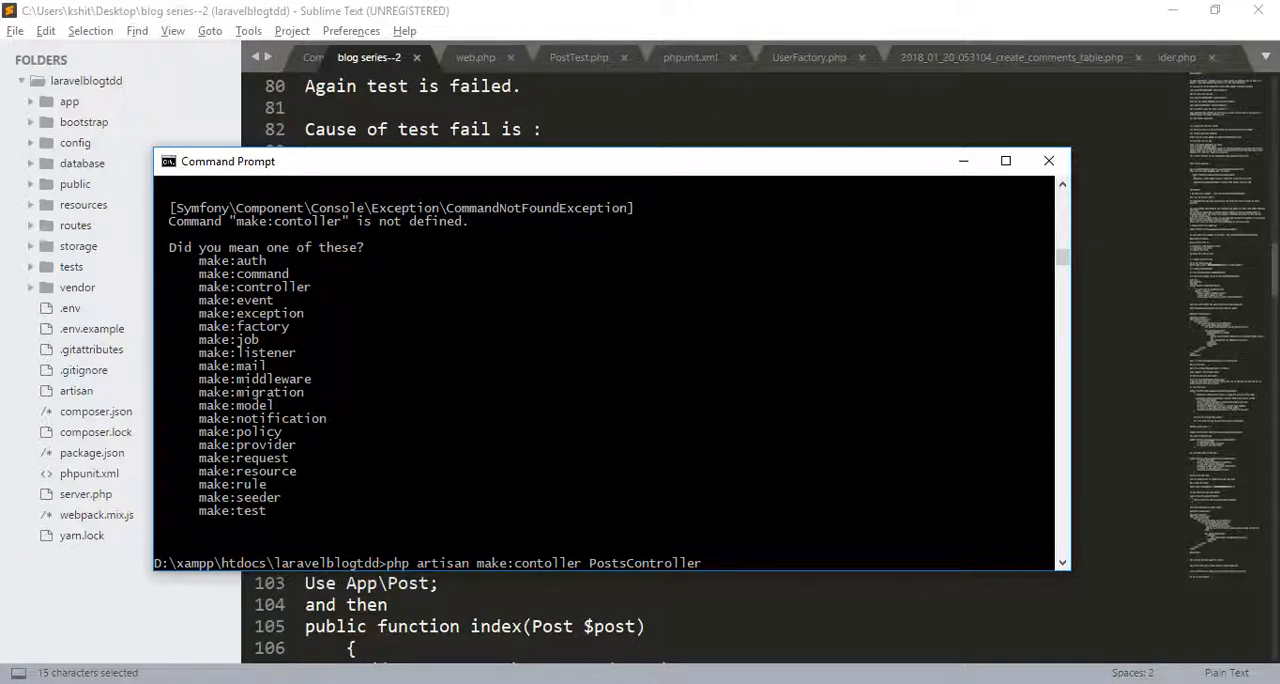
key("Return")
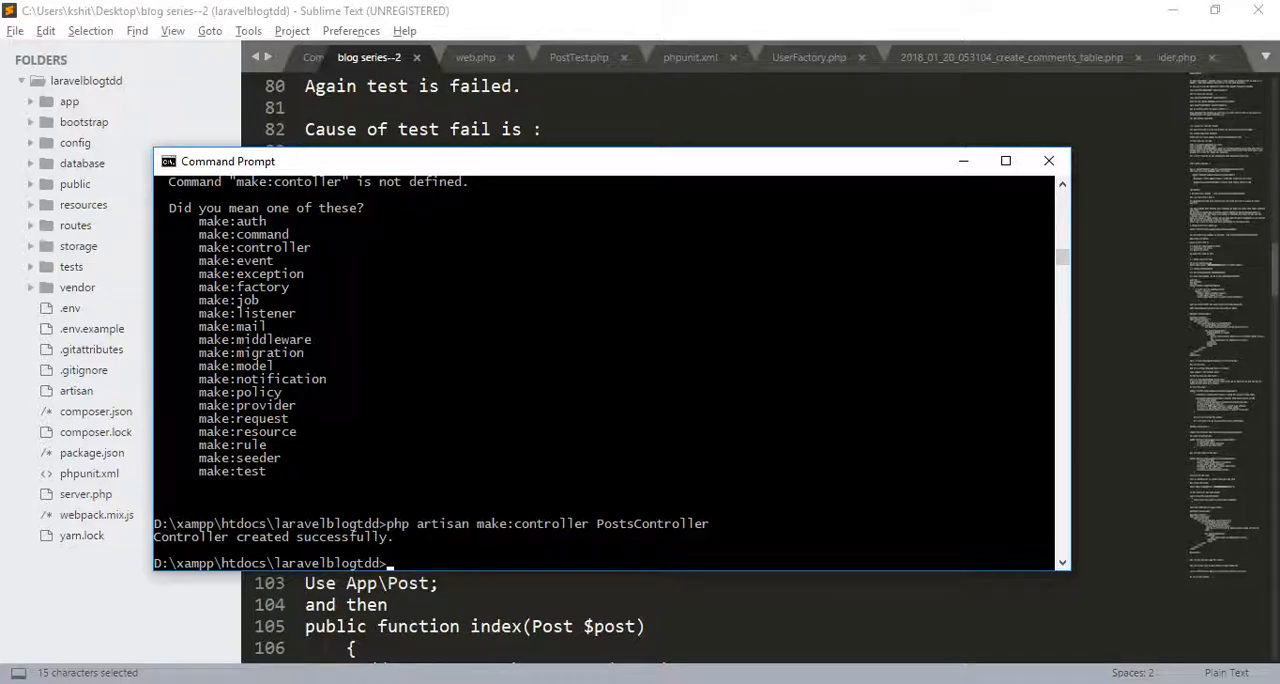
Open PostsController.php and add the use App\Post; import from the notes
left_click(1048, 160)
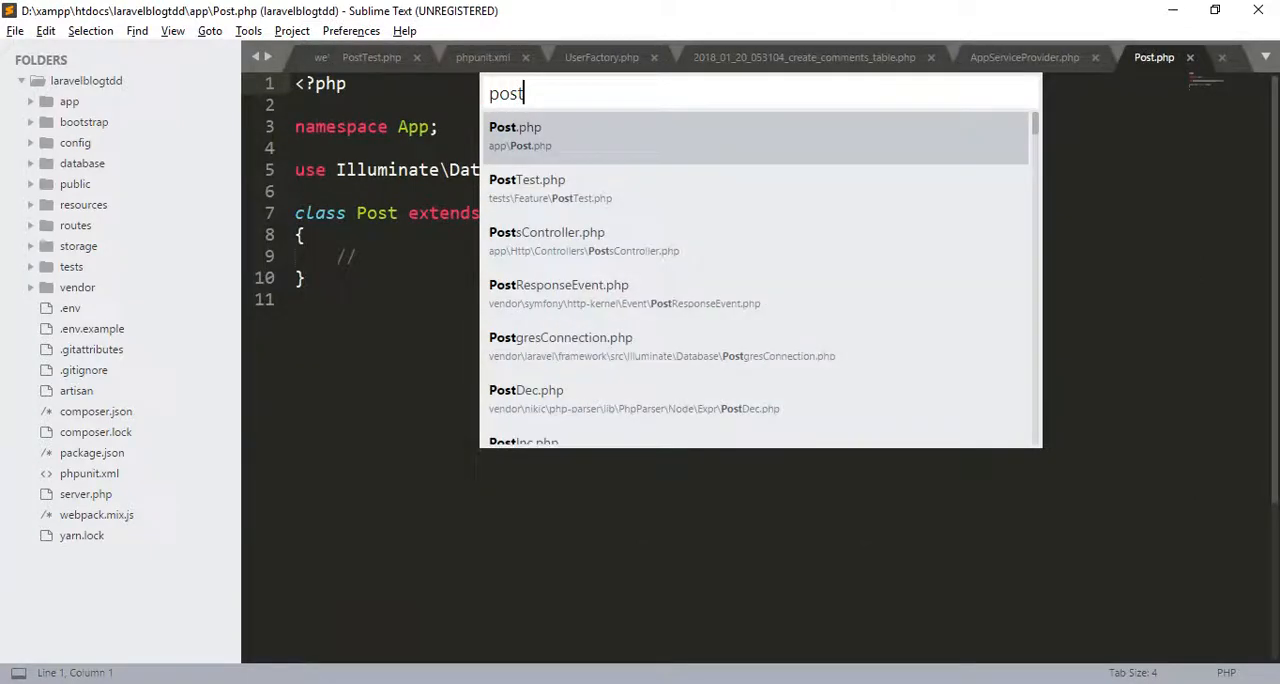
left_click(548, 232)
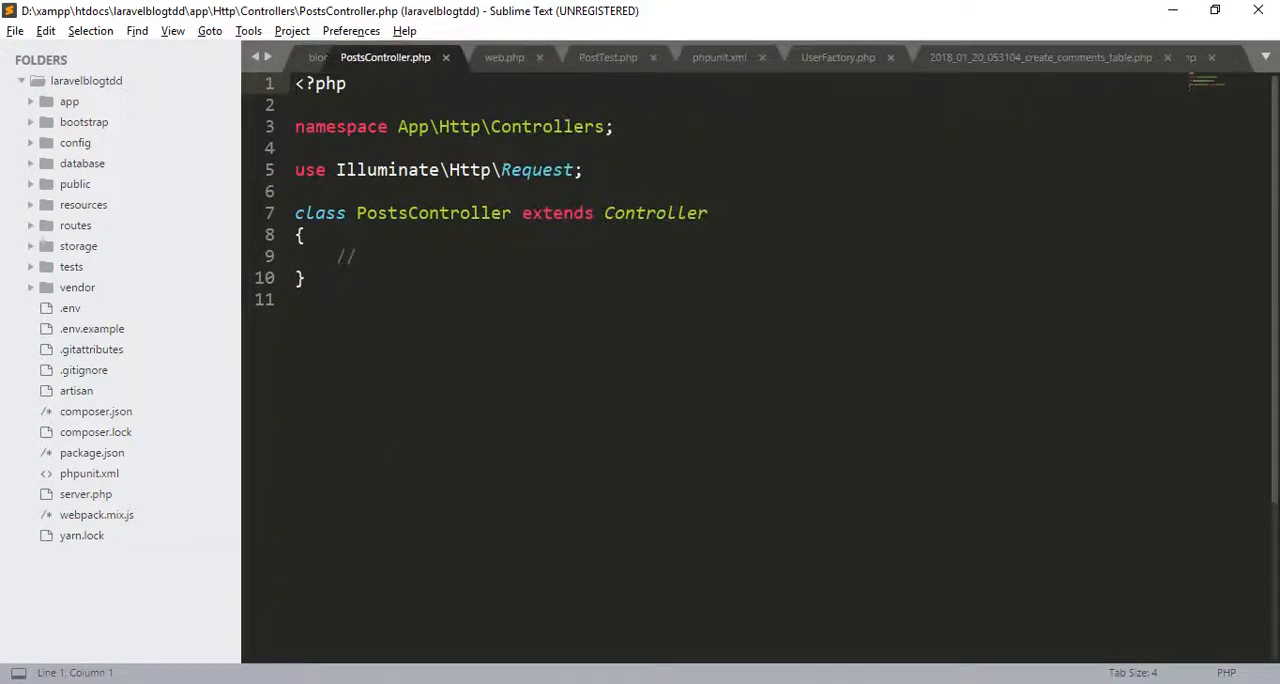
left_click(372, 56)
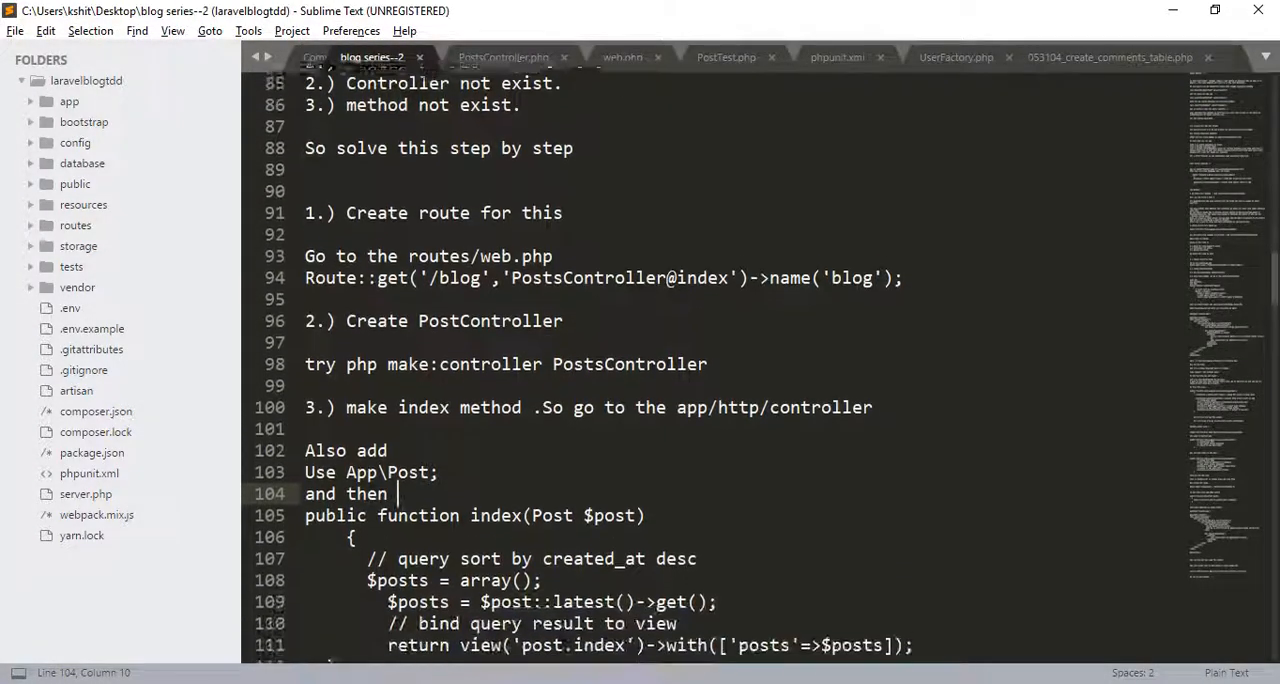
scroll("up", 3)
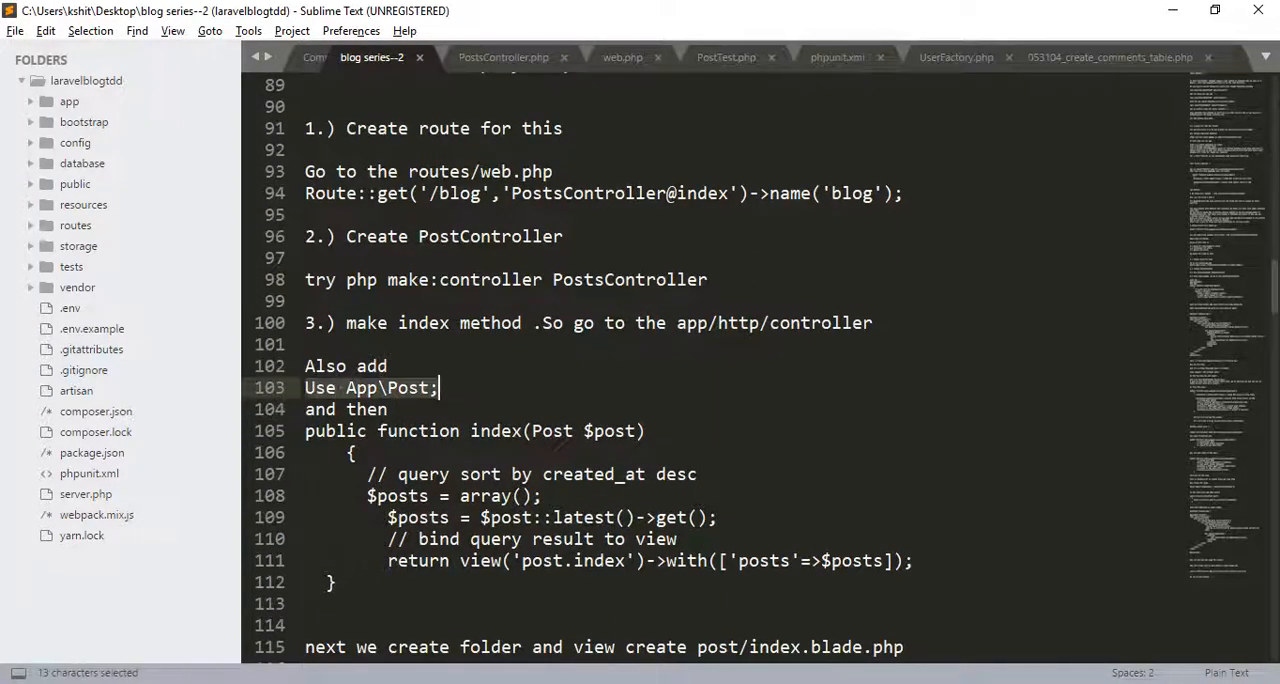
left_click(504, 56)
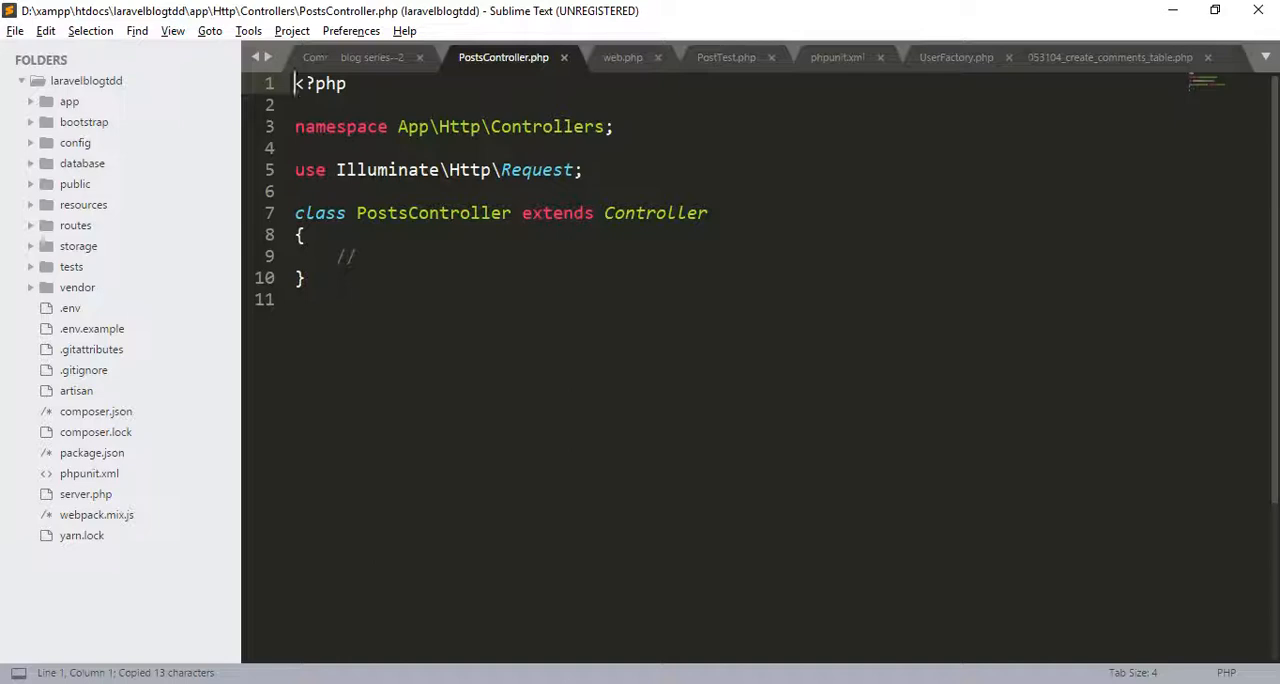
Paste the index method returning the post.index view with latest posts and save
left_click(372, 56)
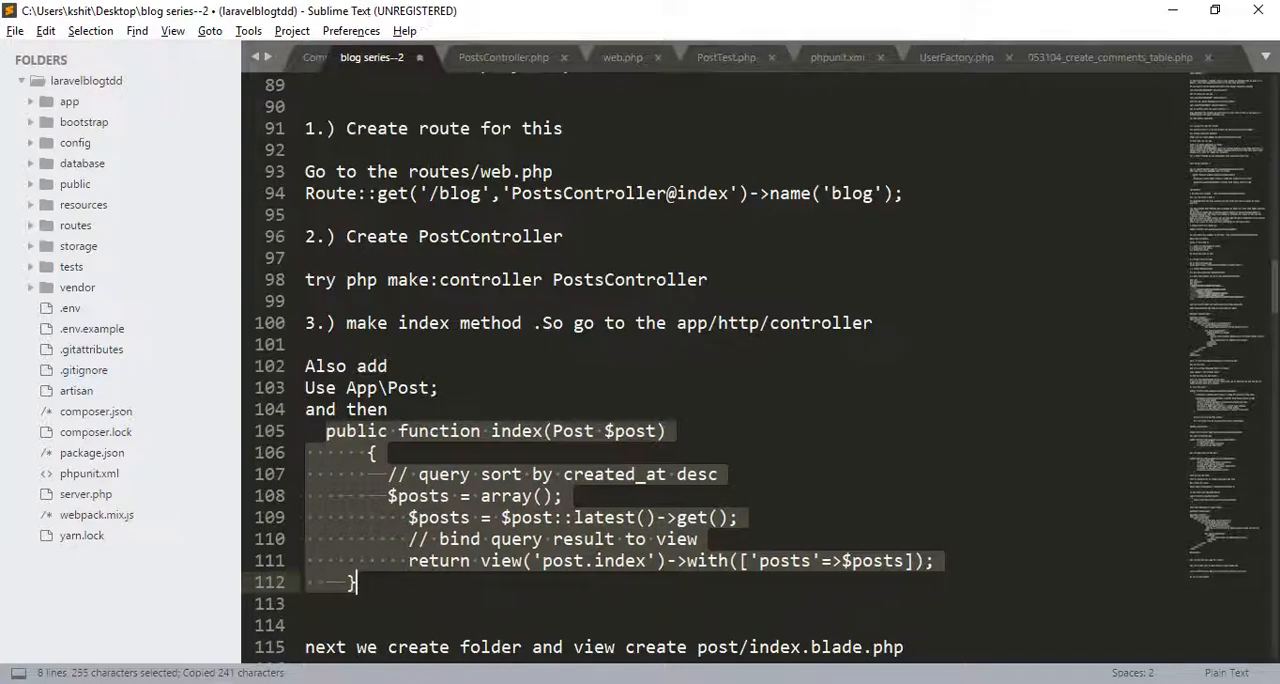
left_click(504, 56)
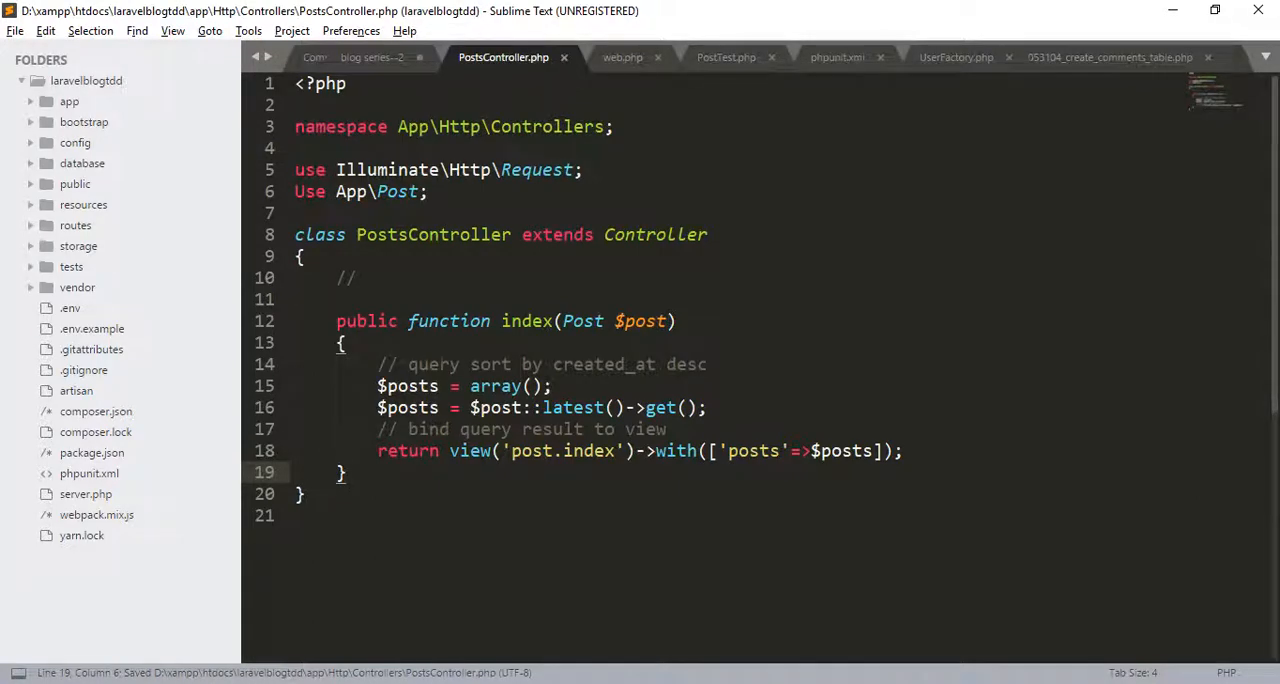
left_click(372, 56)
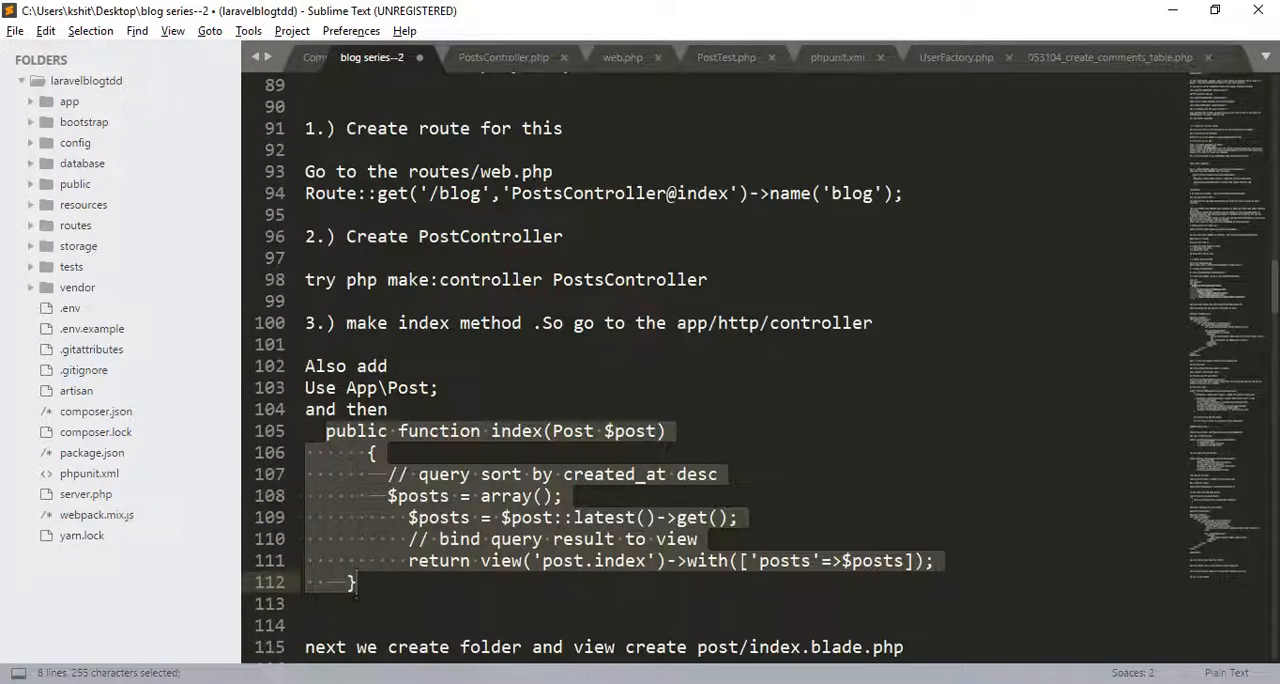
scroll("down", 3)
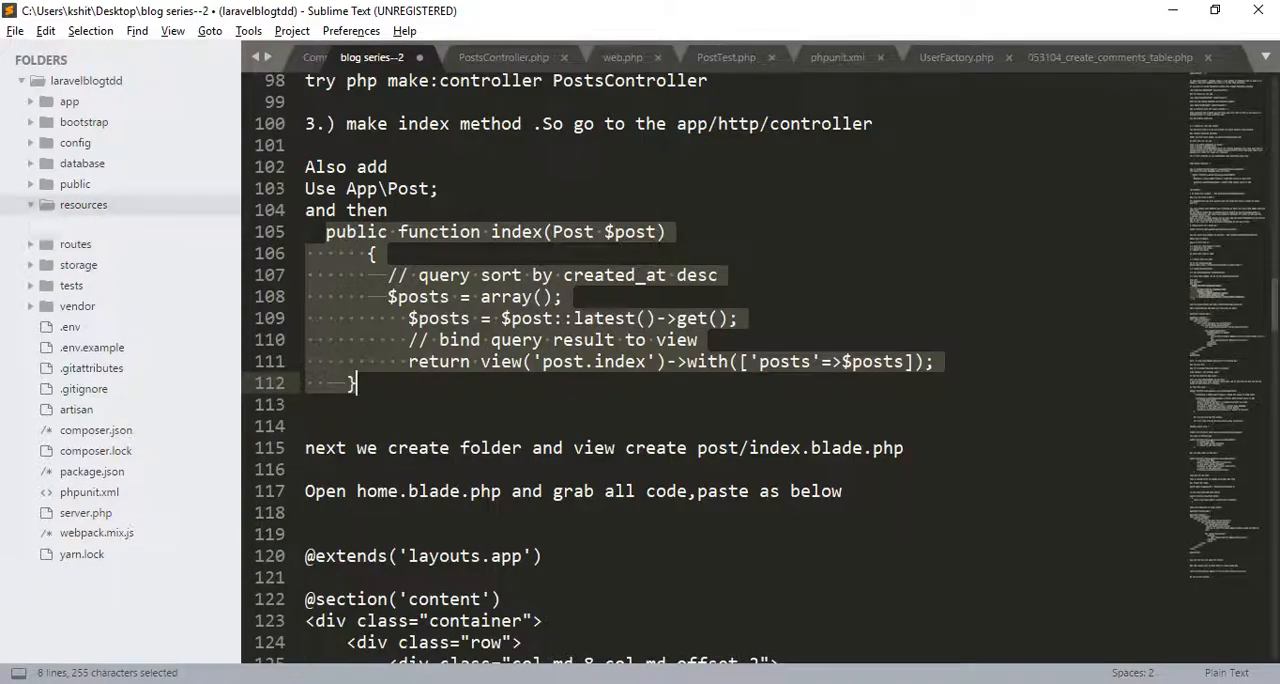
Create a post folder under resources/views and start a new view file in it
left_click(84, 204)
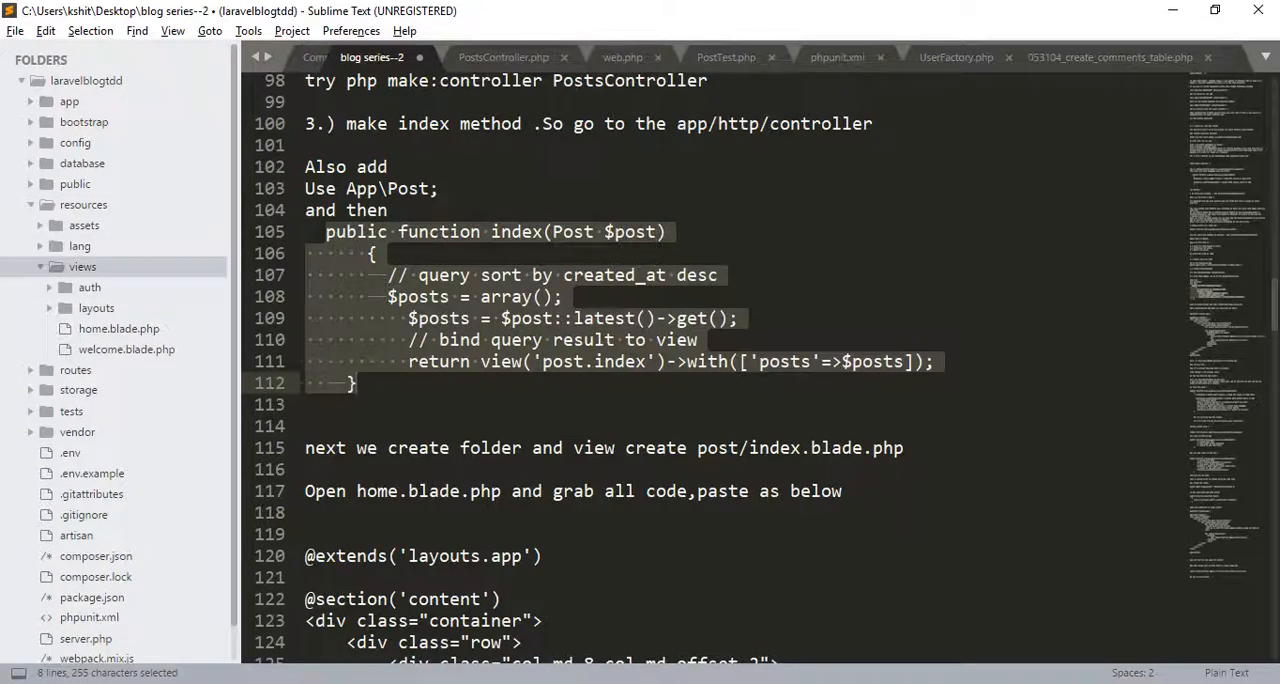
right_click(82, 268)
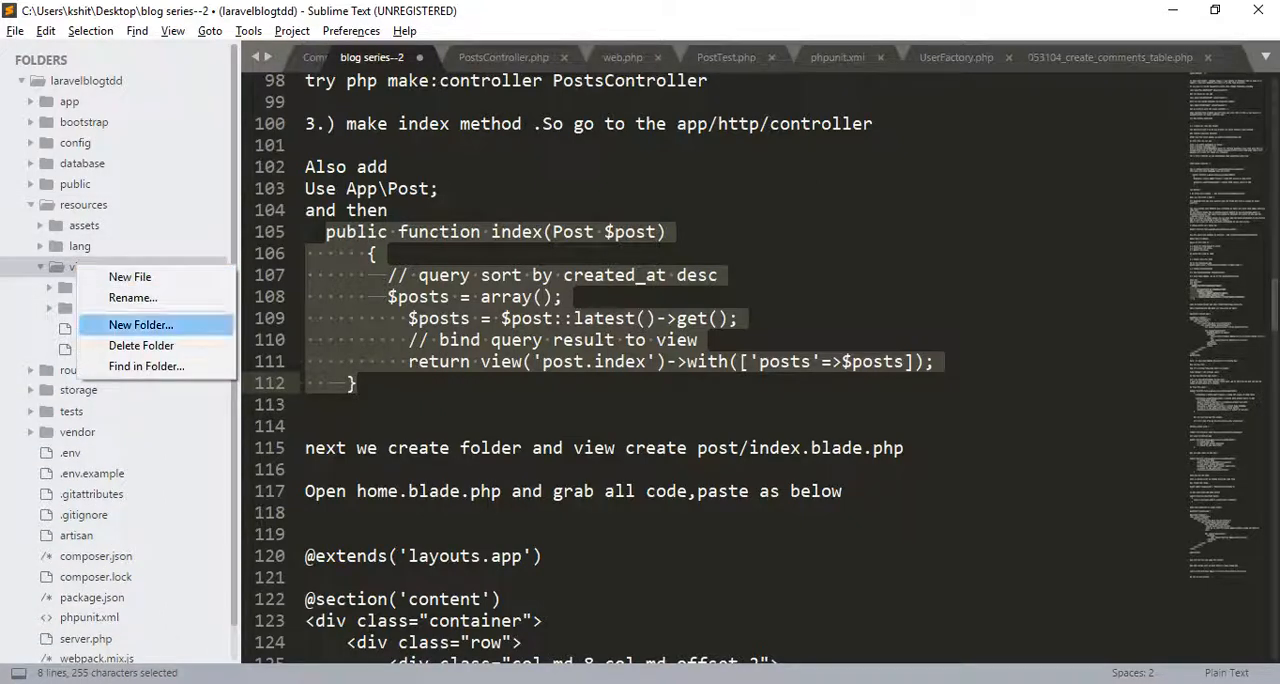
left_click(140, 324)
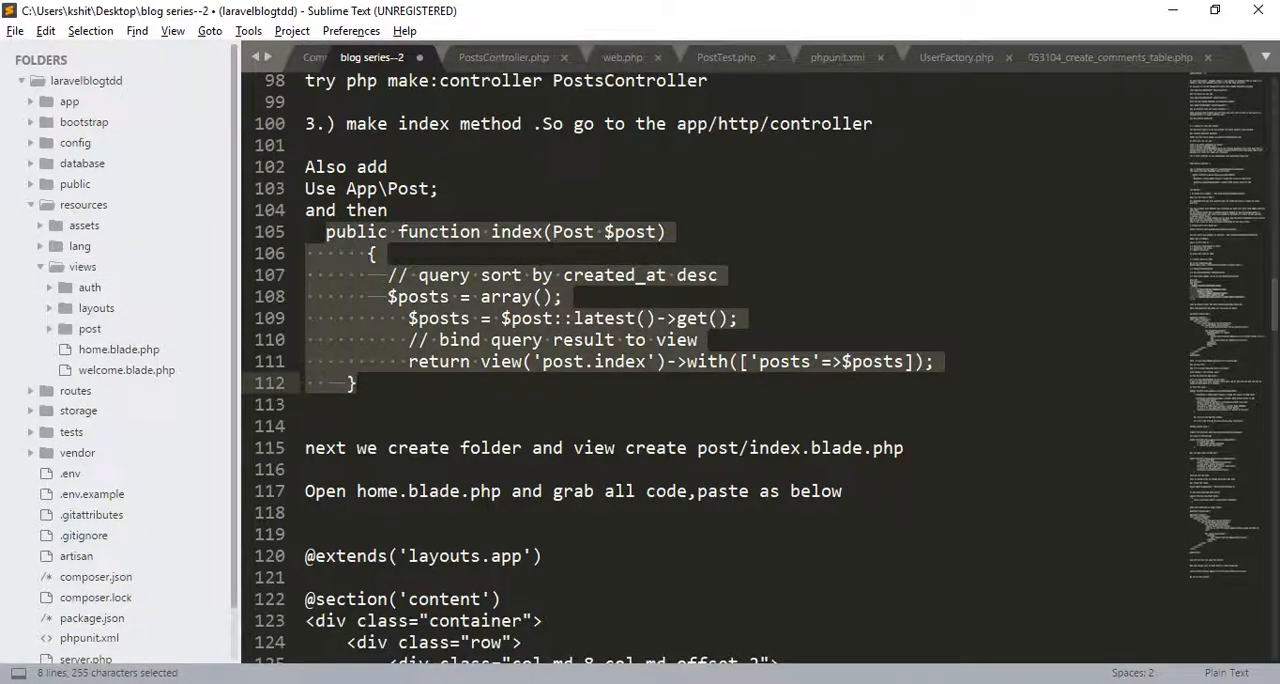
left_click(90, 328)
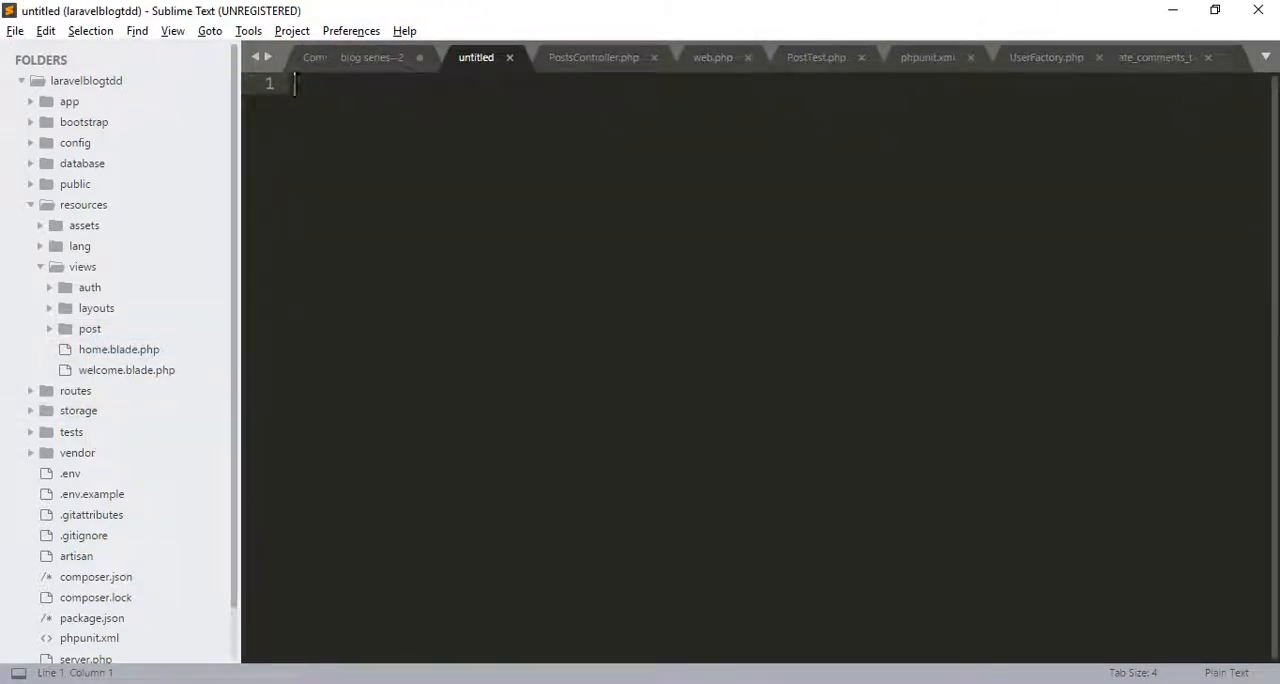
Paste the blog listing markup from the notes and save it as index.blade.php
left_click(372, 56)
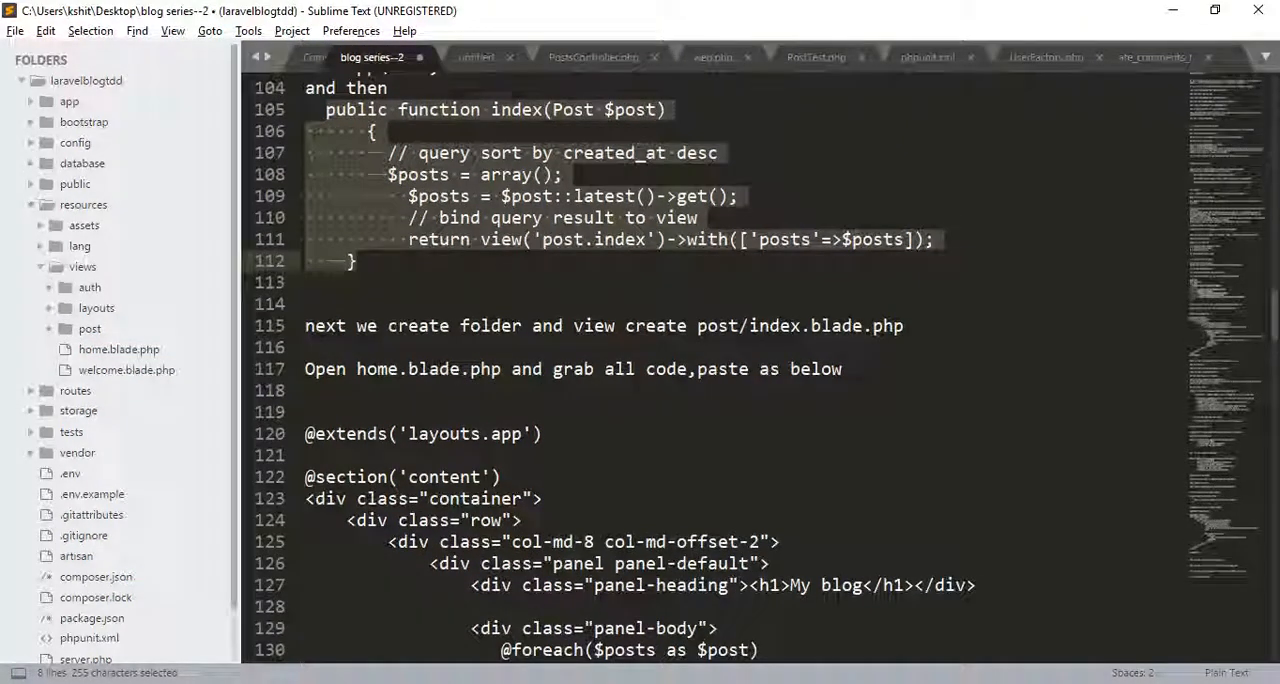
scroll("down", 3)
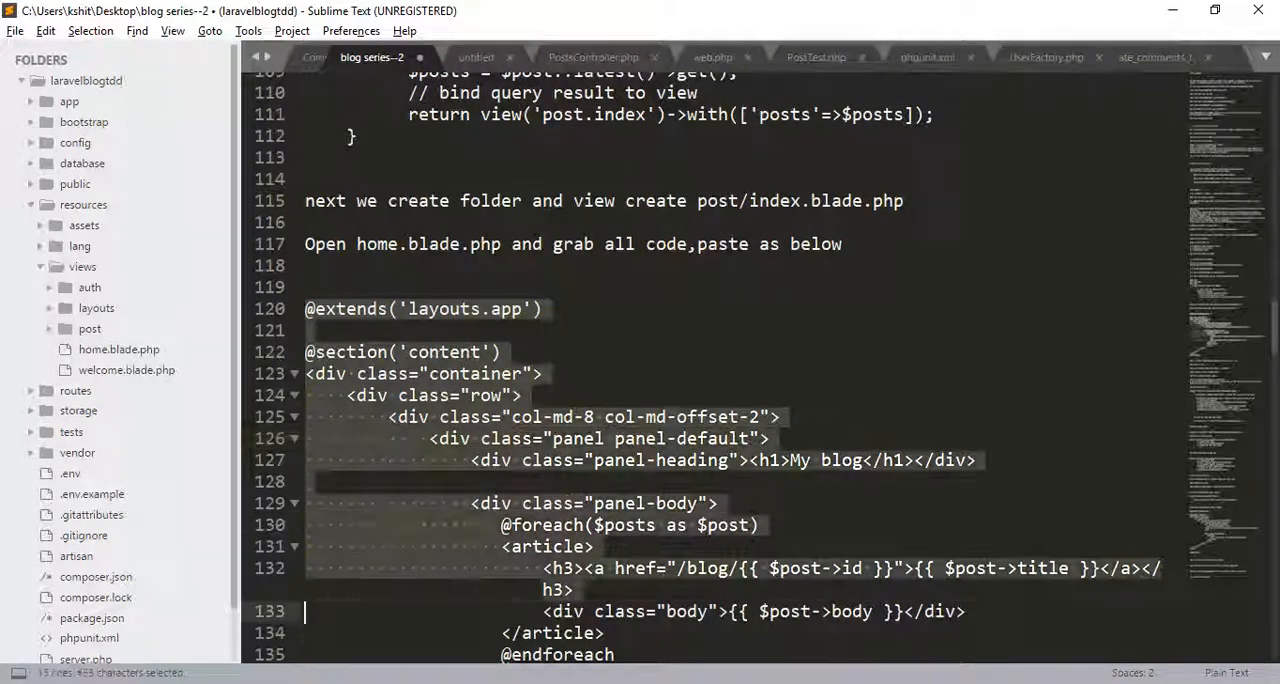
scroll("down", 3)
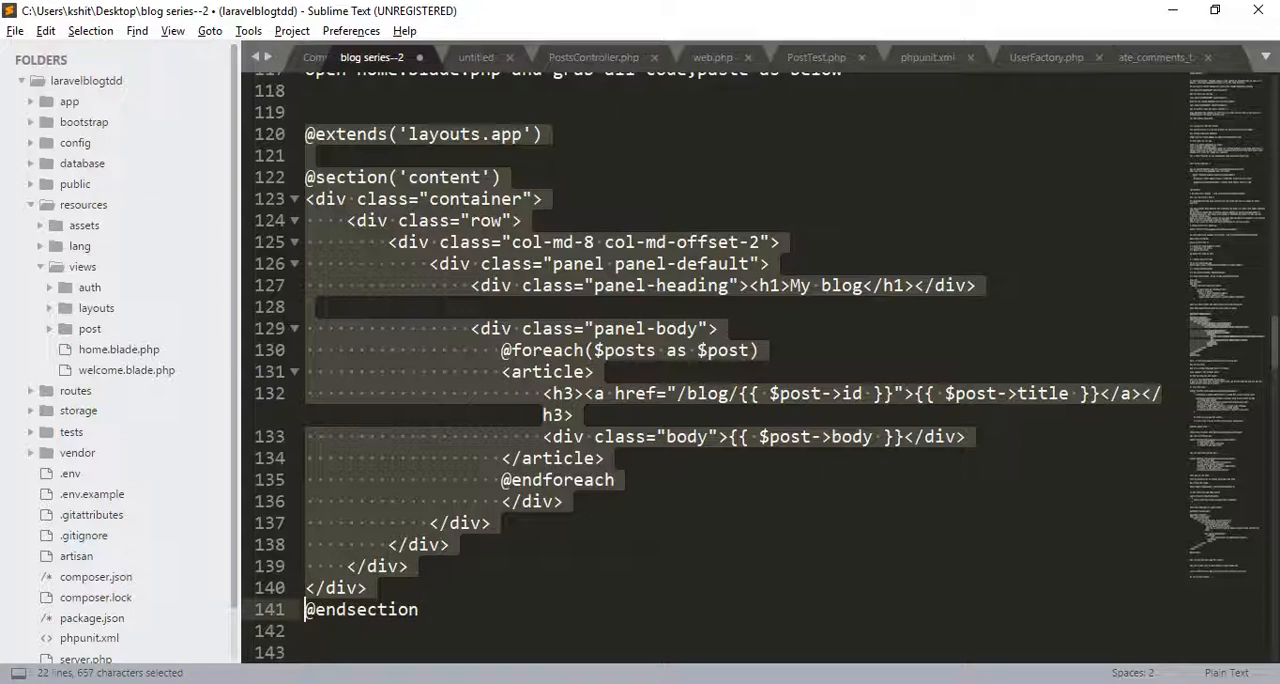
left_click(476, 56)
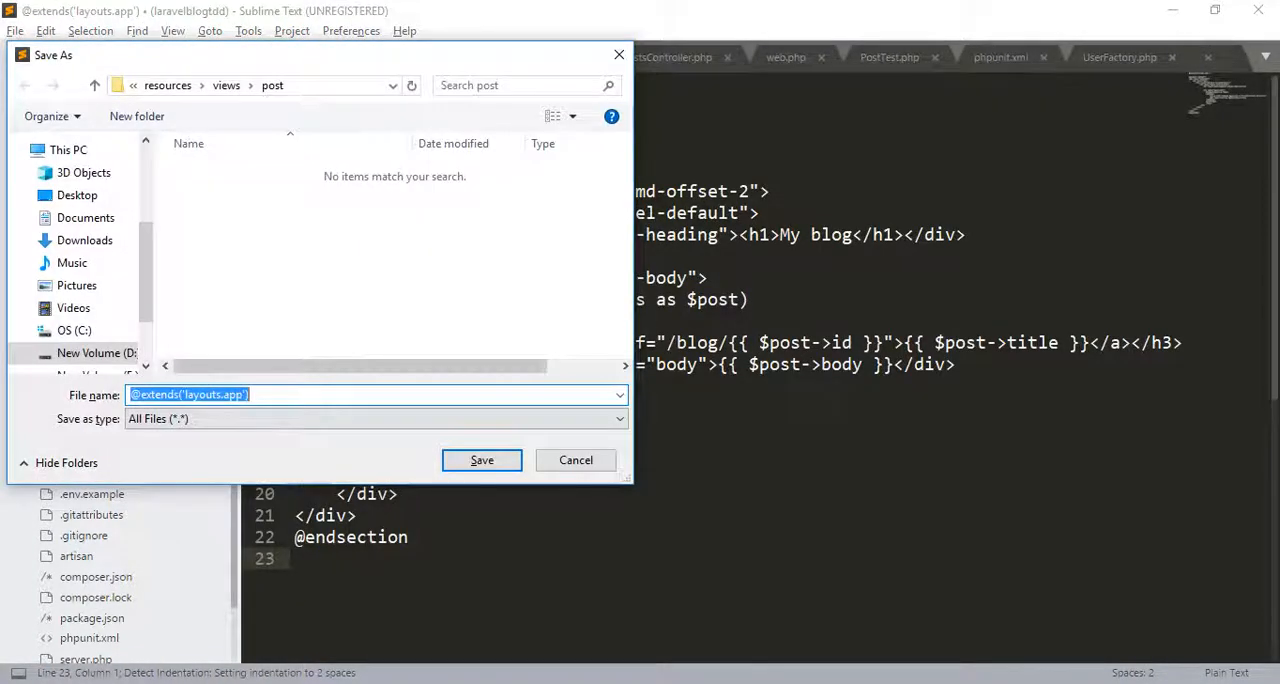
type("index.blade")
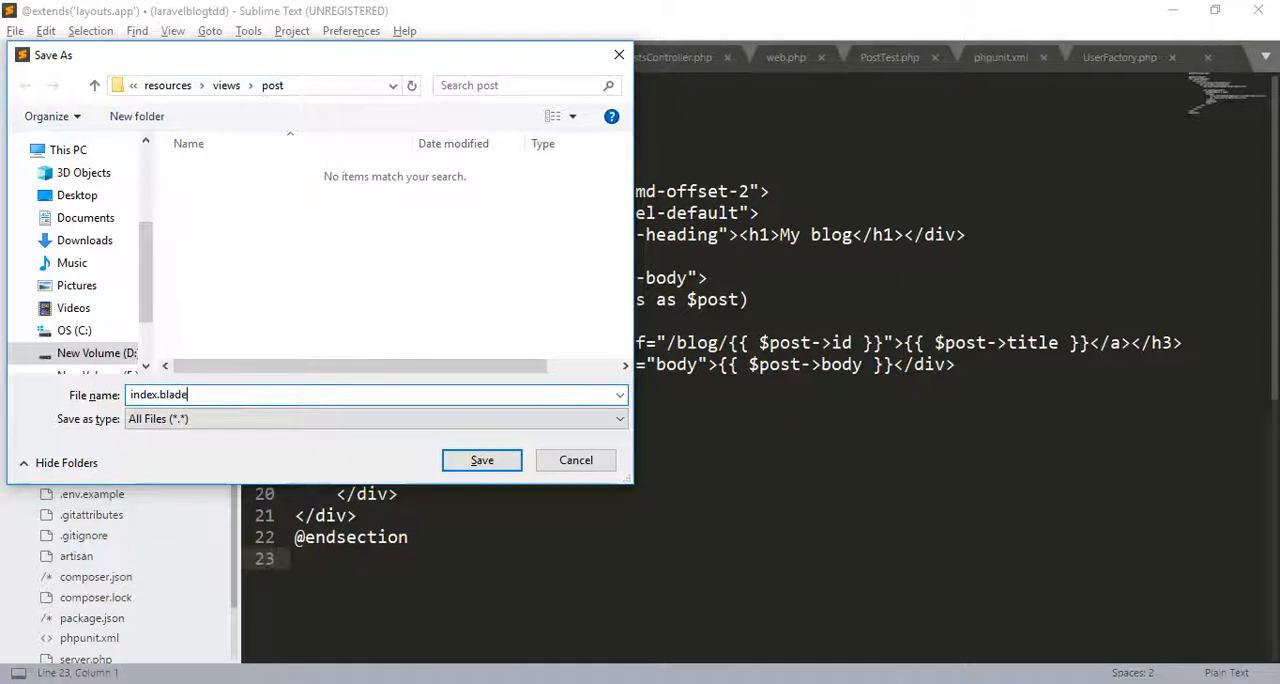
left_click(480, 460)
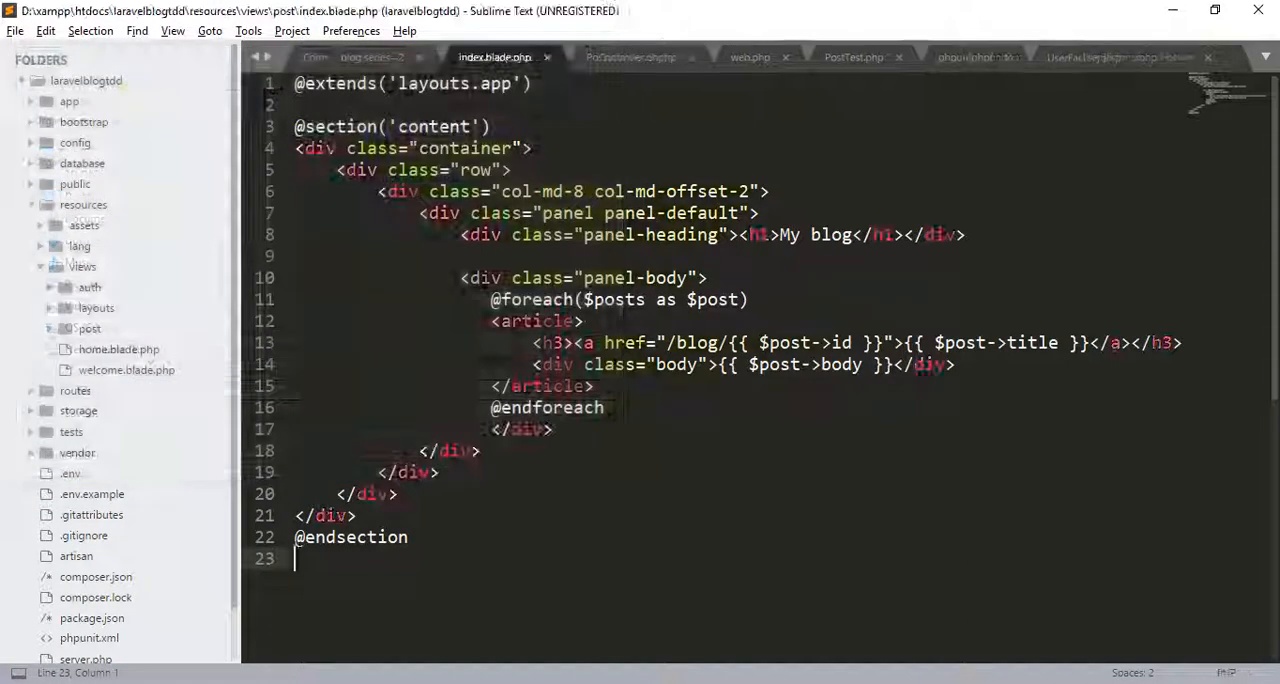
key("ctrl+s")
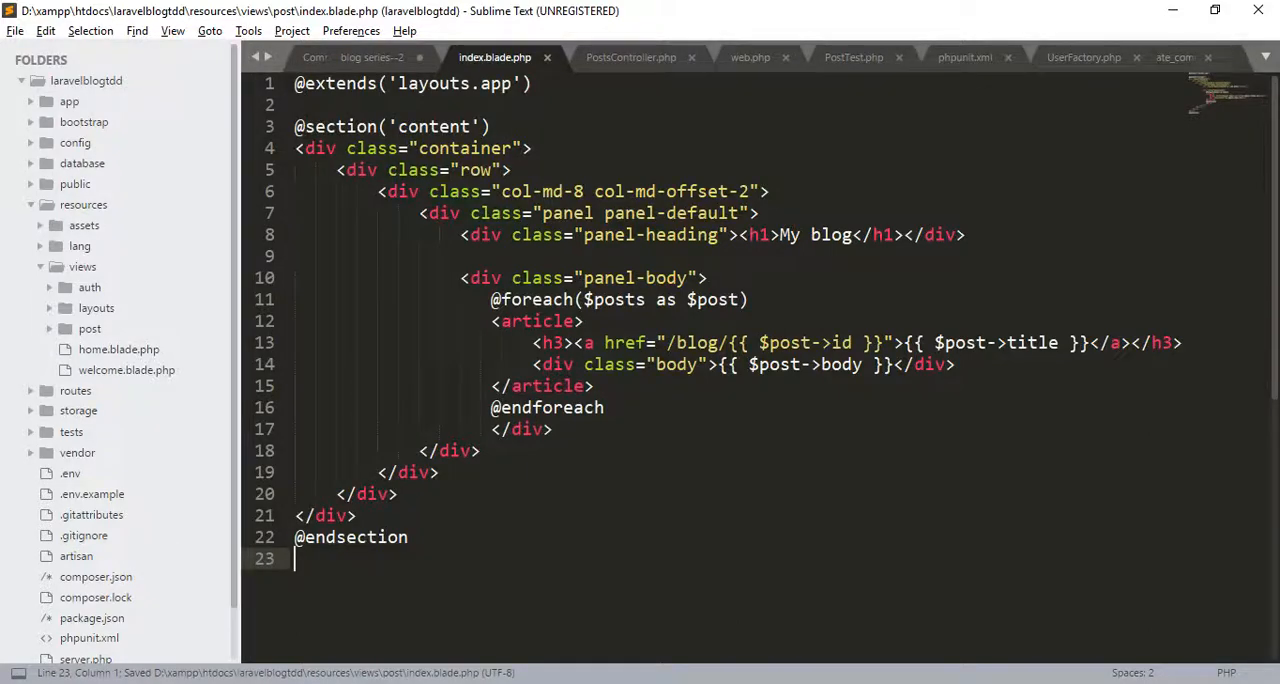
left_click(370, 56)
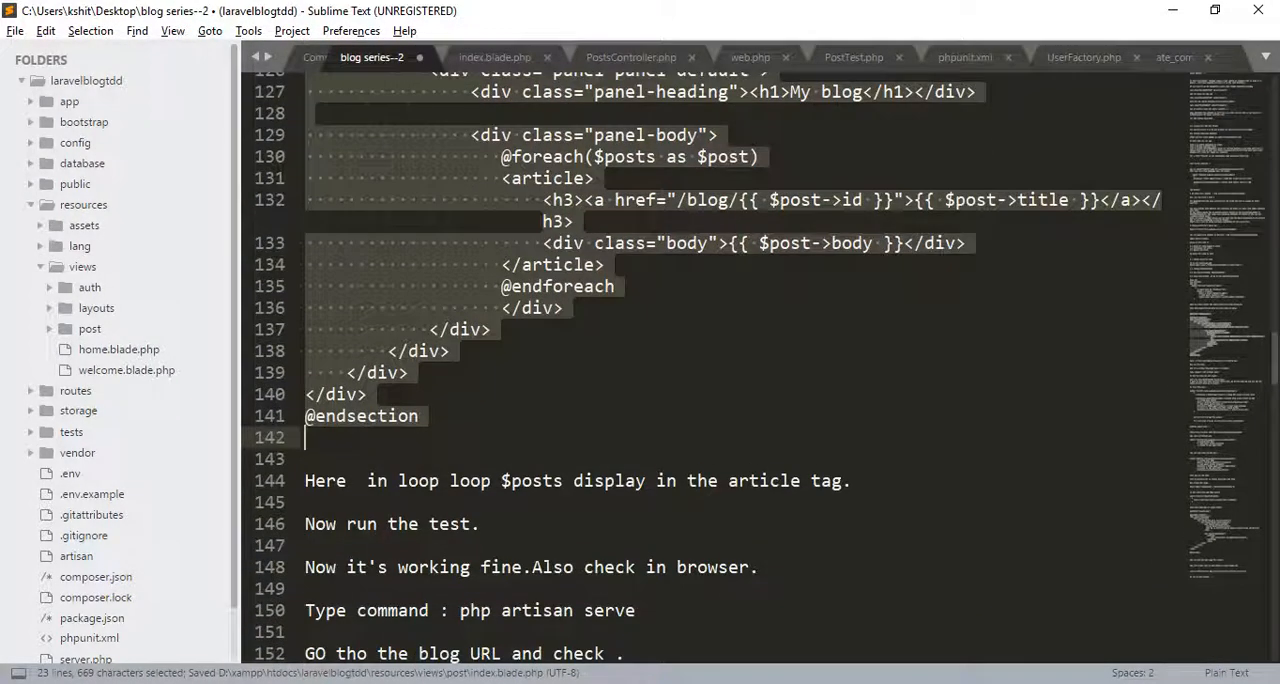
left_click(320, 436)
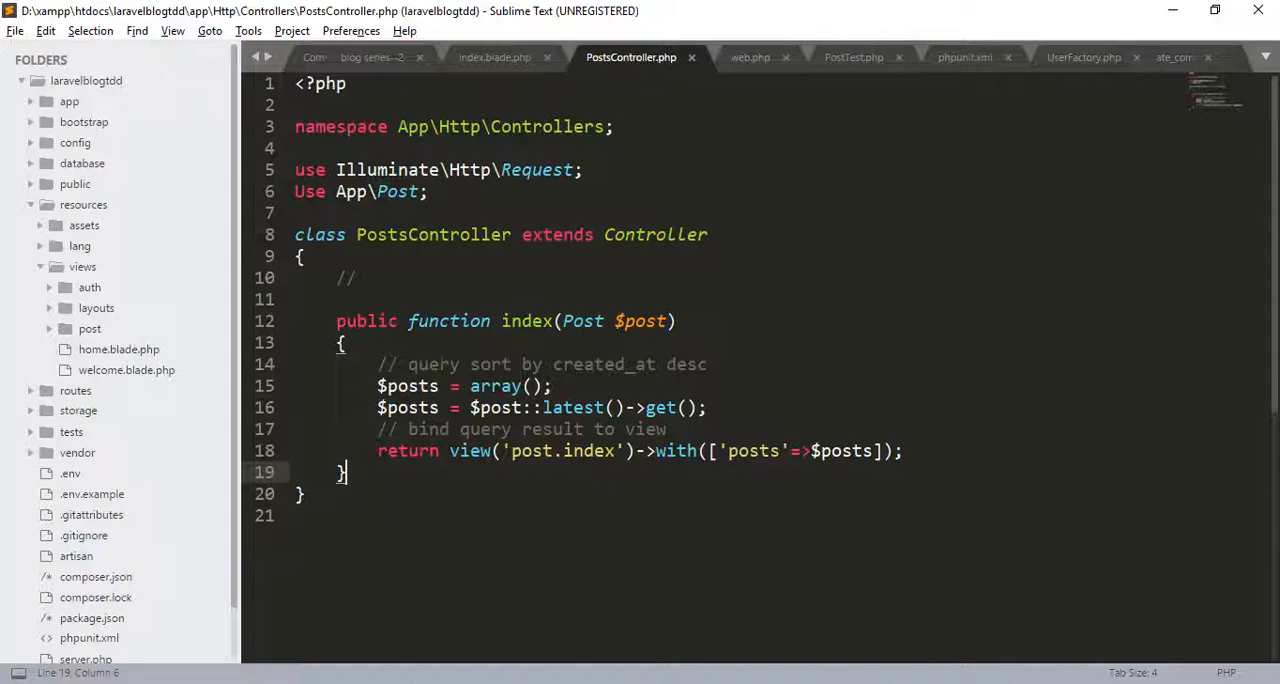
left_click(412, 450)
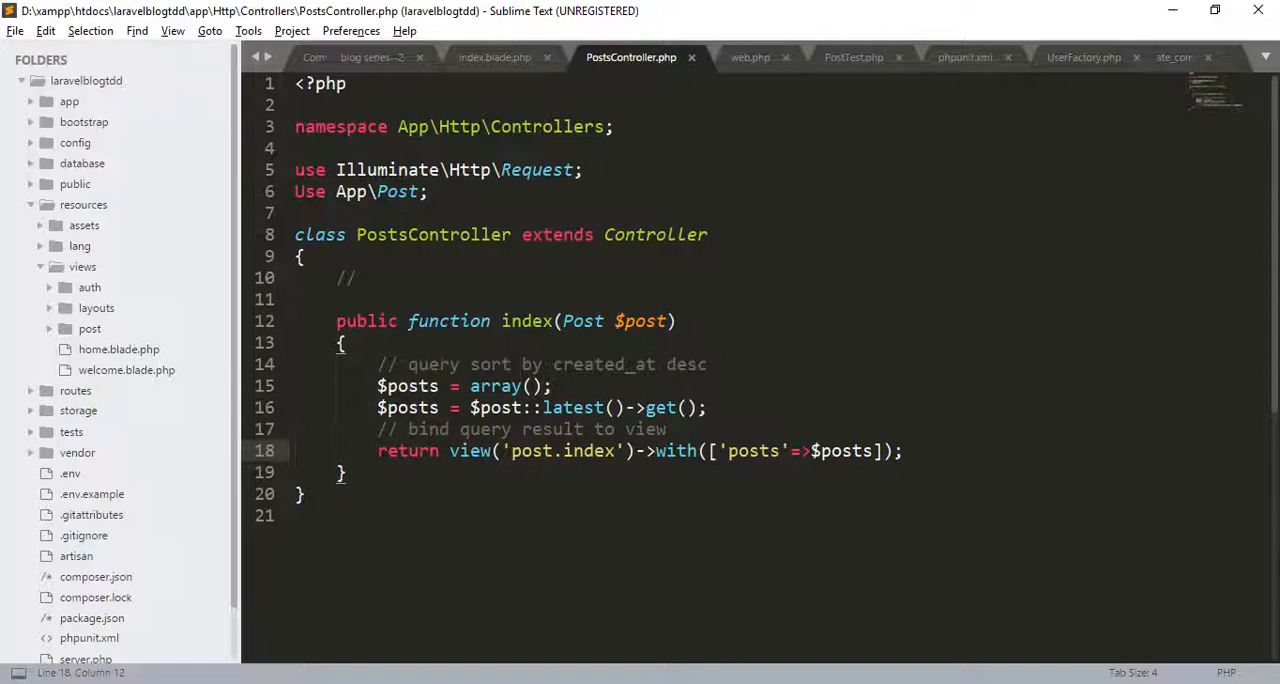
left_click(494, 56)
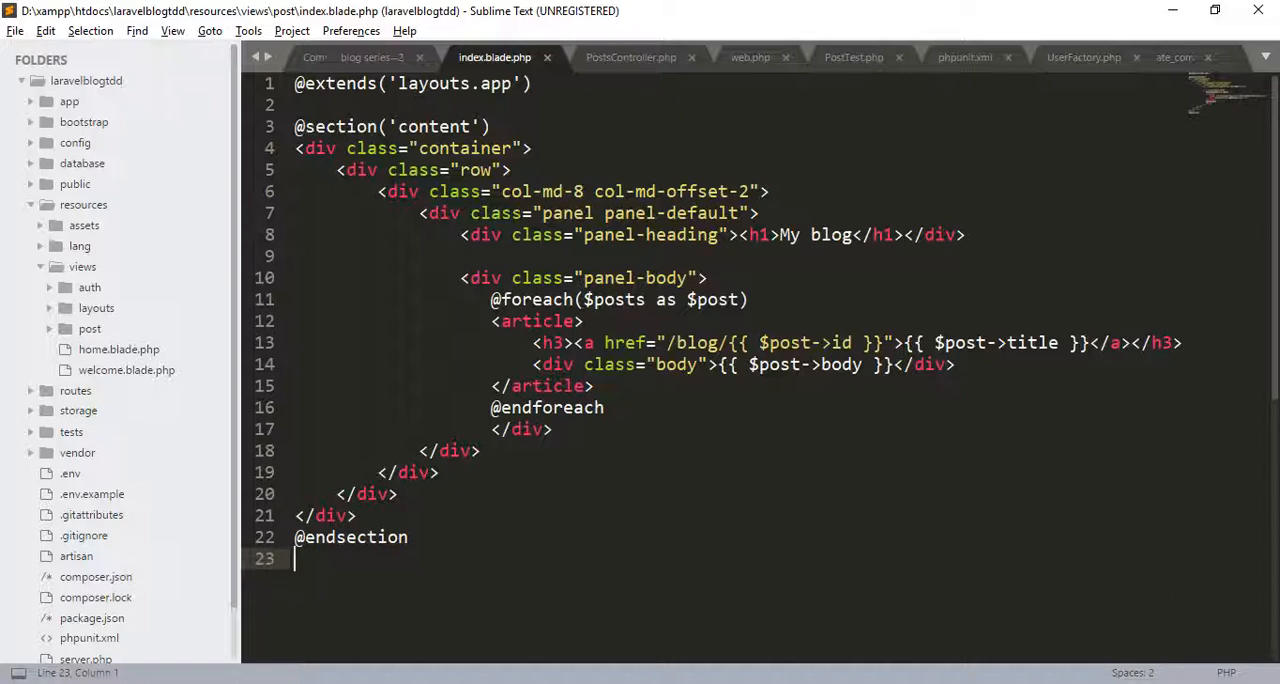
double_click(532, 300)
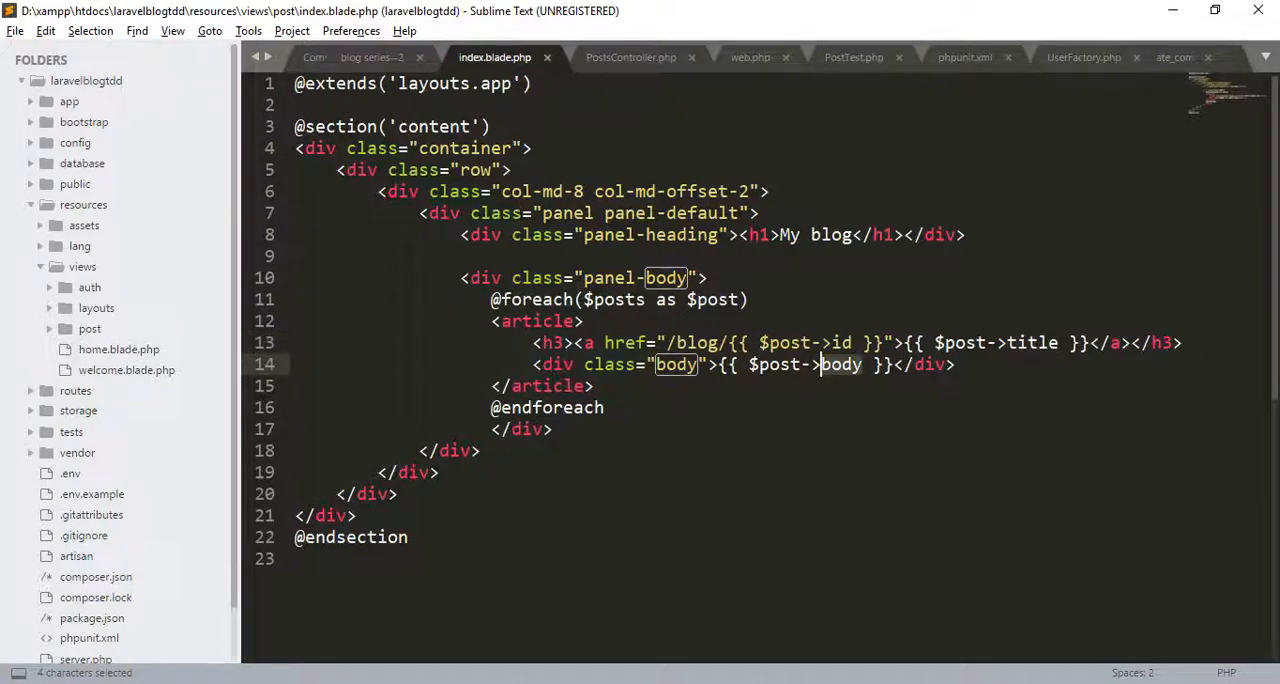
left_click(372, 56)
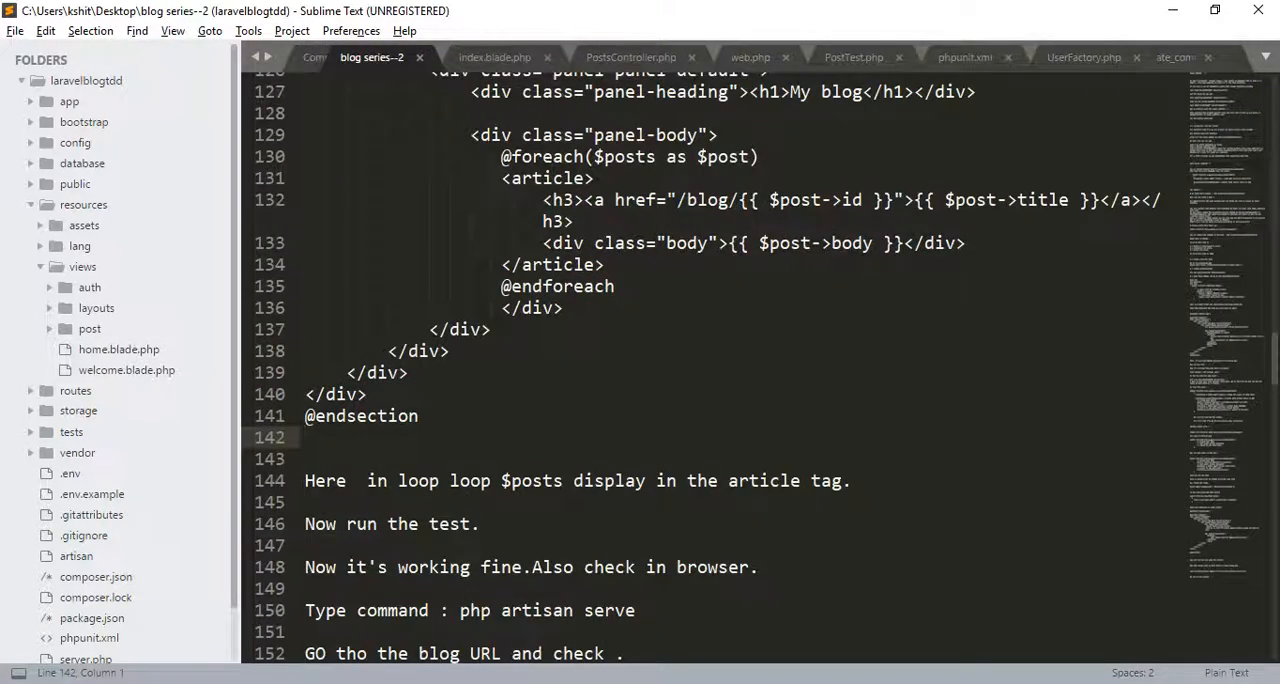
scroll("down", 3)
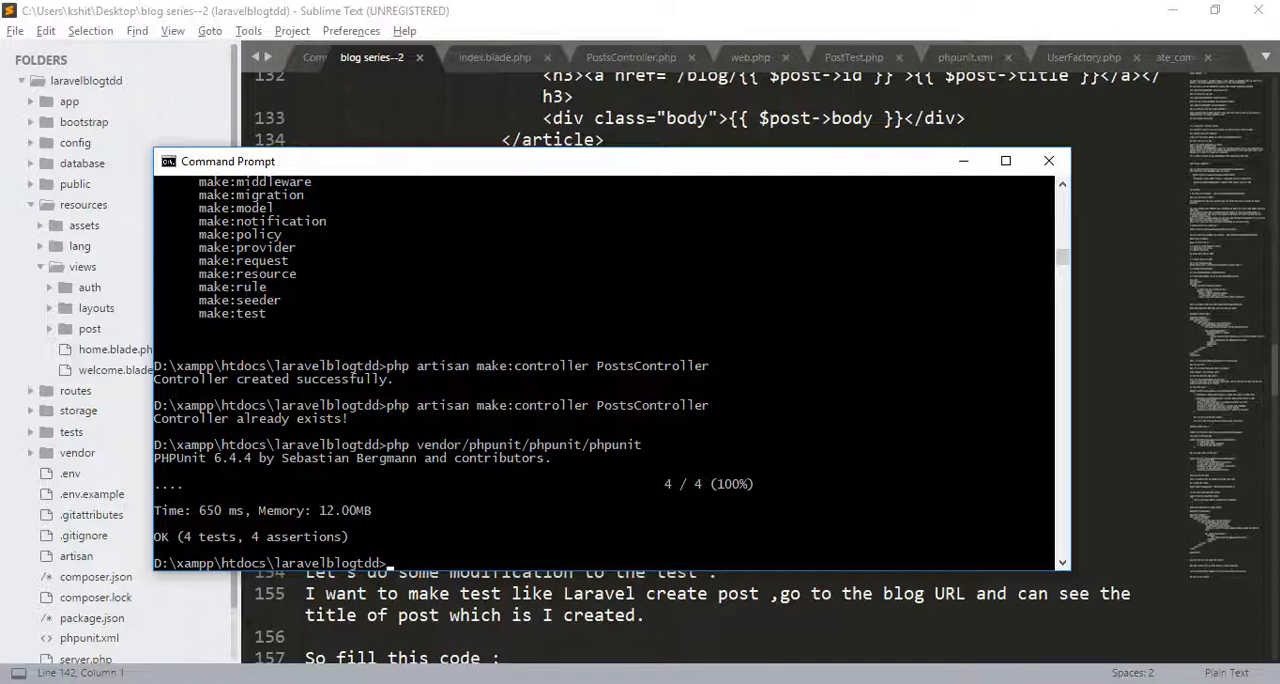
Check the notes, then enter php artisan serve to start the Laravel development server
left_click(1048, 160)
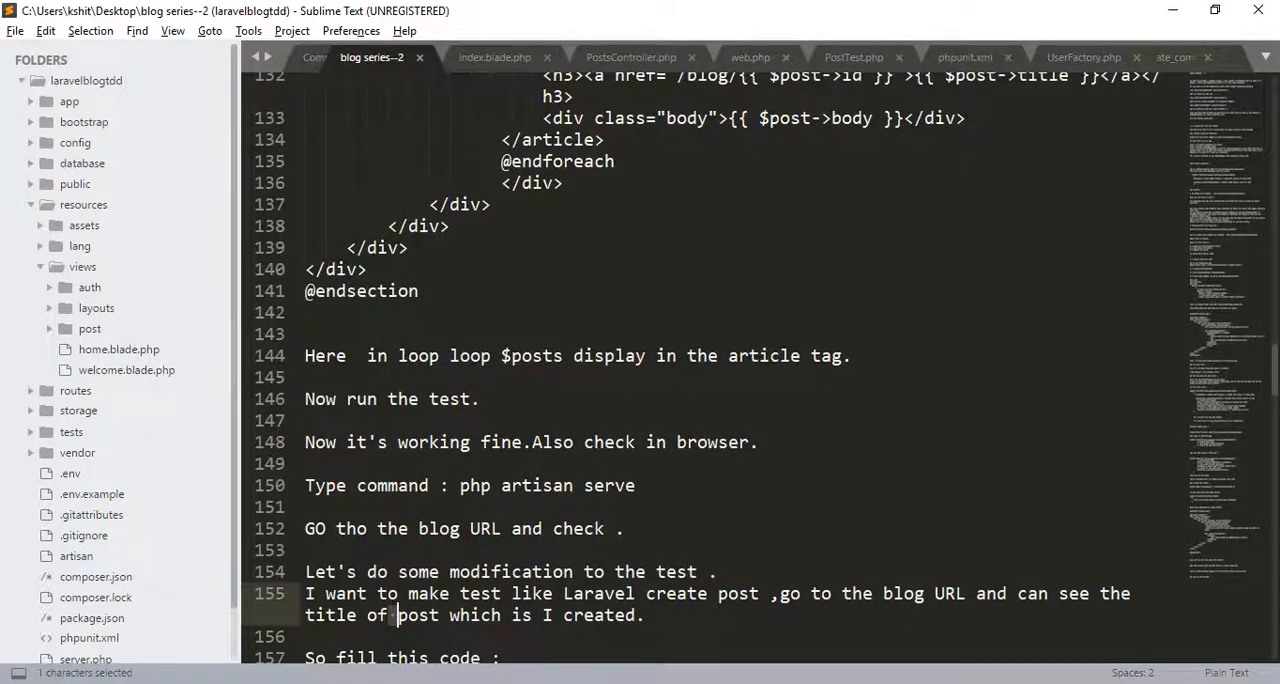
scroll("down", 3)
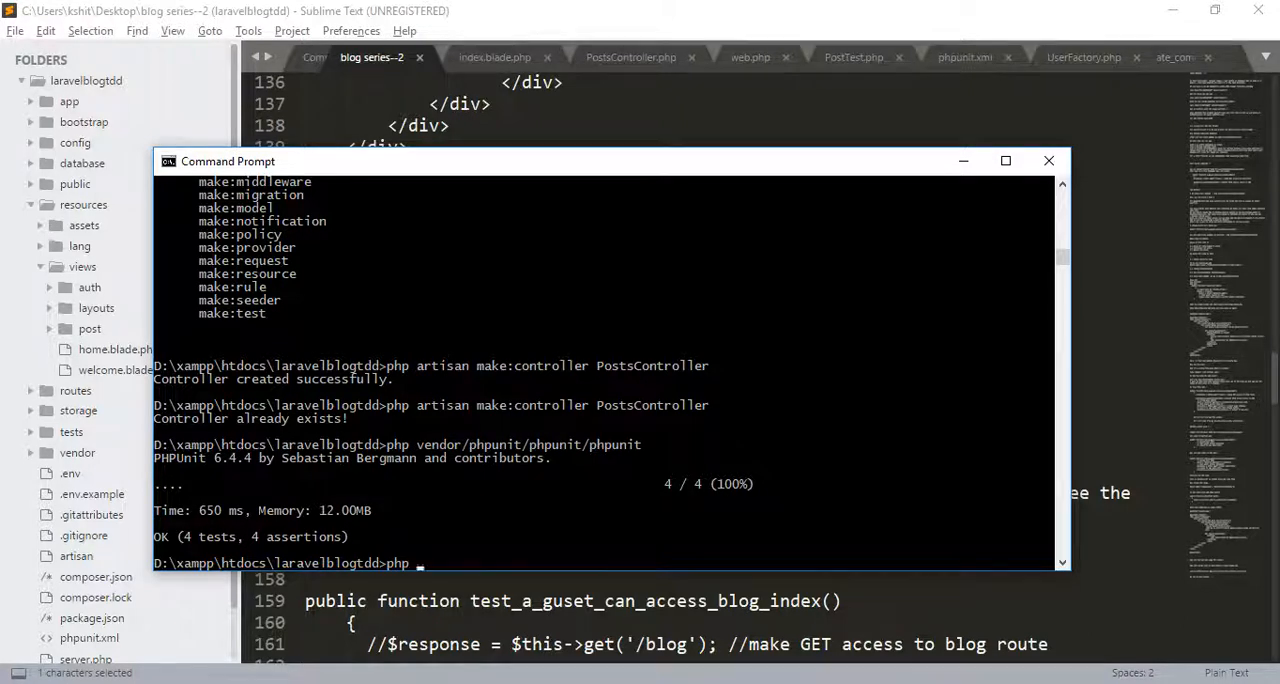
type("artisan se")
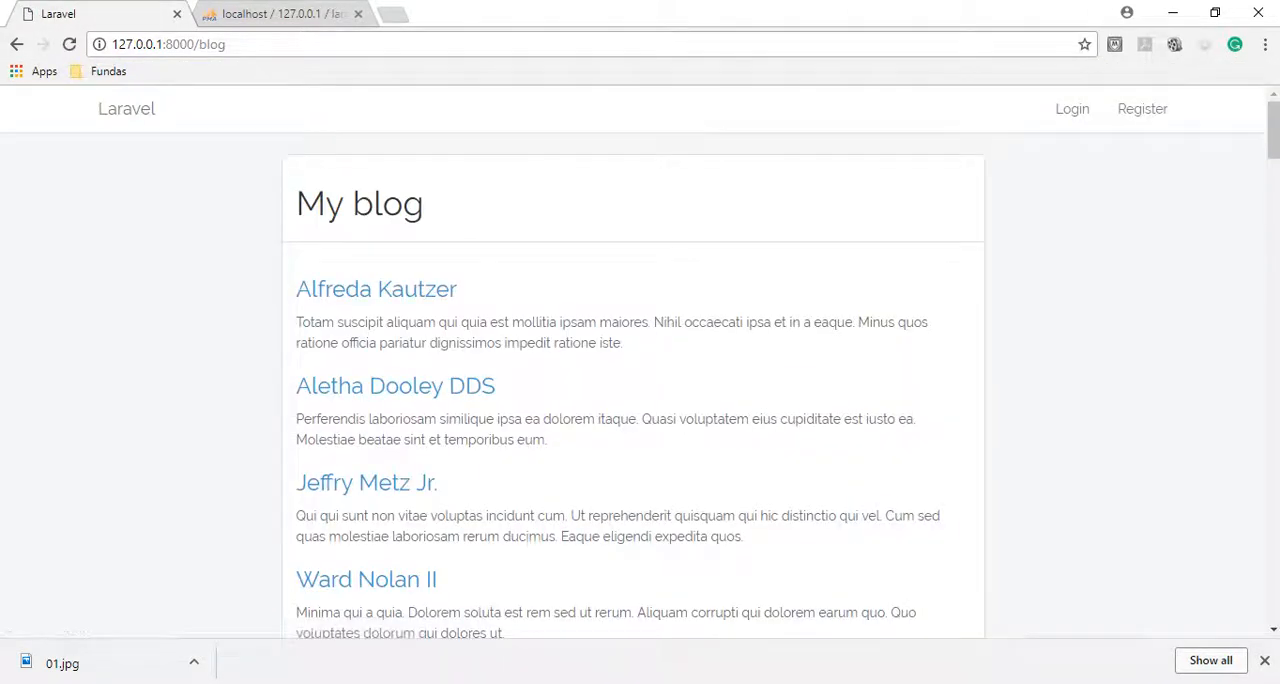
Scroll through the seeded posts on /blog, then return to the tutorial notes in the editor
scroll("down", 3)
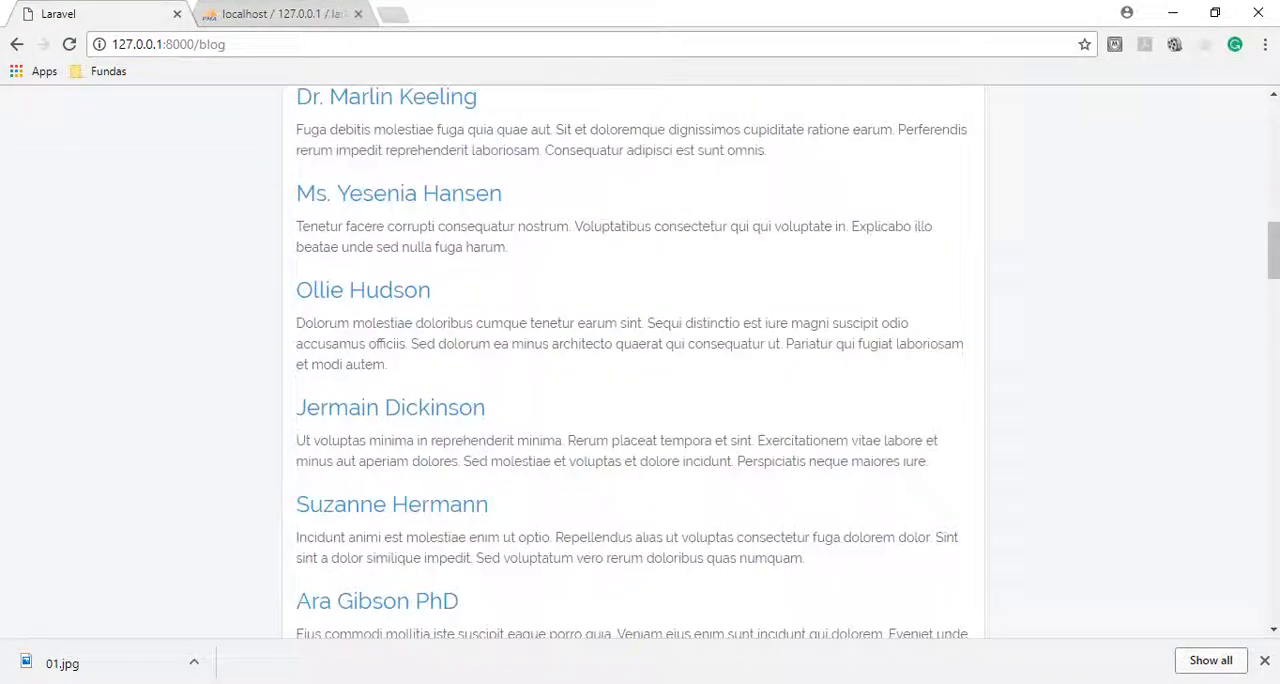
scroll("down", 3)
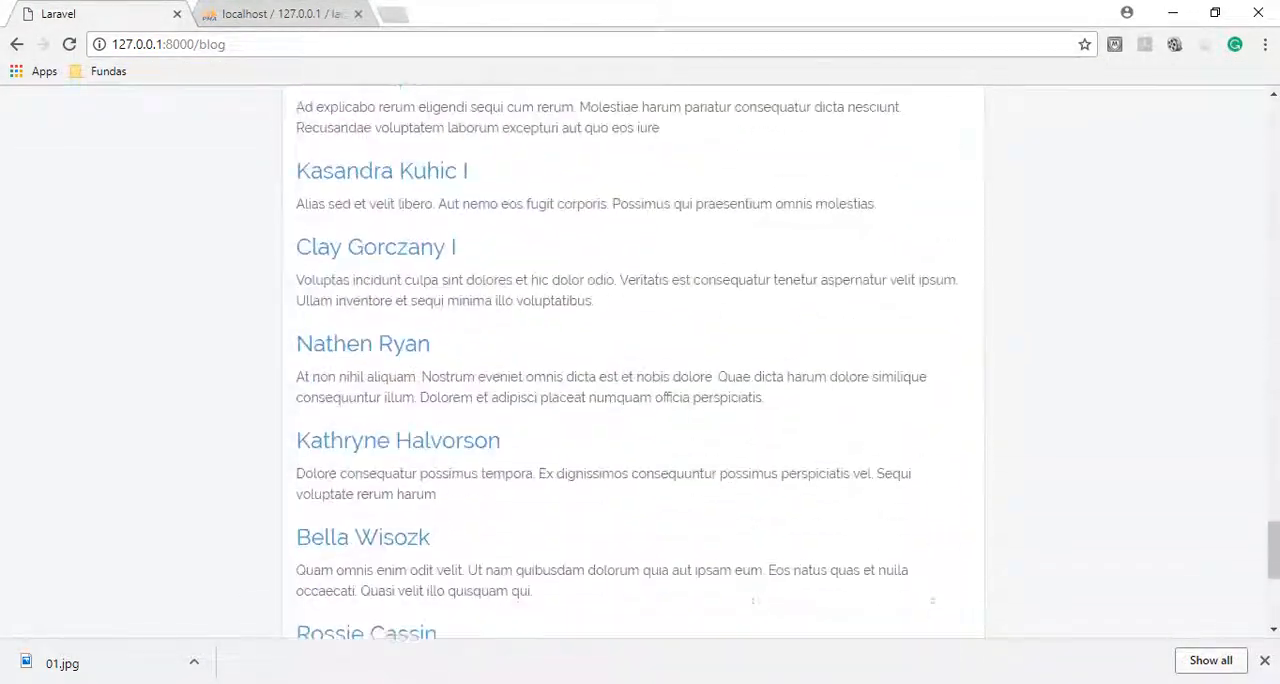
scroll("down", 3)
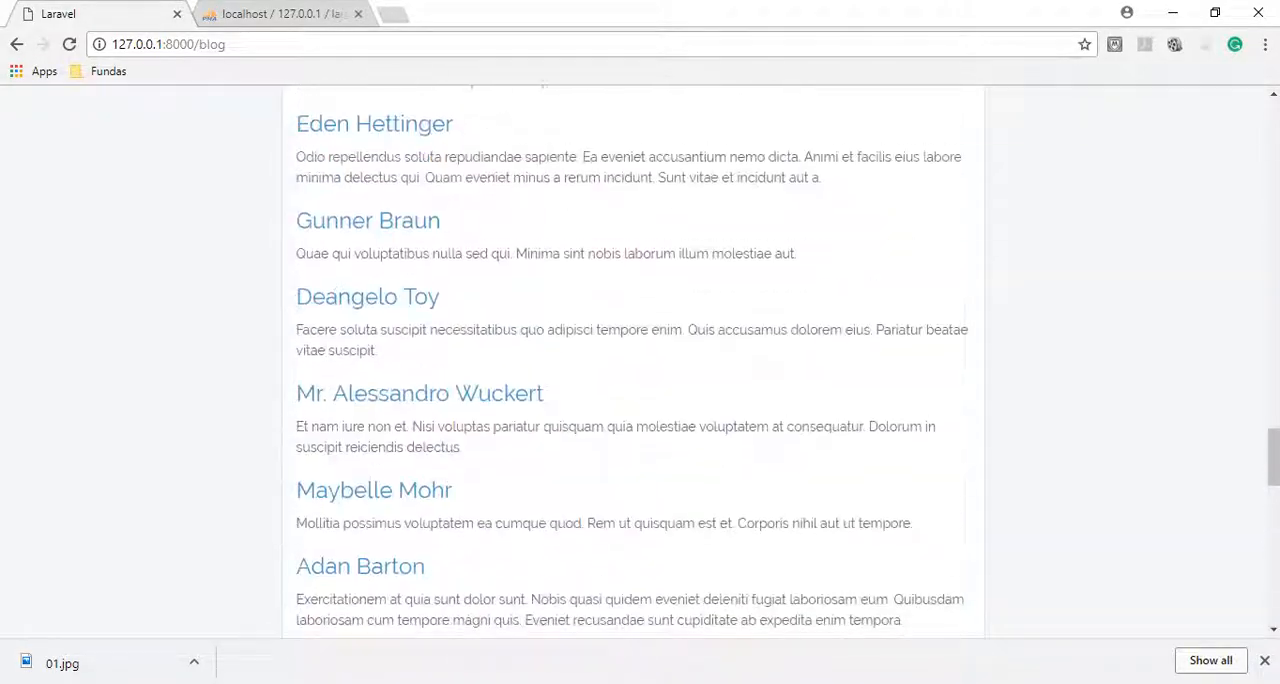
scroll("down", 3)
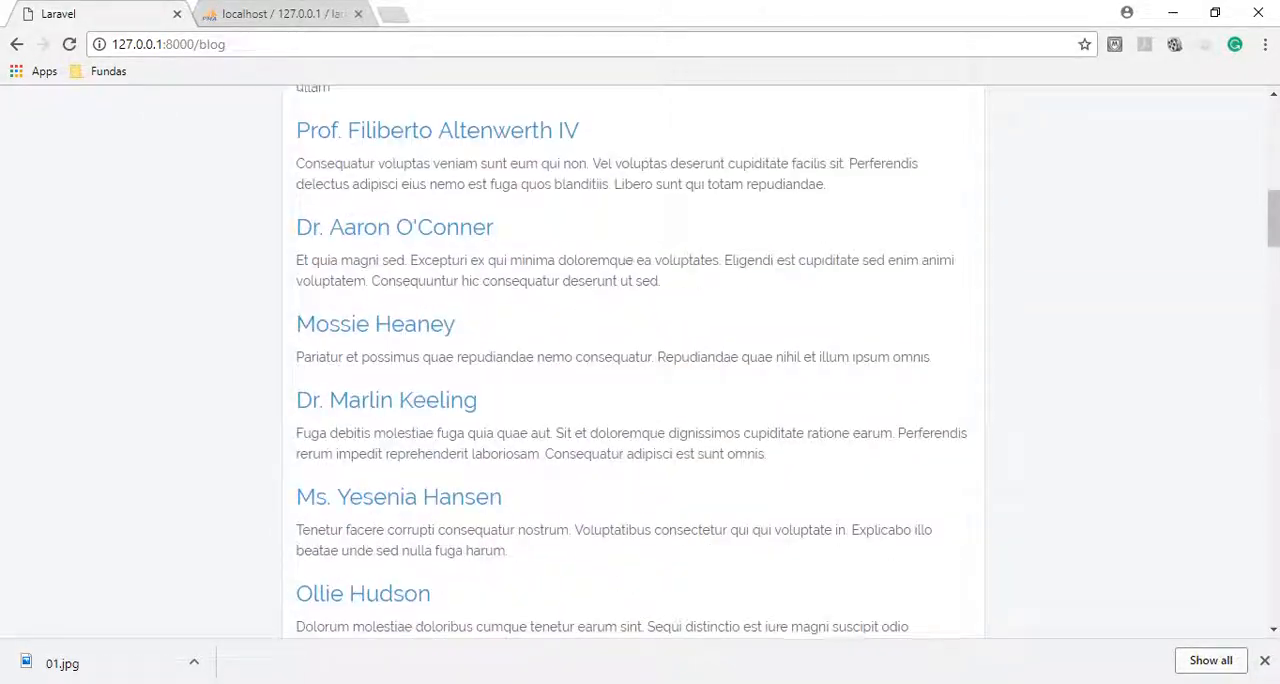
scroll("up", 3)
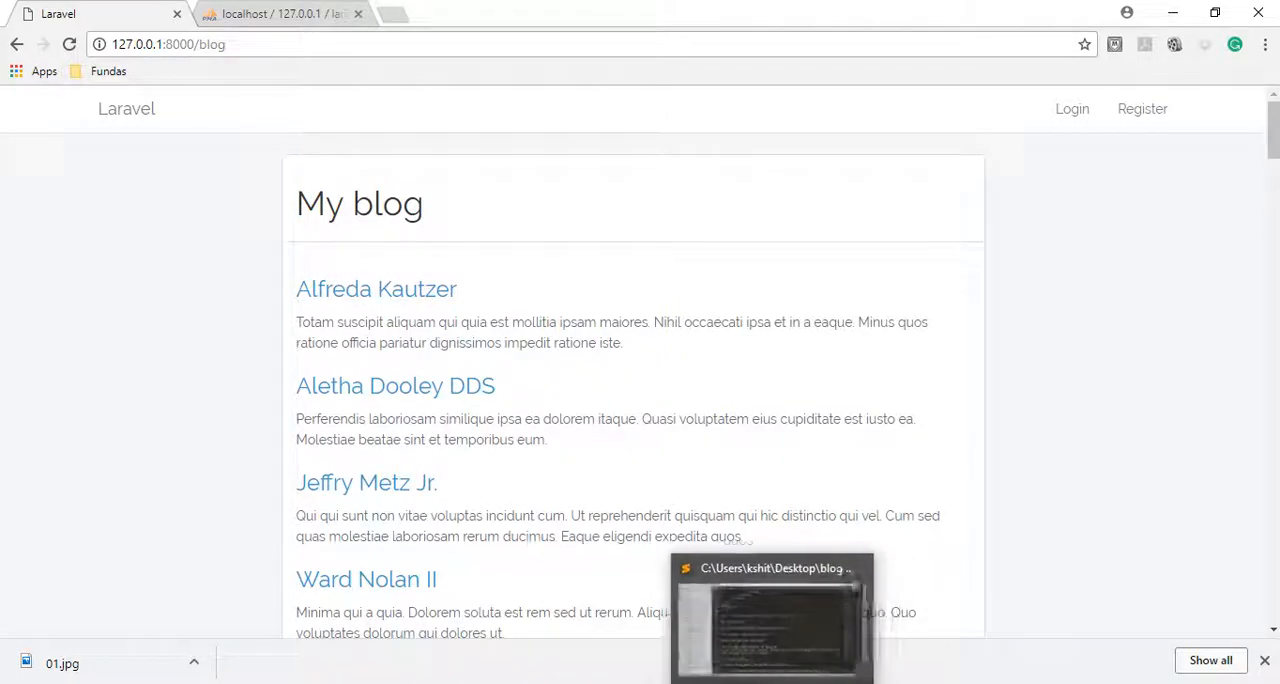
left_click(772, 616)
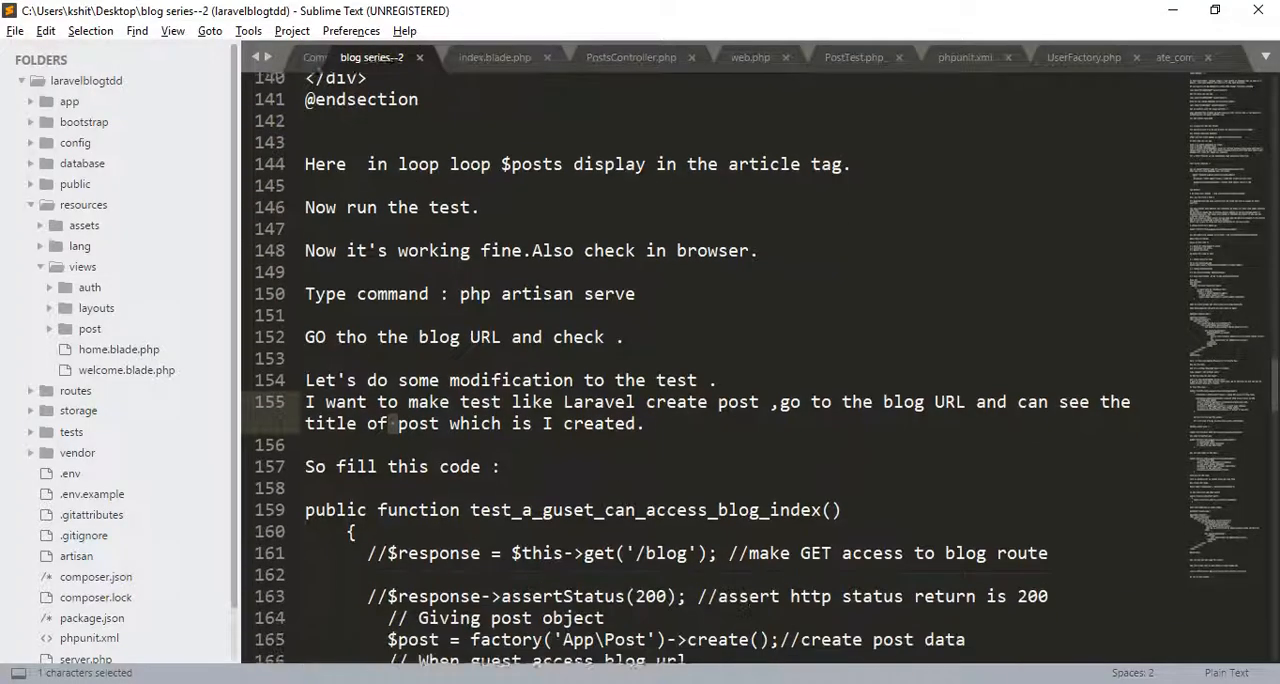
Review the factory-based blog index test code in the tutorial notes
scroll("down", 3)
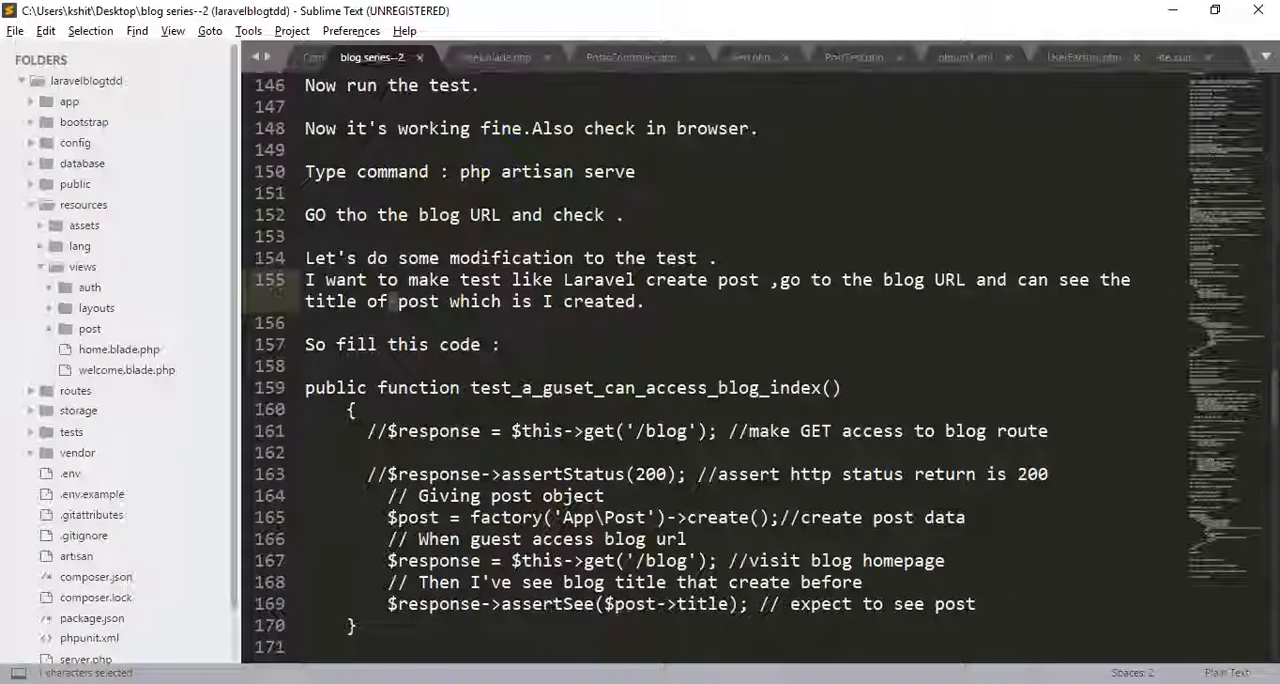
scroll("up", 3)
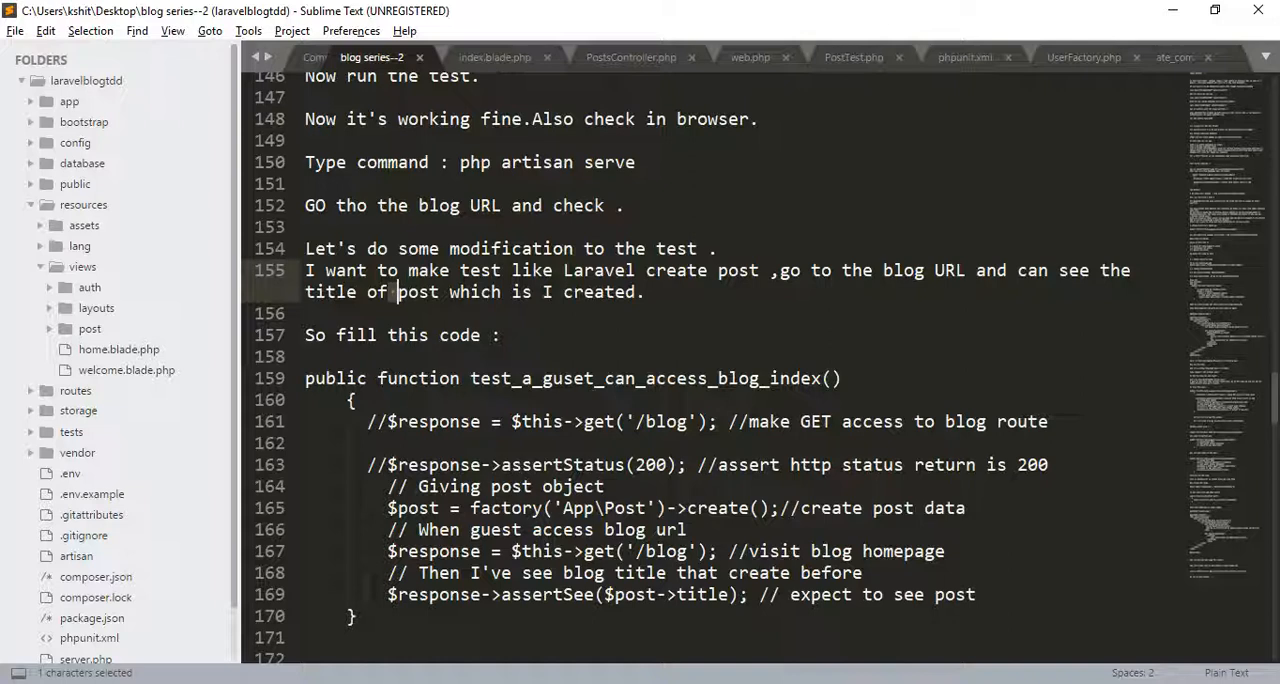
left_click(370, 420)
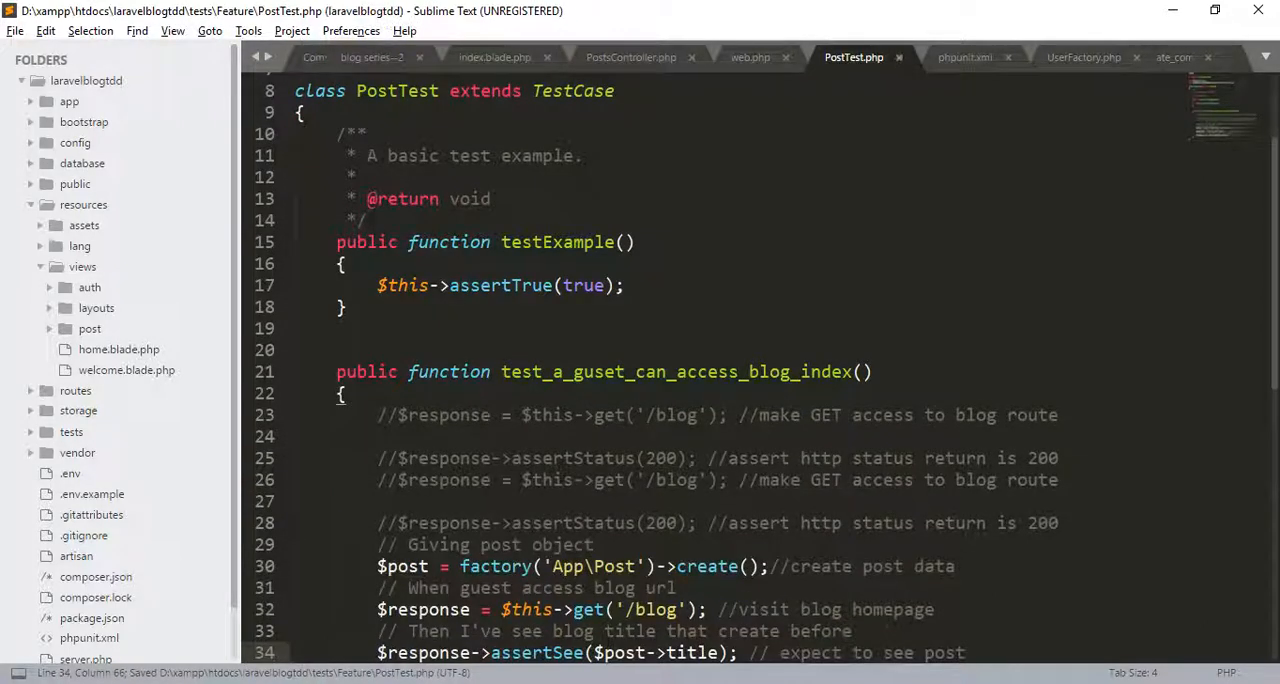
Review the post factory call in PostTest.php, then return to the notes
scroll("down", 3)
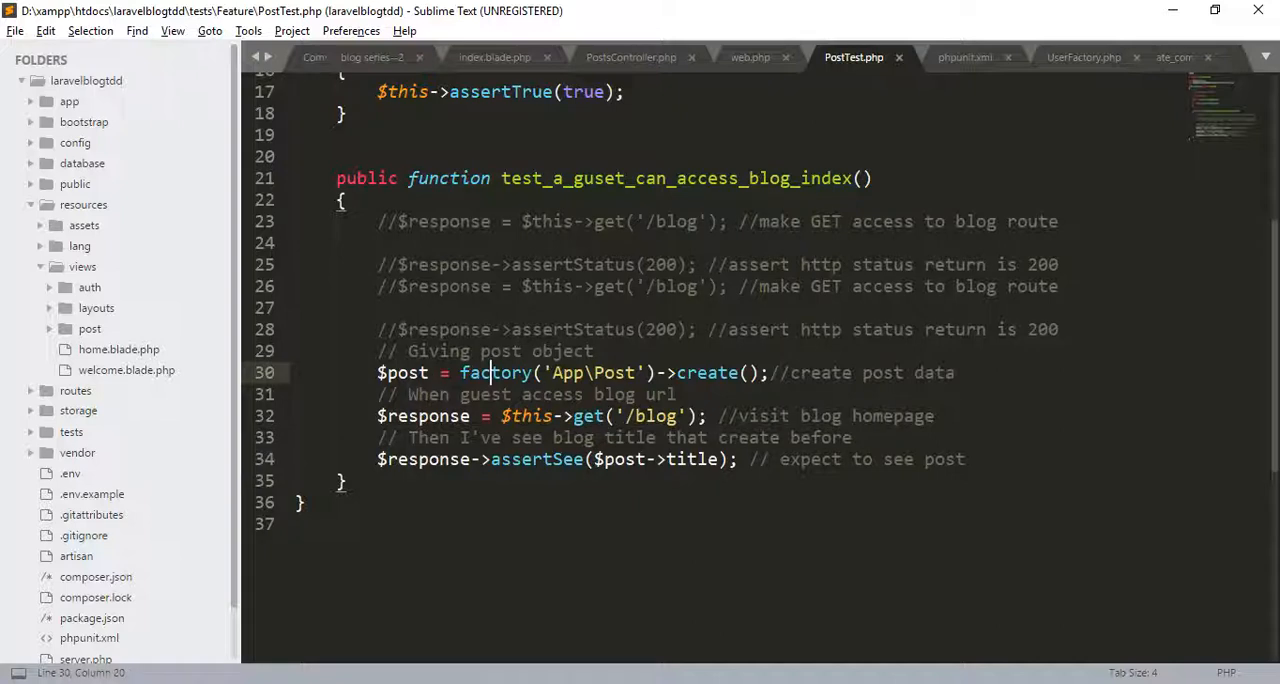
double_click(496, 372)
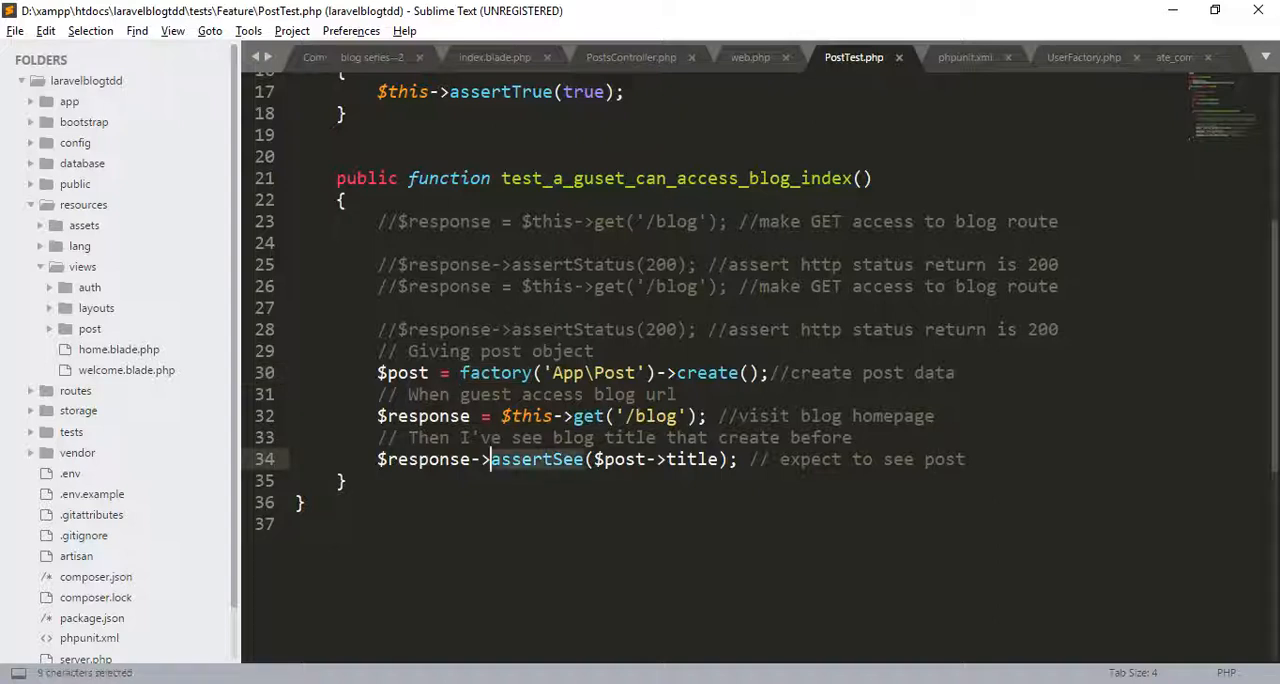
left_click(372, 56)
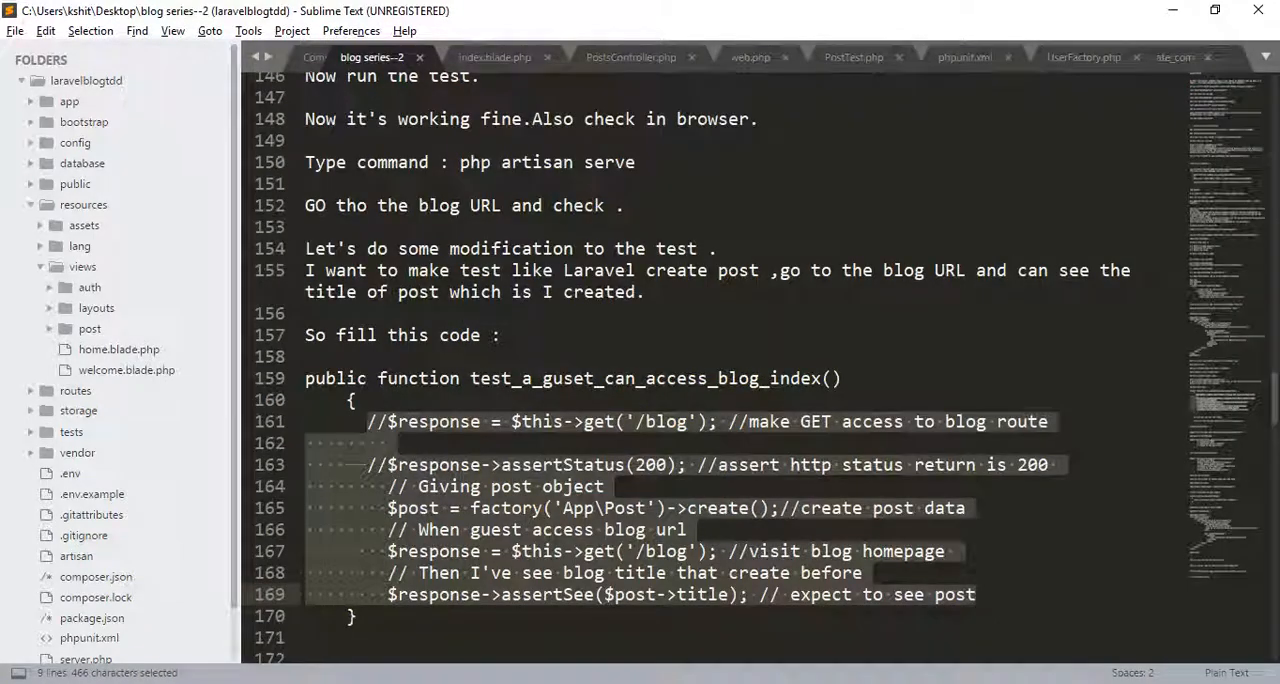
scroll("down", 3)
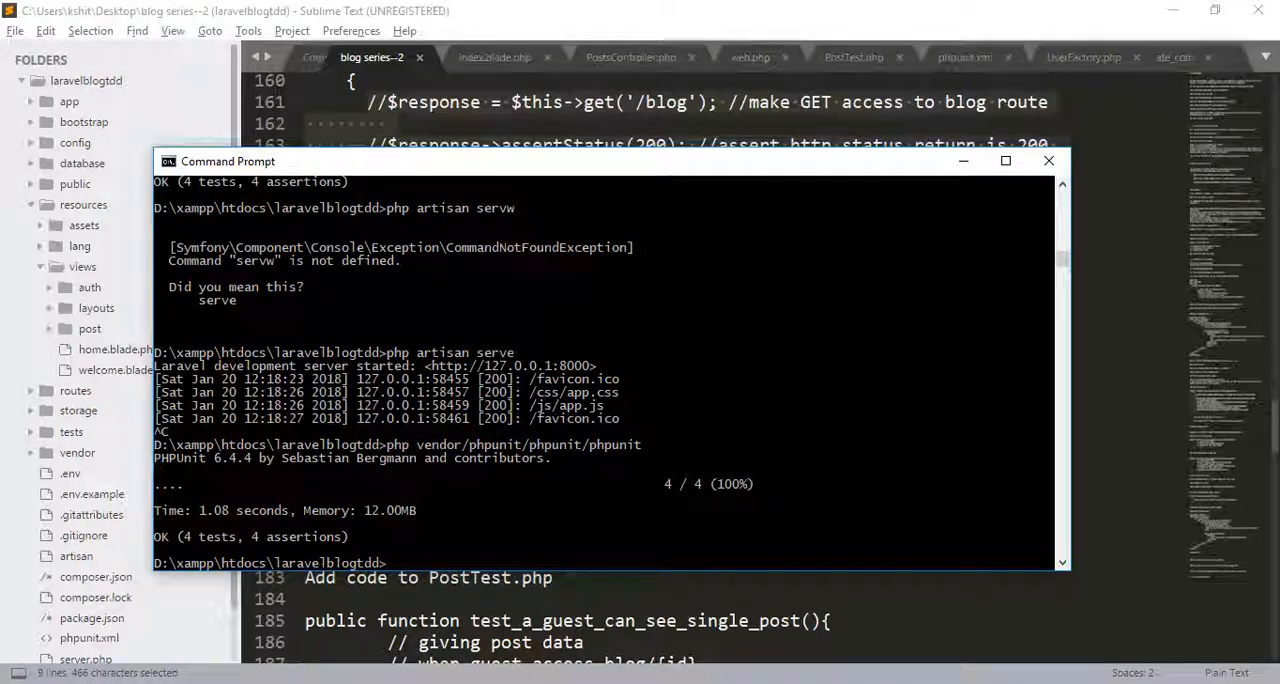
Recheck the /blog post list in the browser after the passing test run
left_click(1048, 160)
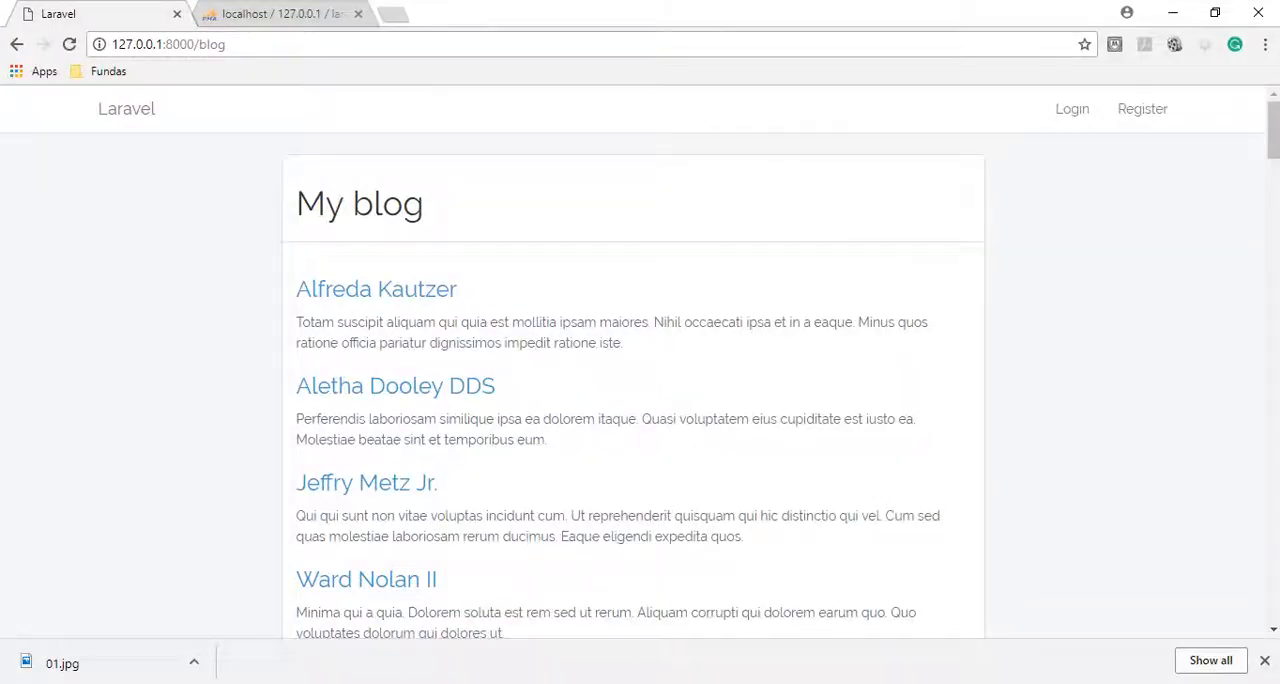
scroll("down", 3)
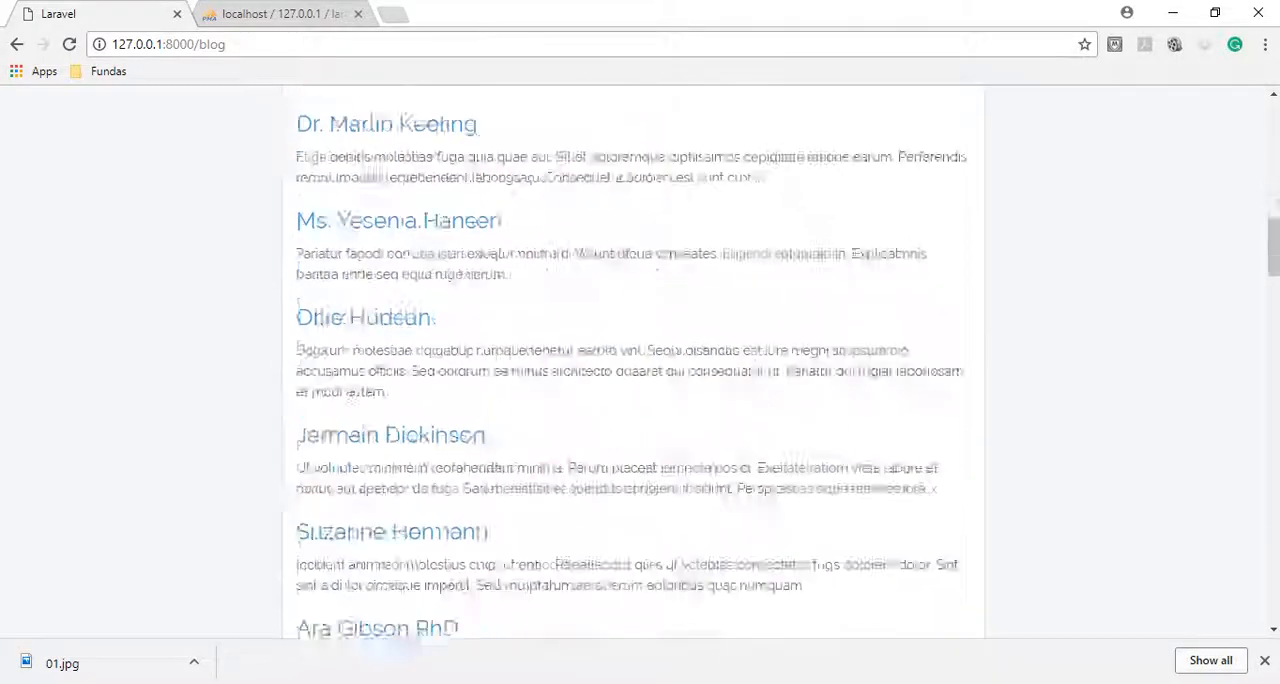
scroll("down", 3)
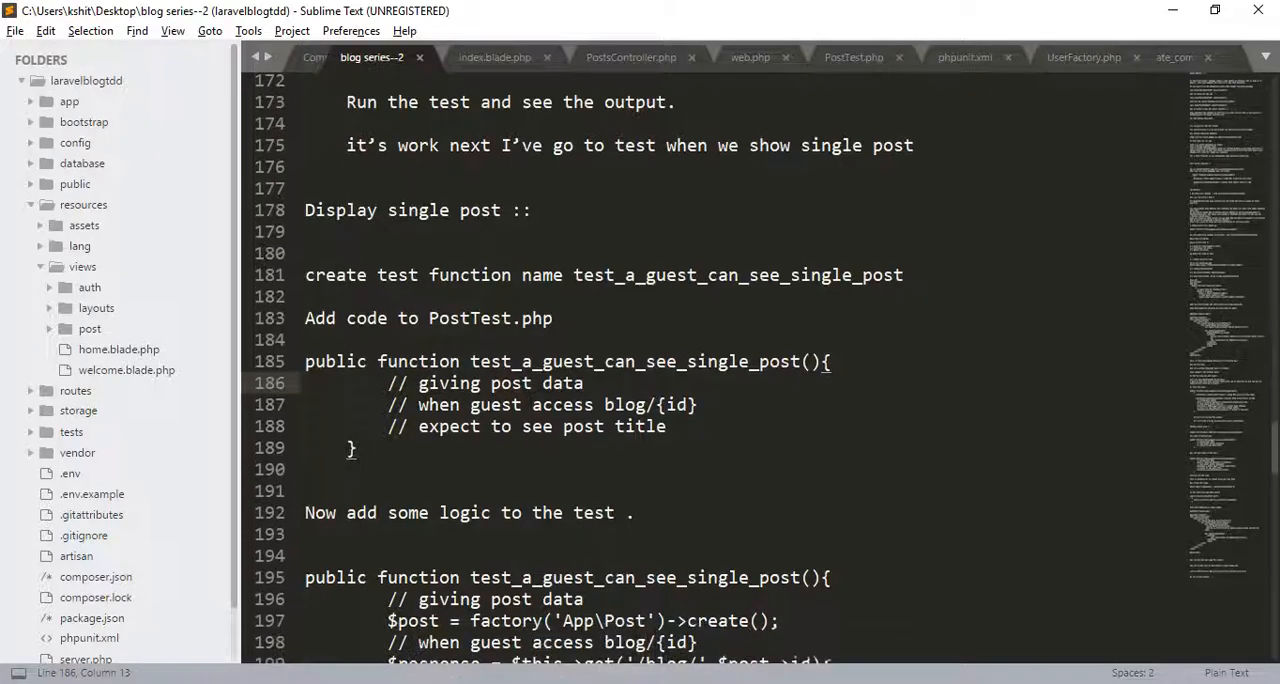
left_click(310, 360)
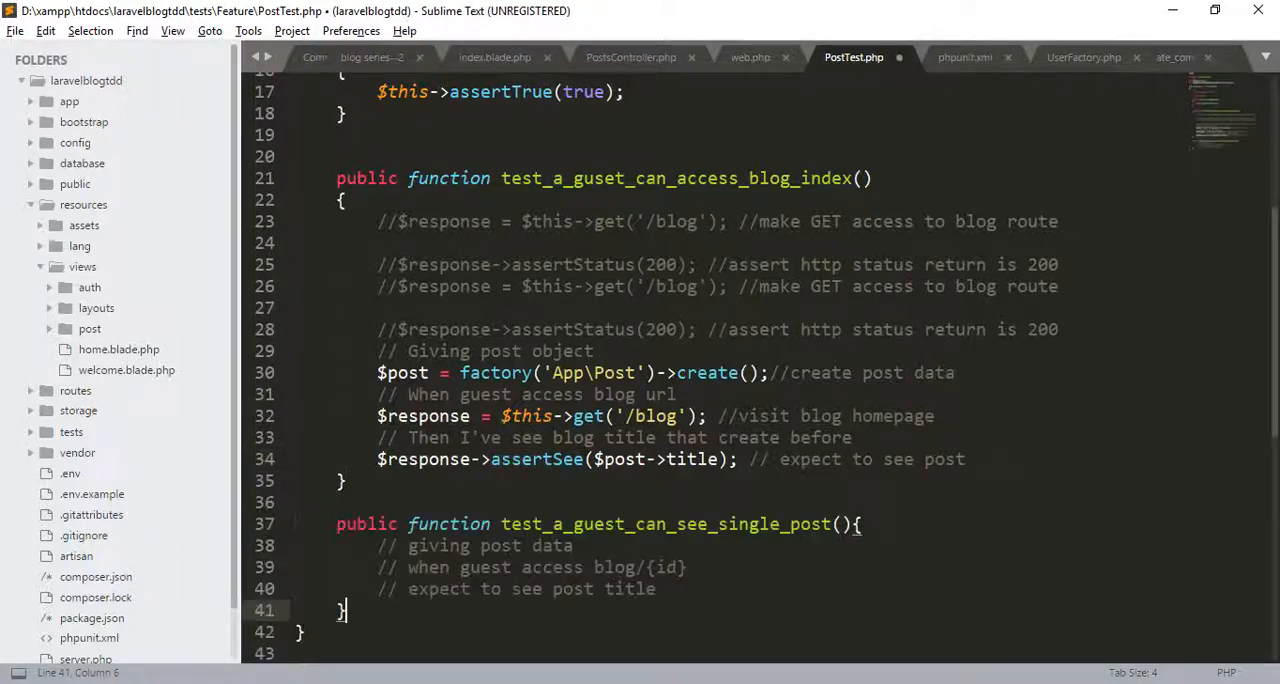
key("ctrl+s")
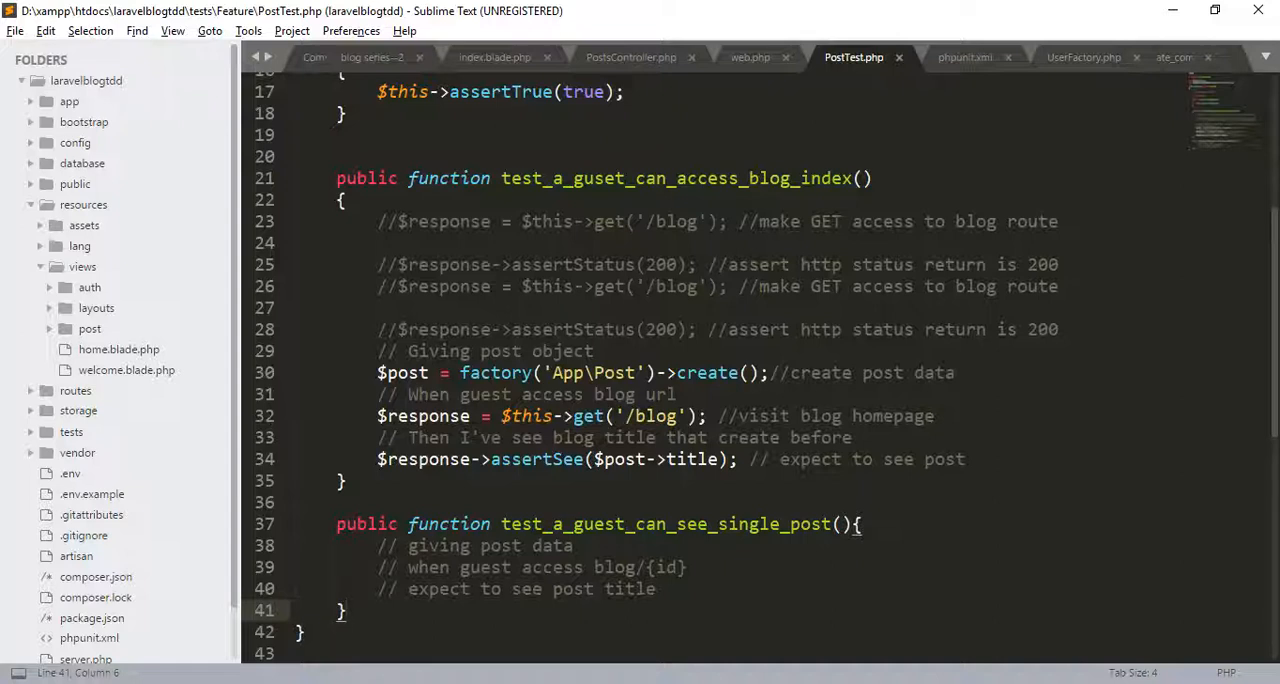
left_click(372, 56)
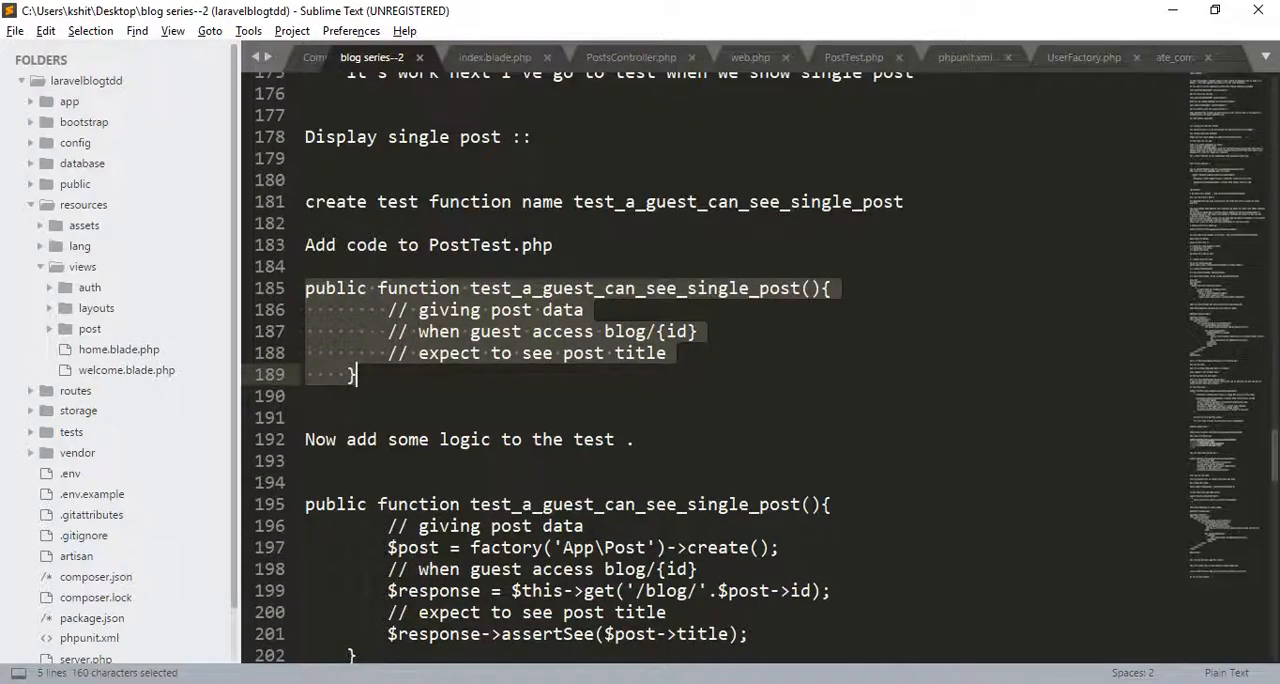
Paste the single-post test body into test_a_guest_can_see_single_post in PostTest.php
scroll("down", 3)
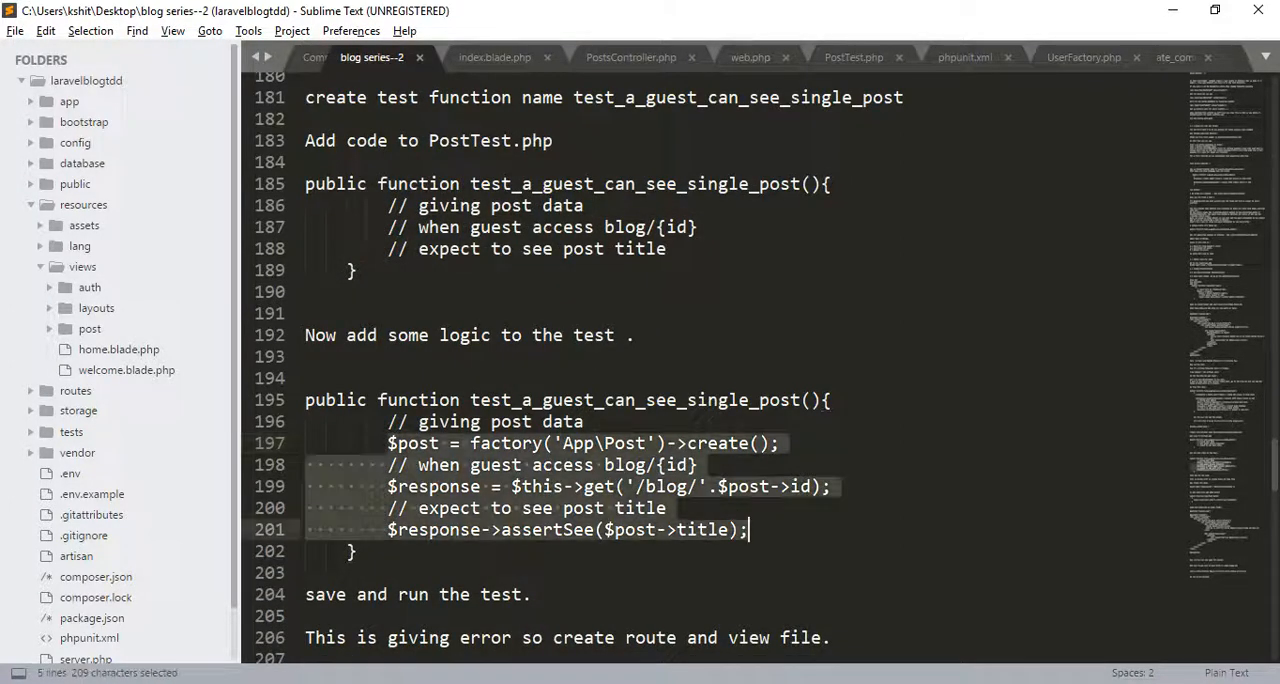
left_click(852, 56)
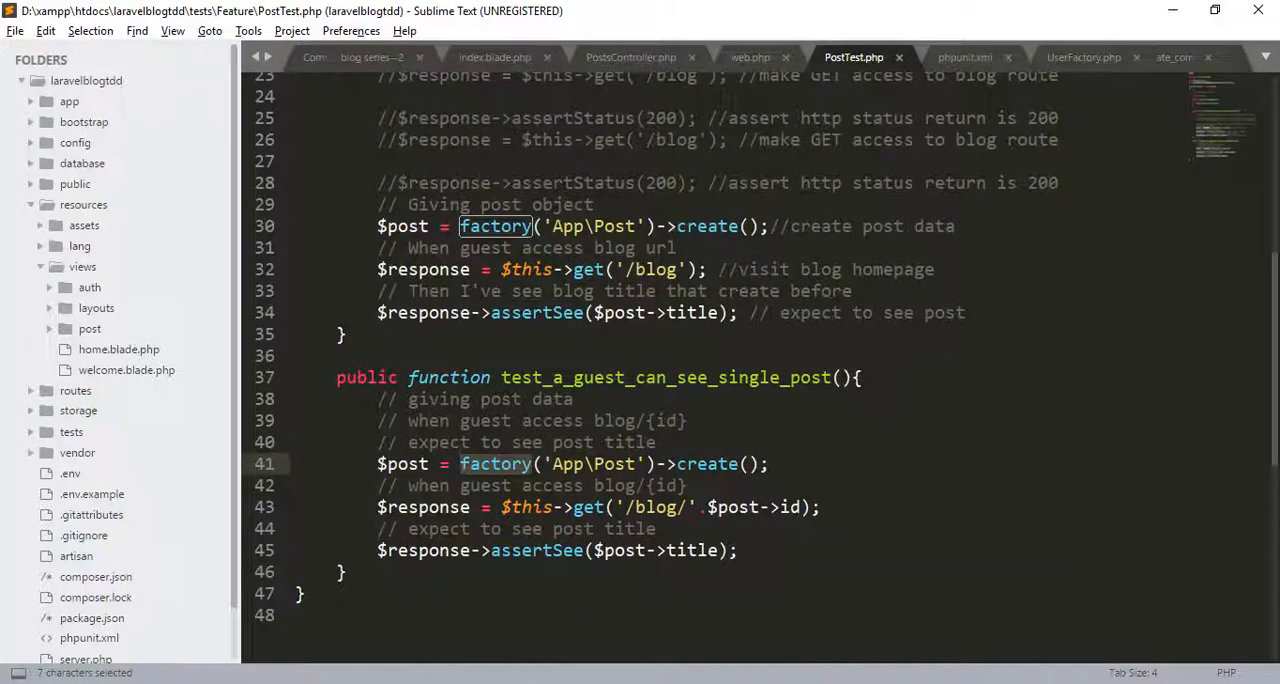
left_click(378, 508)
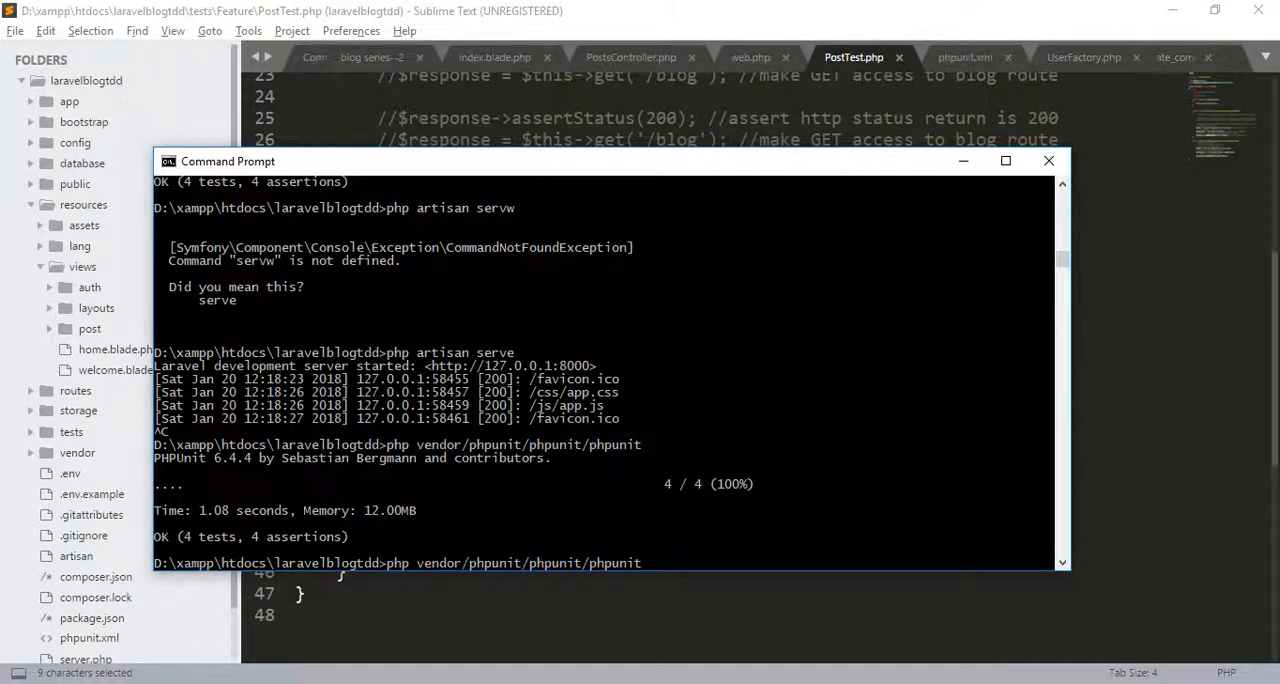
Run php vendor/phpunit/phpunit/phpunit in Command Prompt
key("Return")
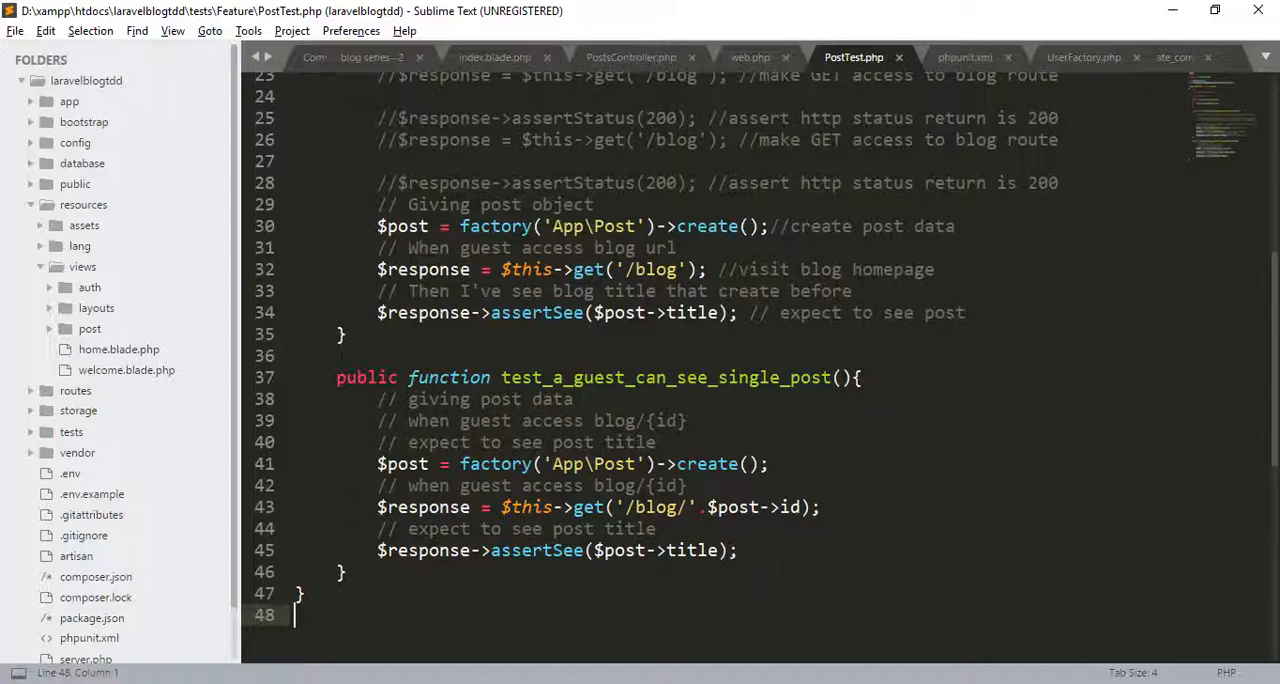
Add Route::get('/blog/{post}','PostsController@show') to routes/web.php and save
left_click(372, 56)
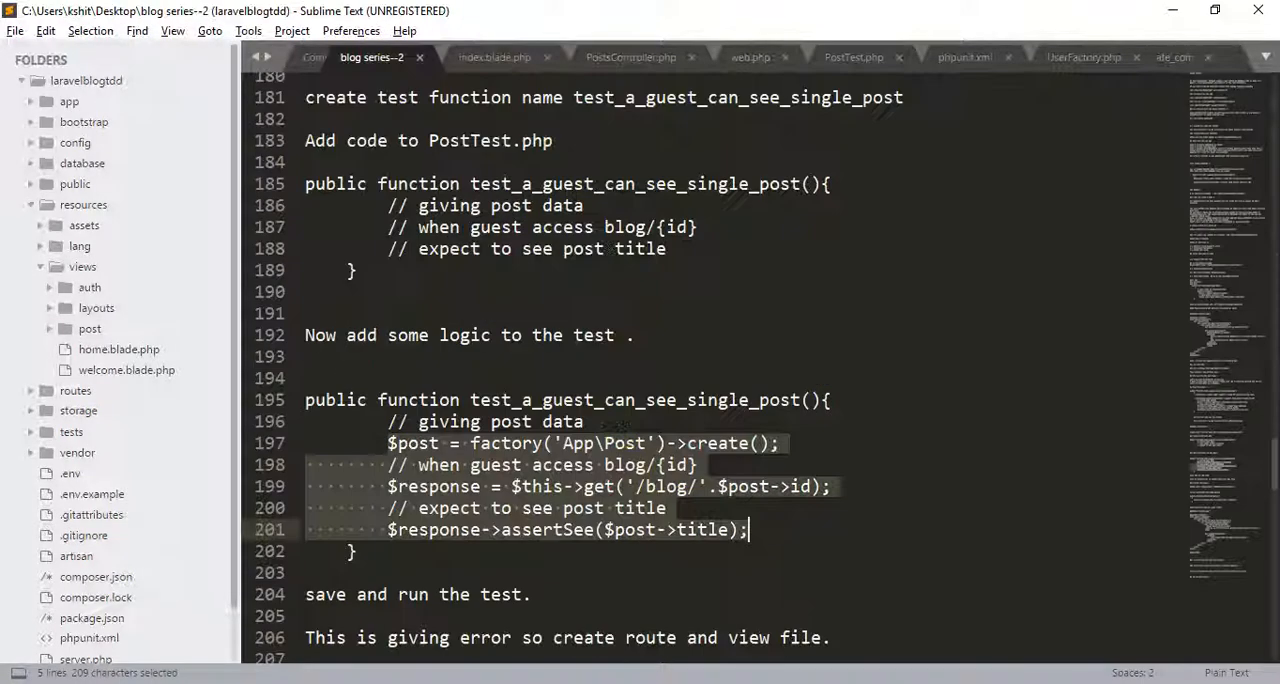
scroll("down", 3)
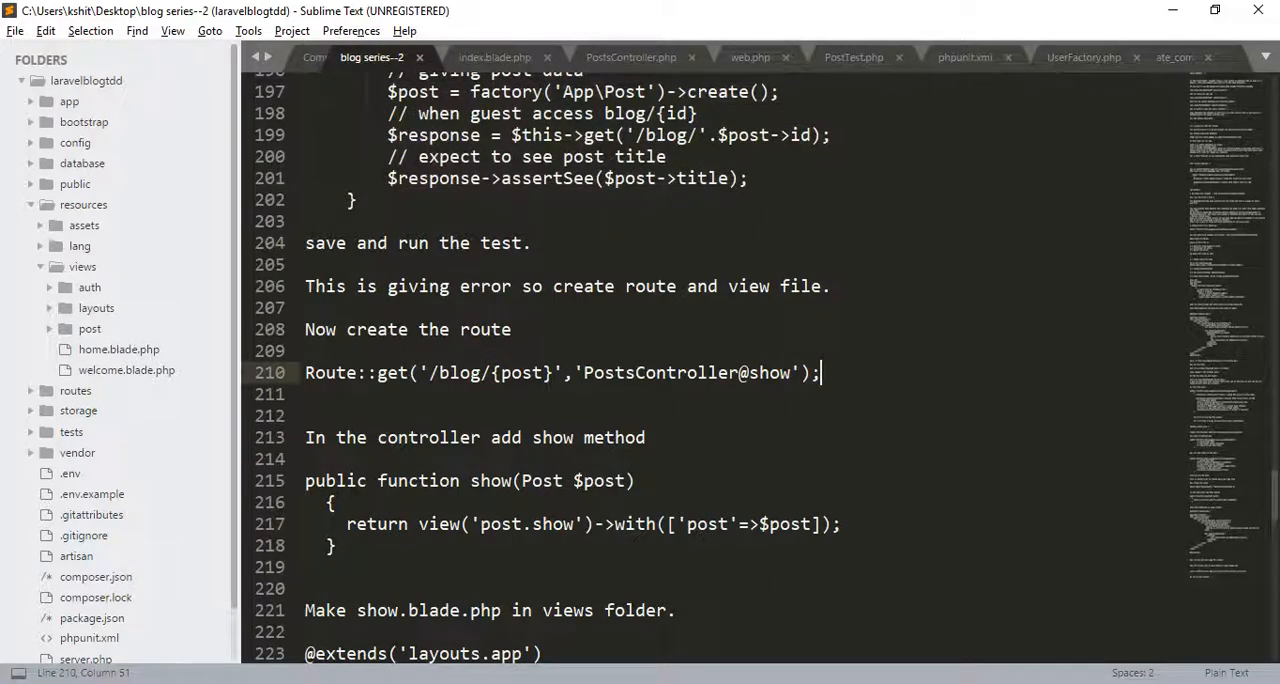
triple_click(560, 372)
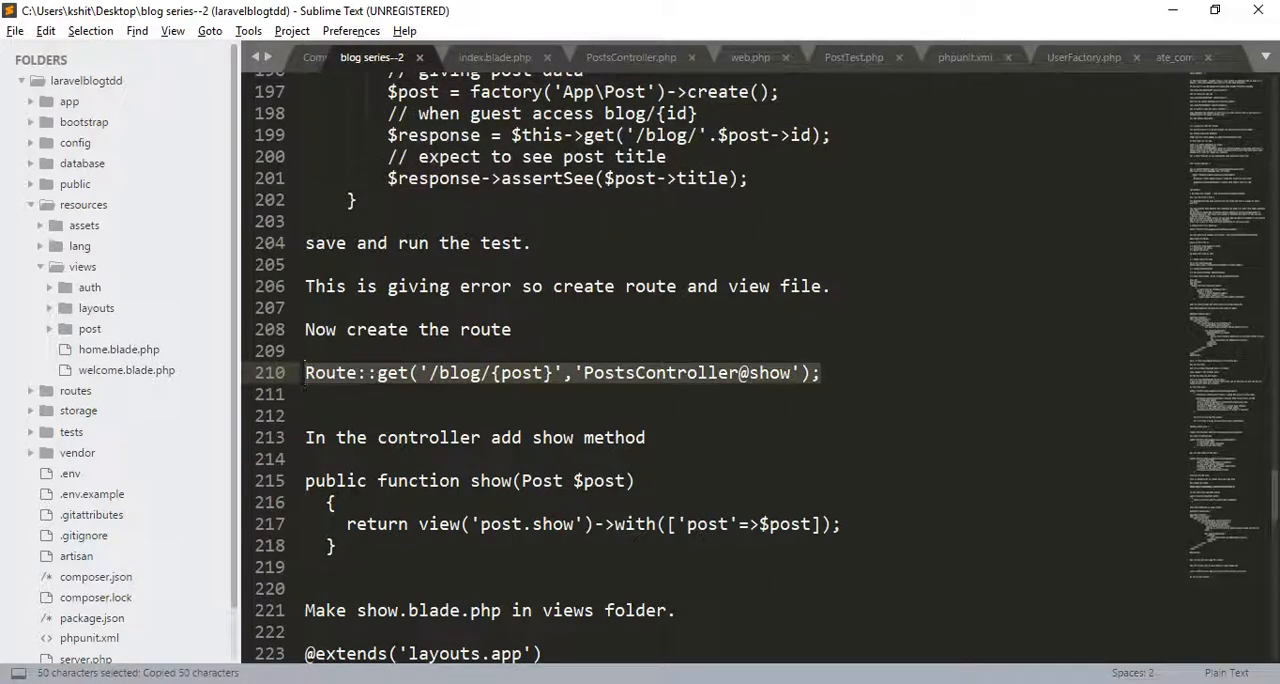
left_click(750, 56)
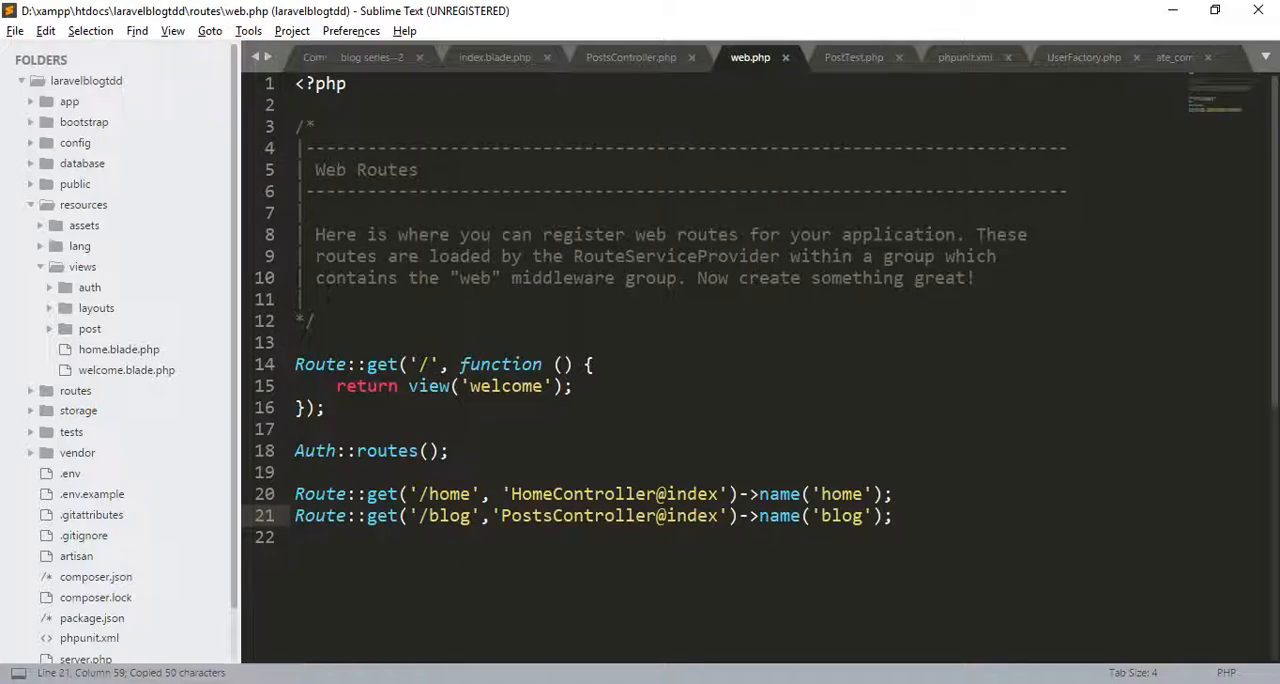
type("Route::get('/blog/{post}','PostsController@show');")
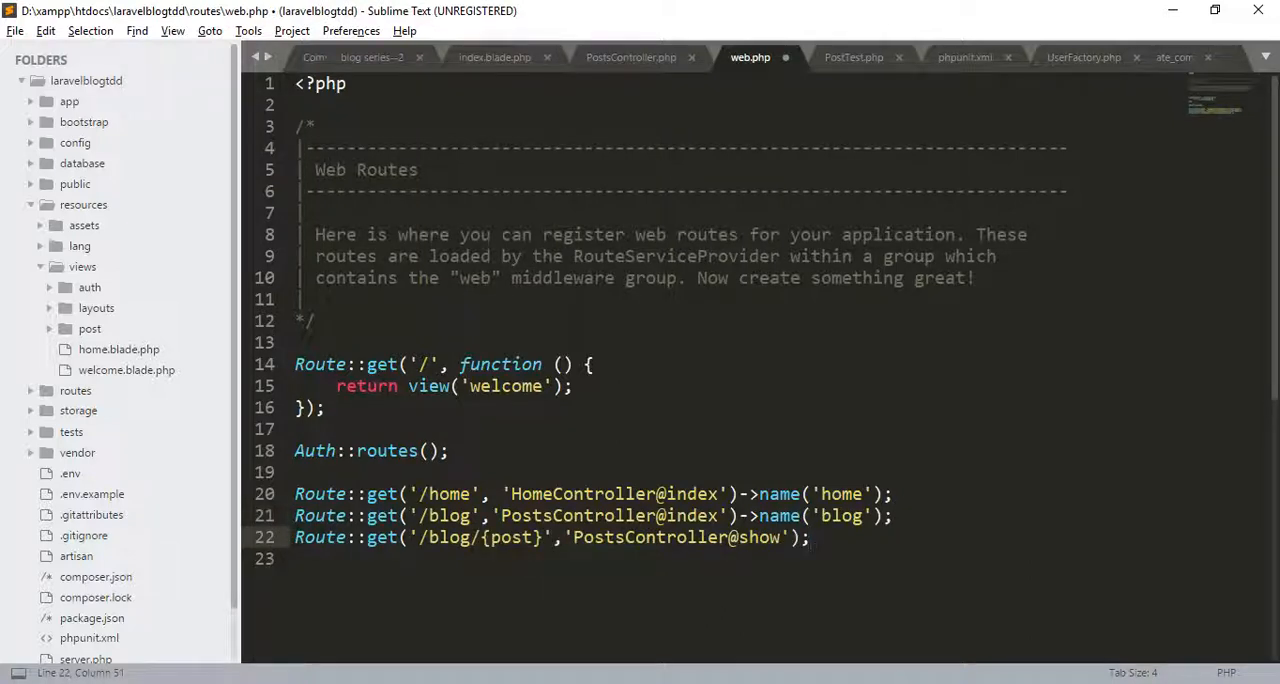
key("ctrl+s")
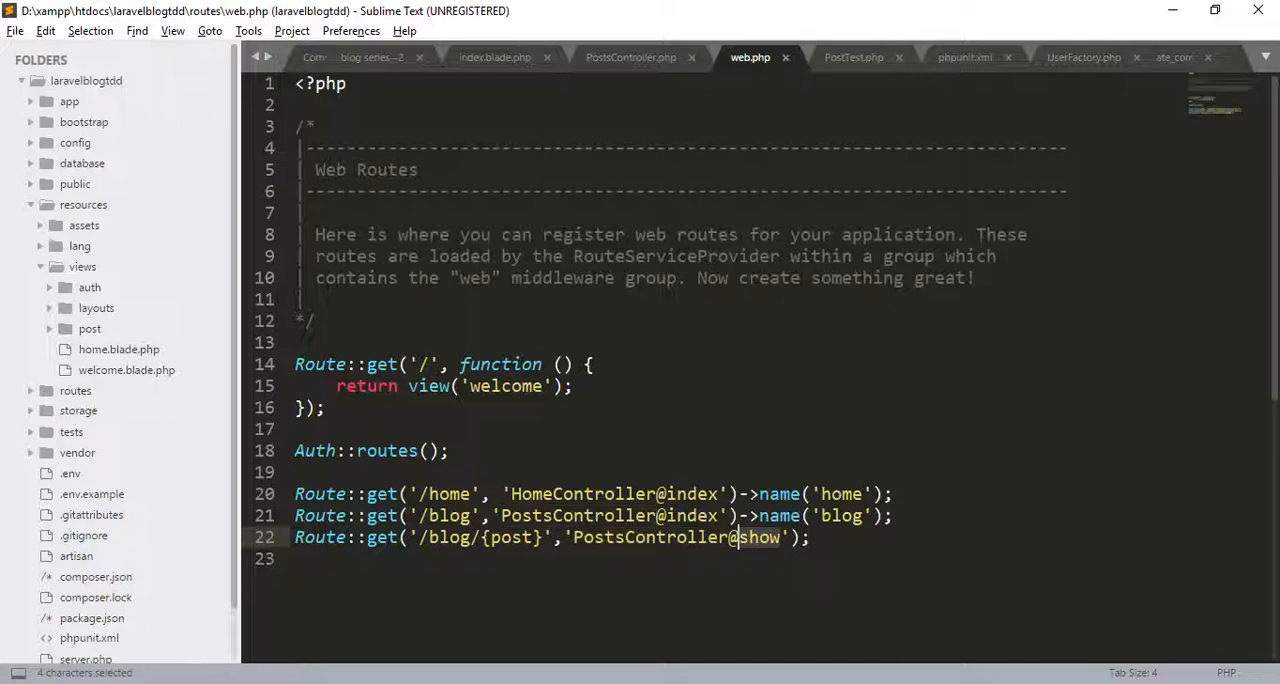
key("ctrl+c")
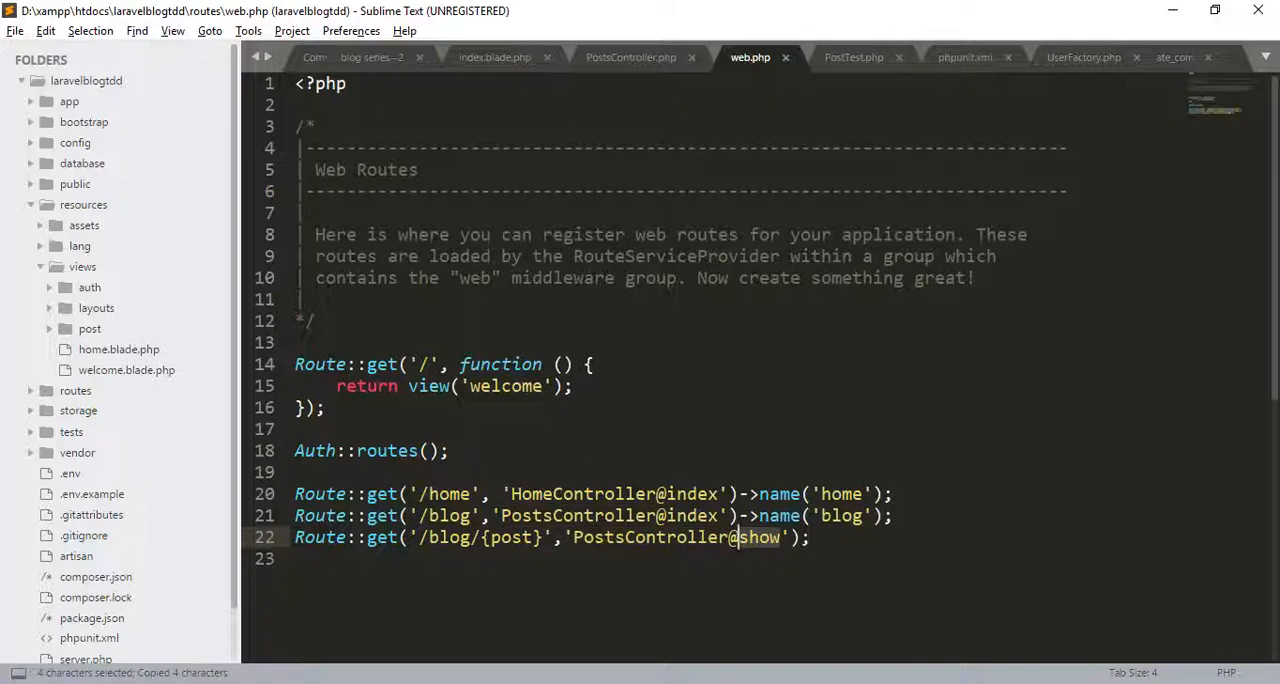
Start a public show method in PostsController.php
left_click(632, 56)
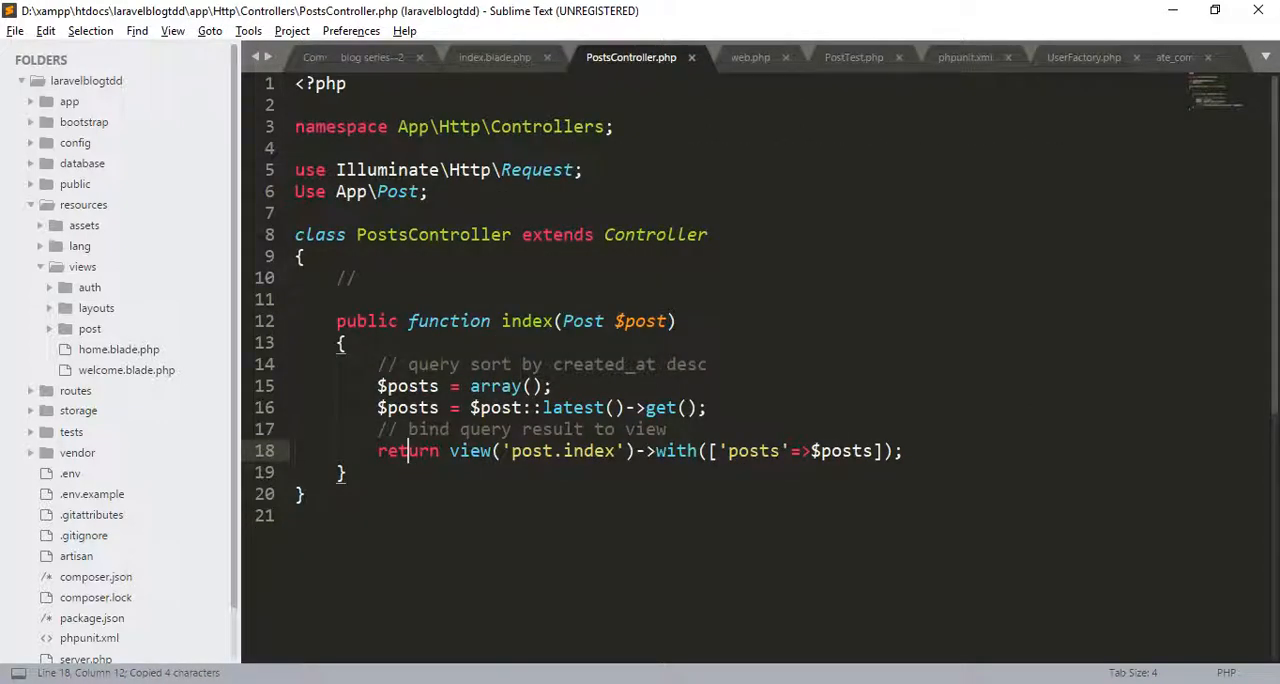
type("public function")
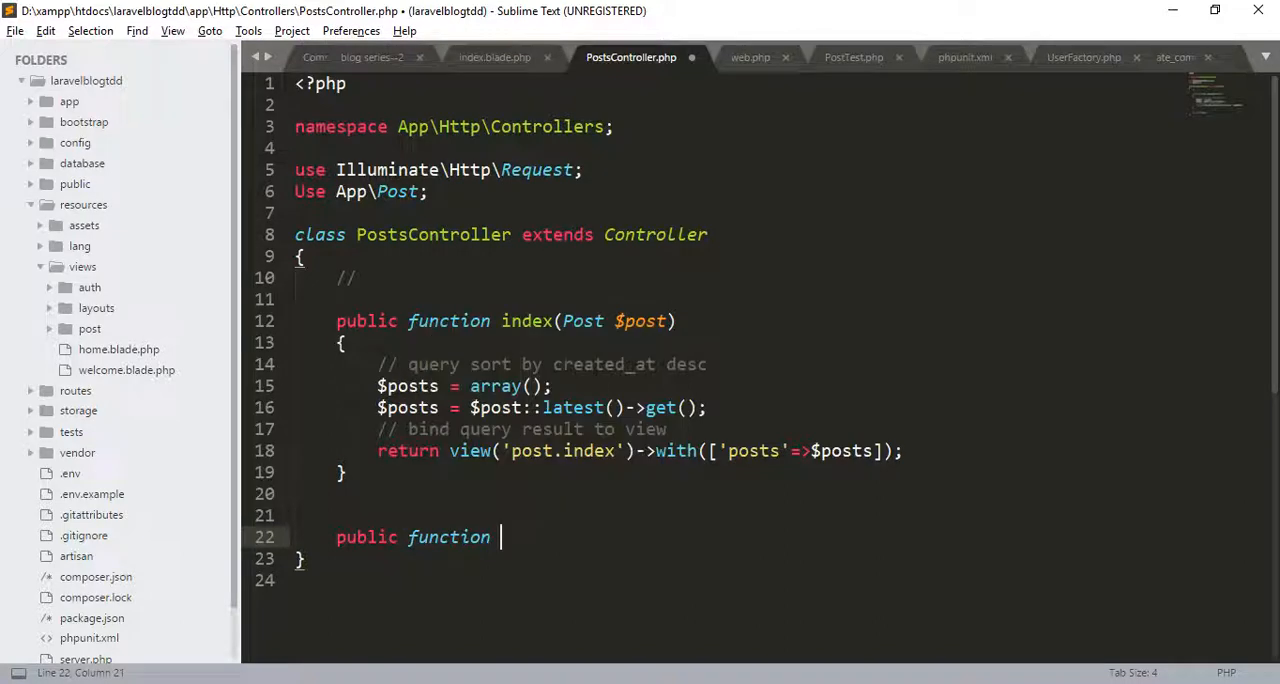
type("show(")
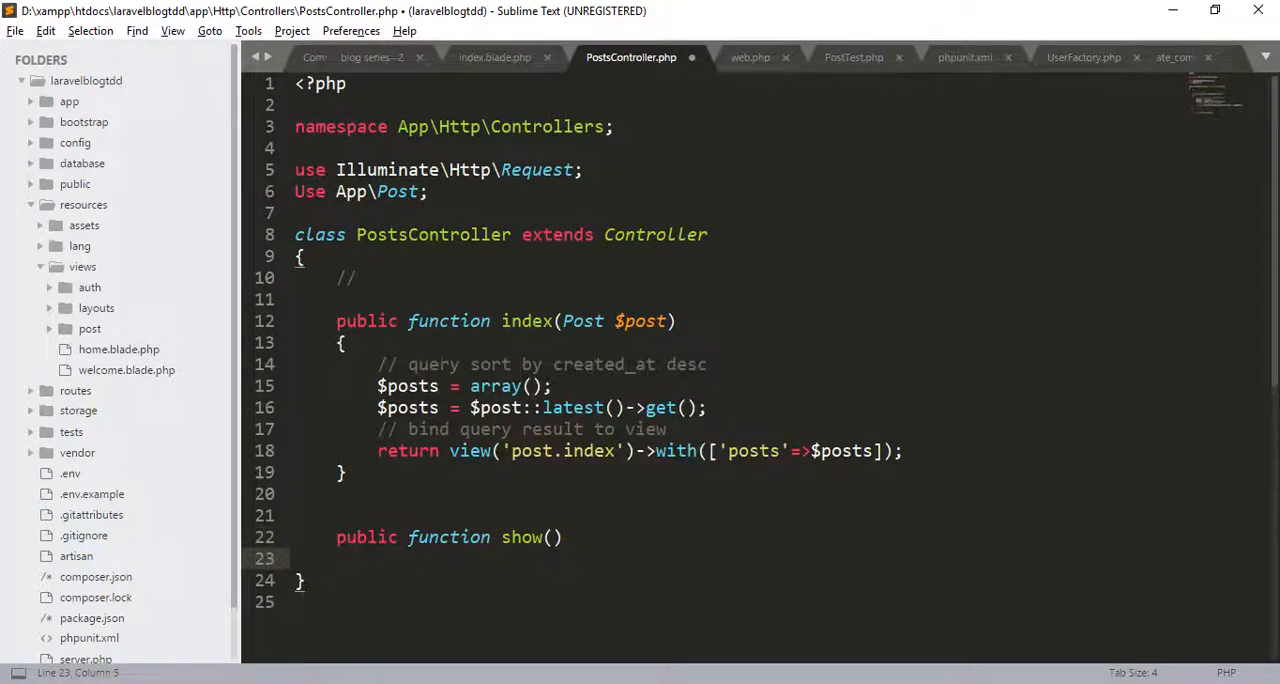
key("Enter")
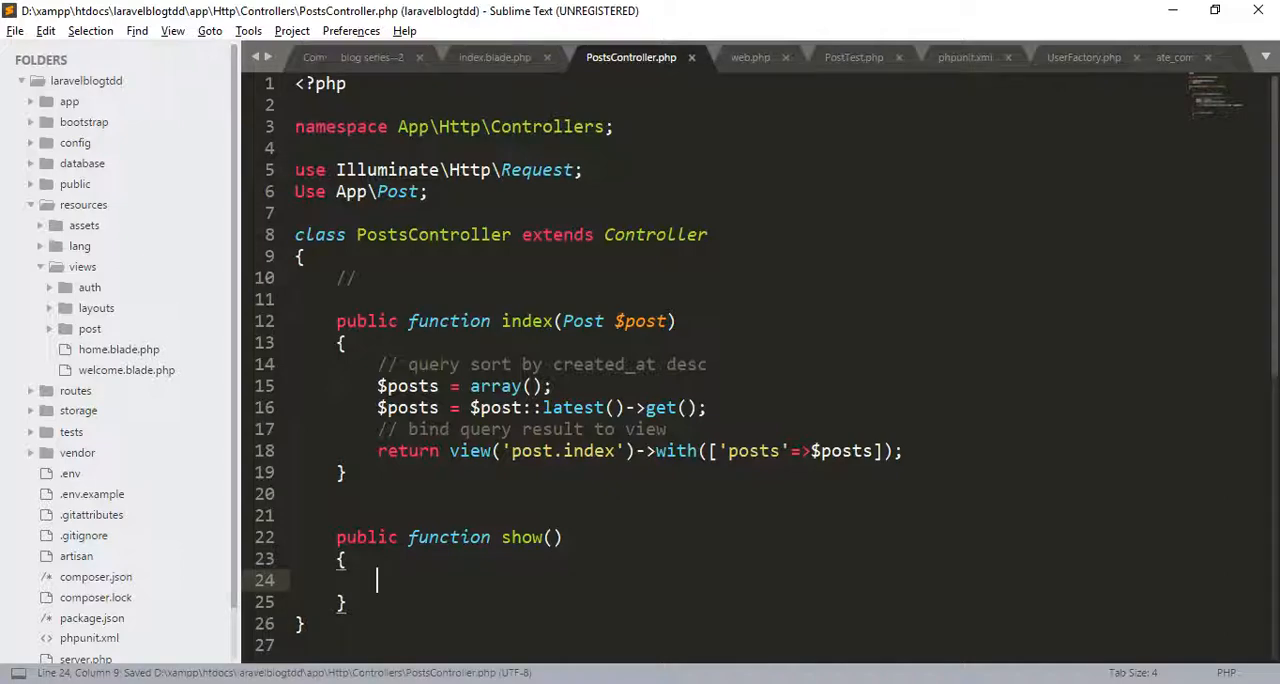
Fill in show(Post $post) returning view('post.show') with the post, following the notes
left_click(372, 56)
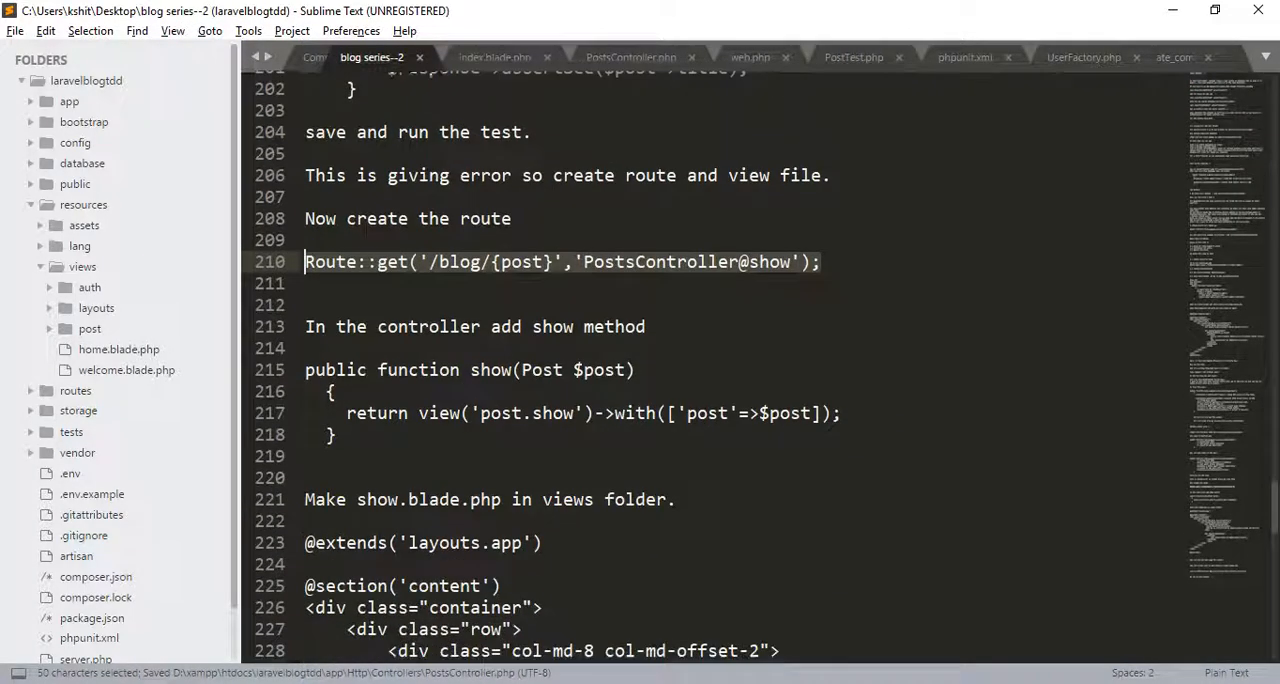
scroll("down", 3)
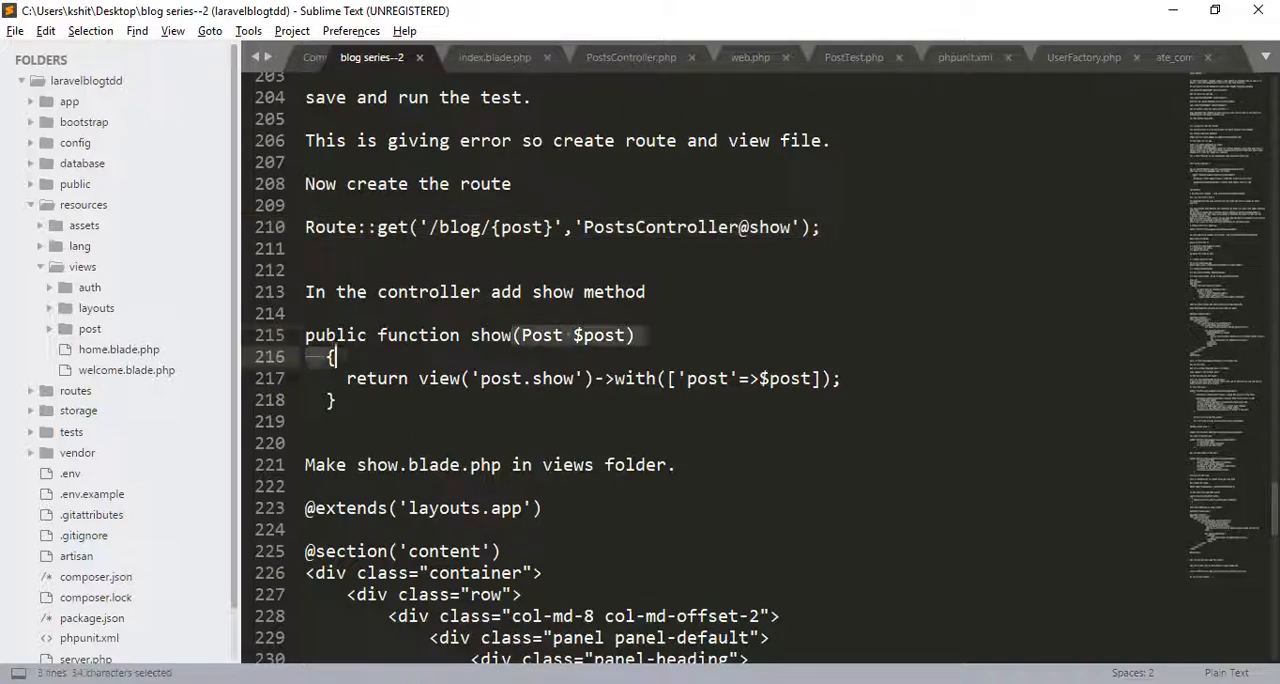
left_click(632, 56)
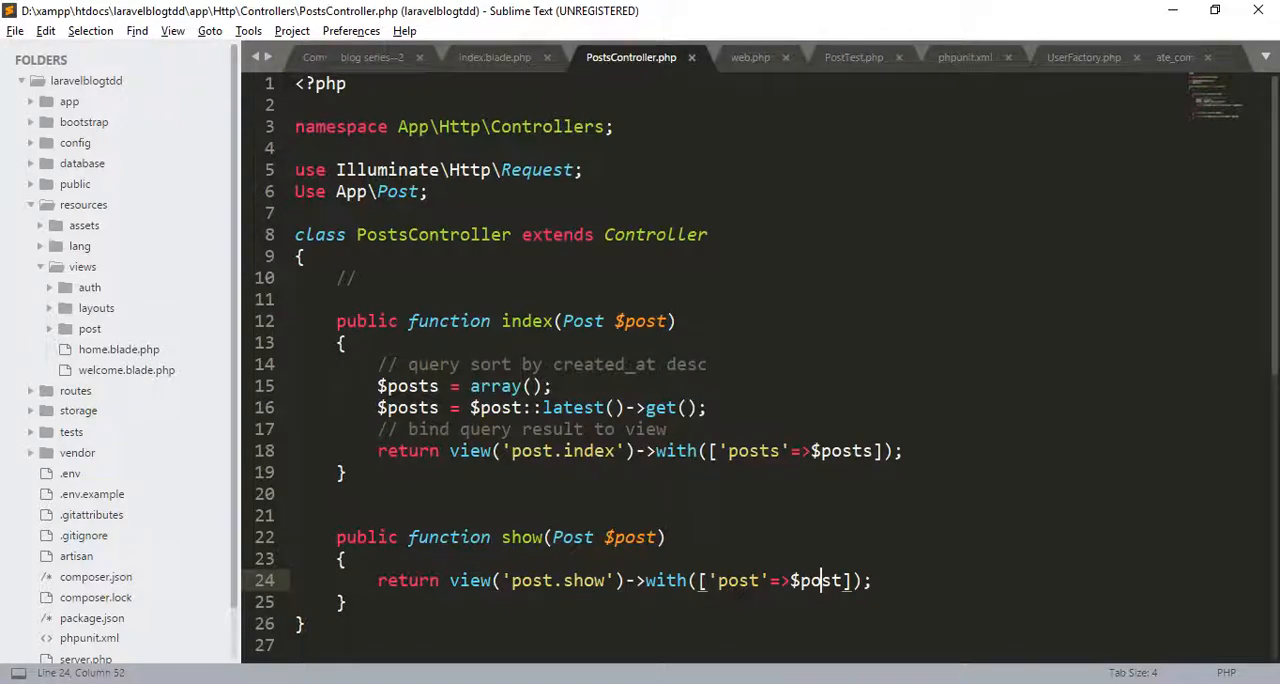
double_click(816, 580)
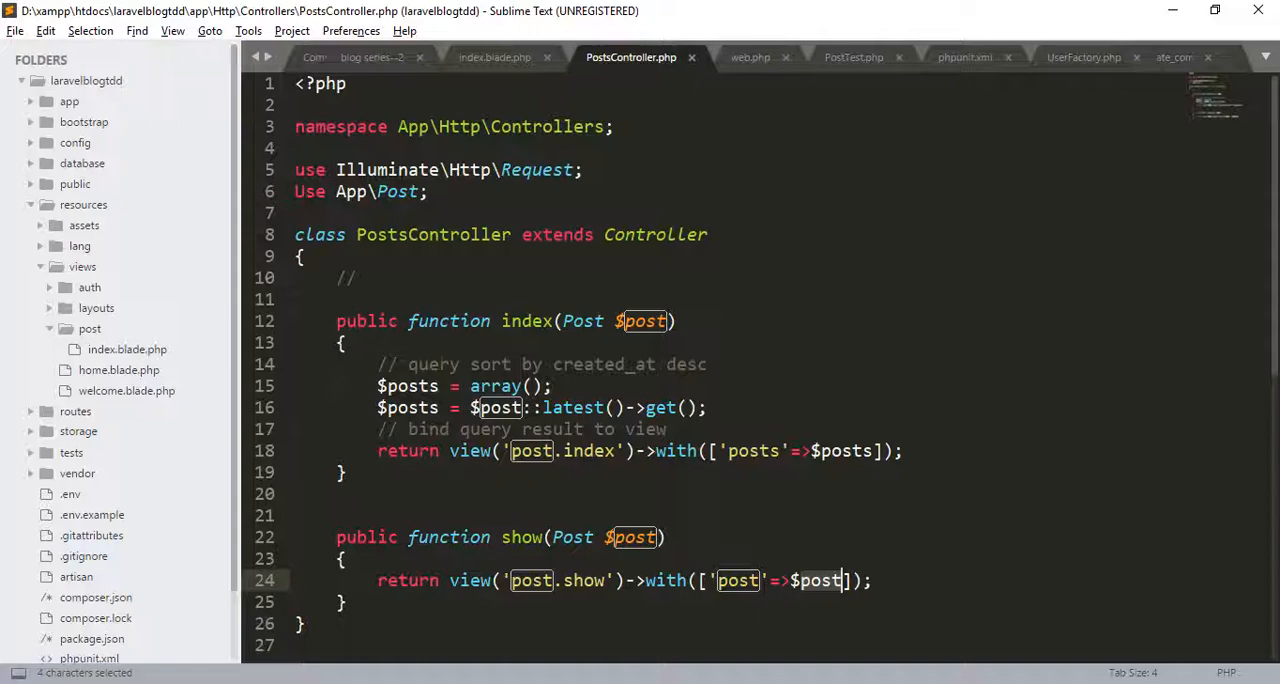
Create a new file in the post views folder and review the show view markup in the notes
right_click(88, 328)
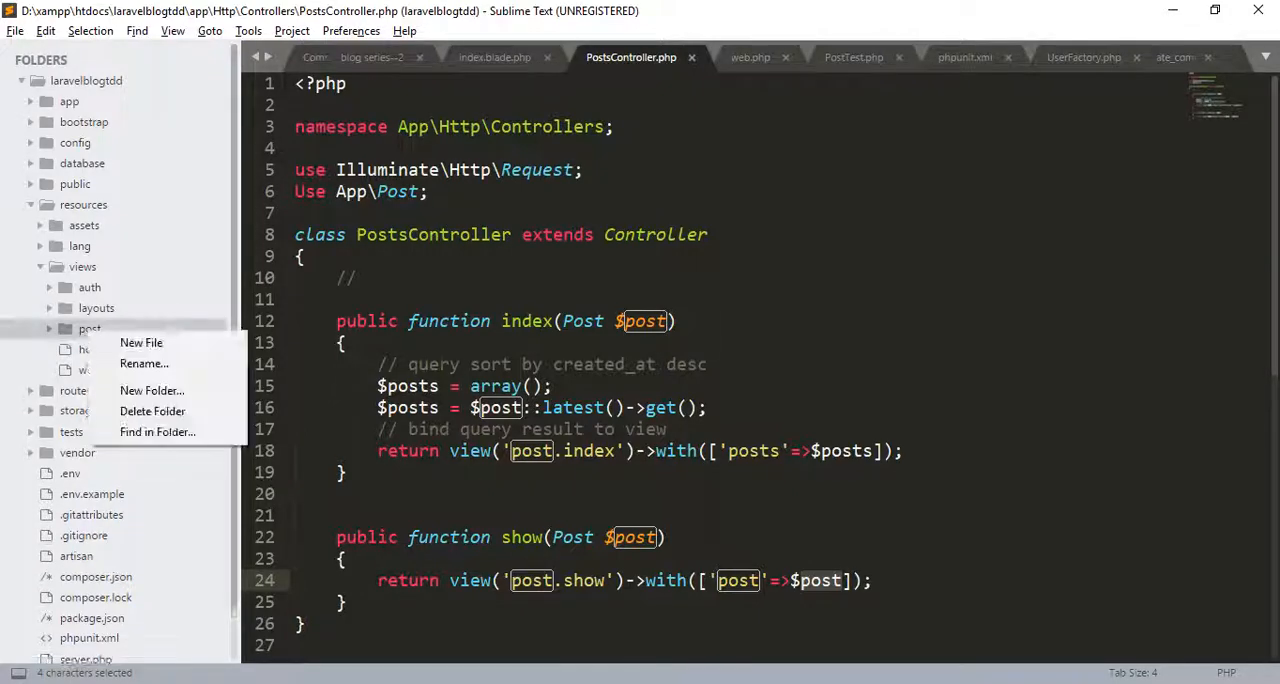
left_click(140, 342)
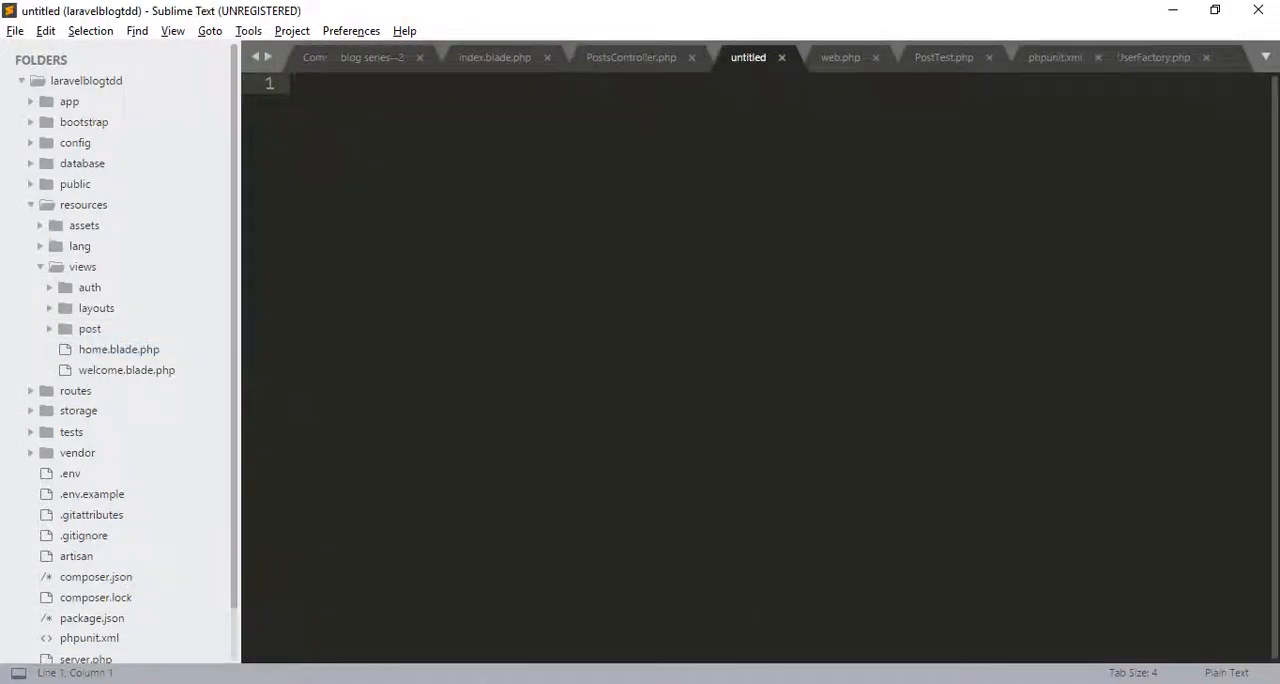
left_click(370, 56)
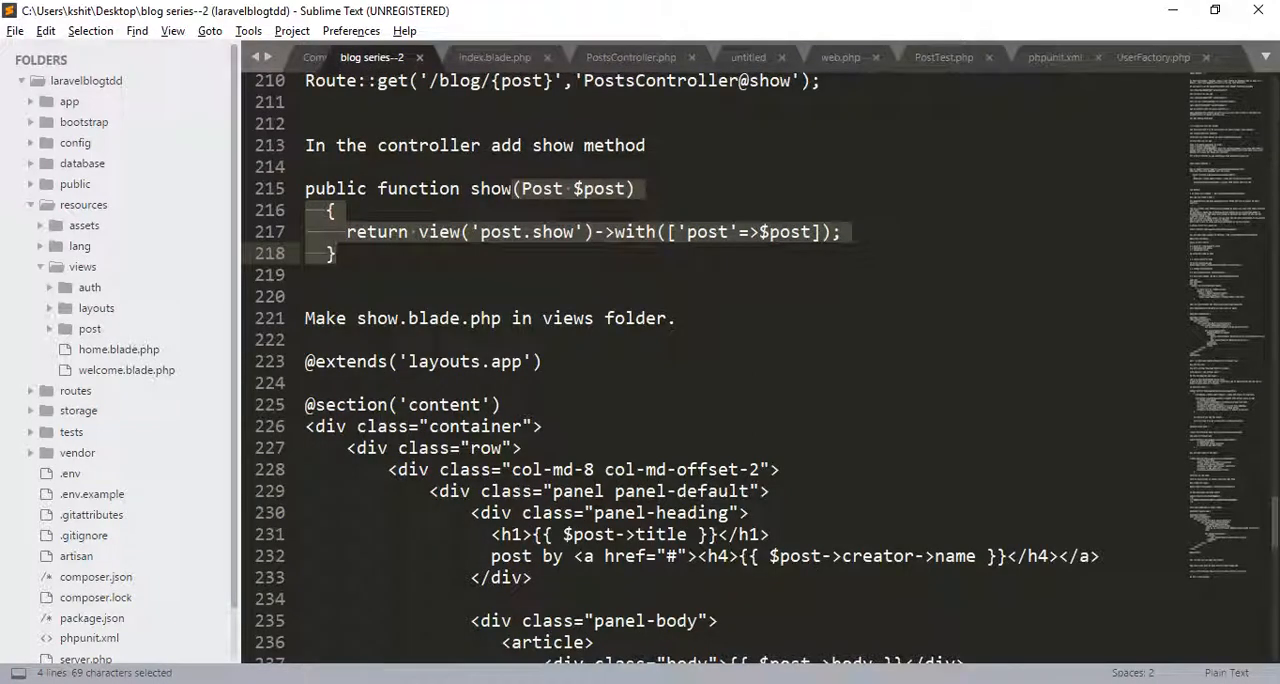
scroll("down", 3)
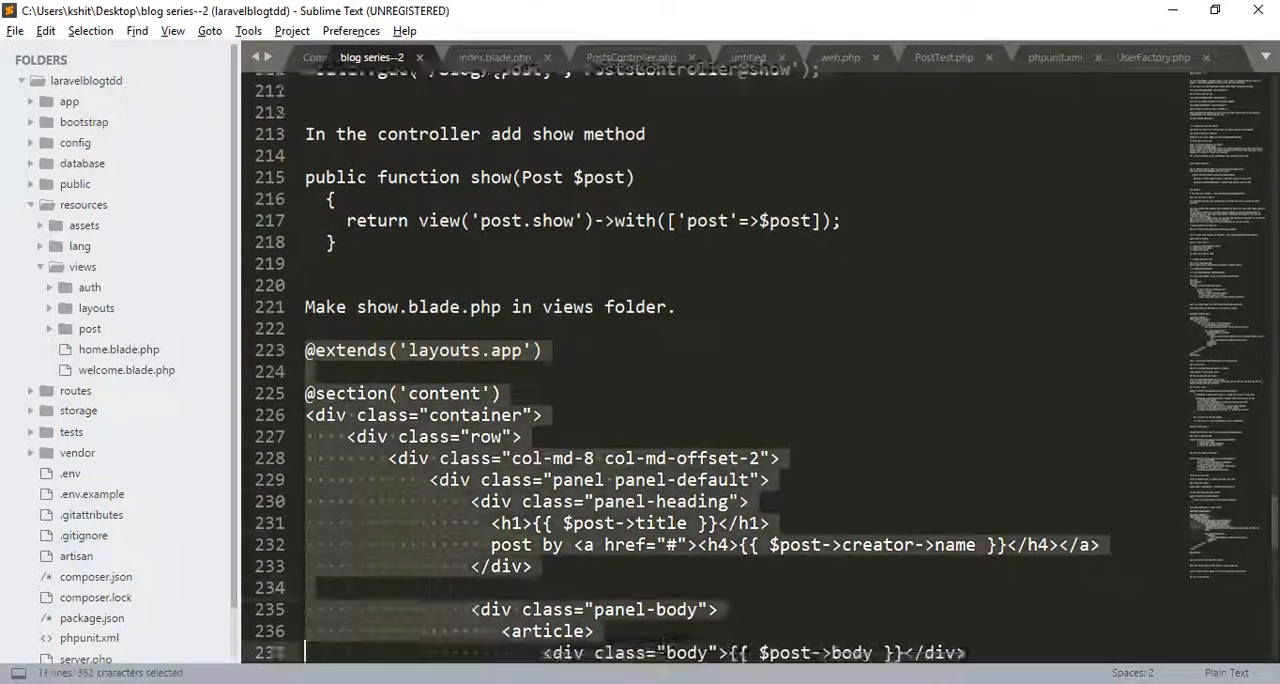
scroll("down", 3)
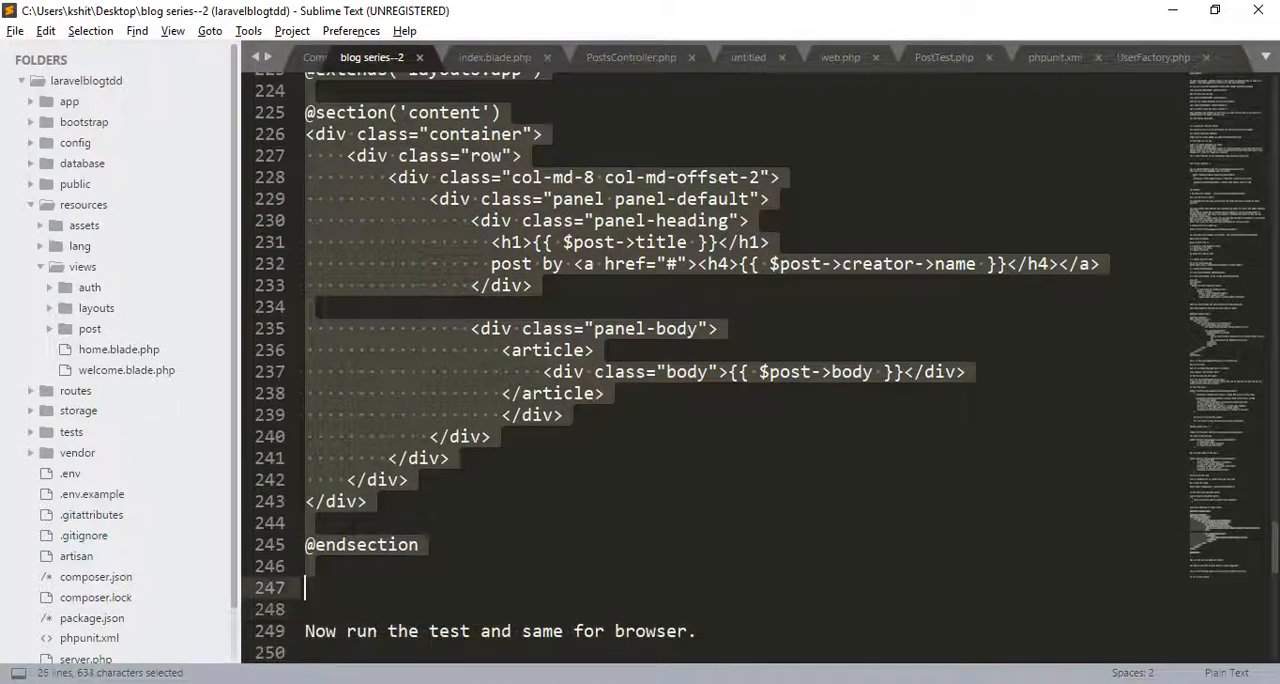
left_click(748, 56)
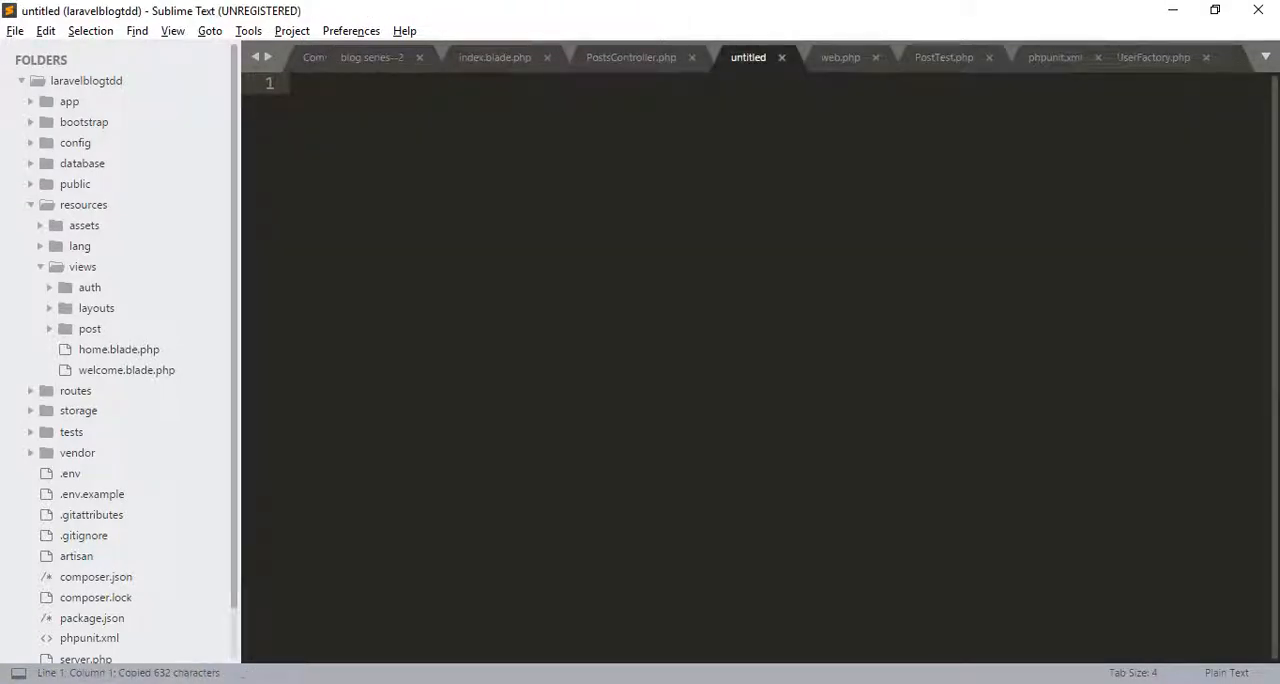
Save the new view as show.blade.php in resources/views/post
key("ctrl+s")
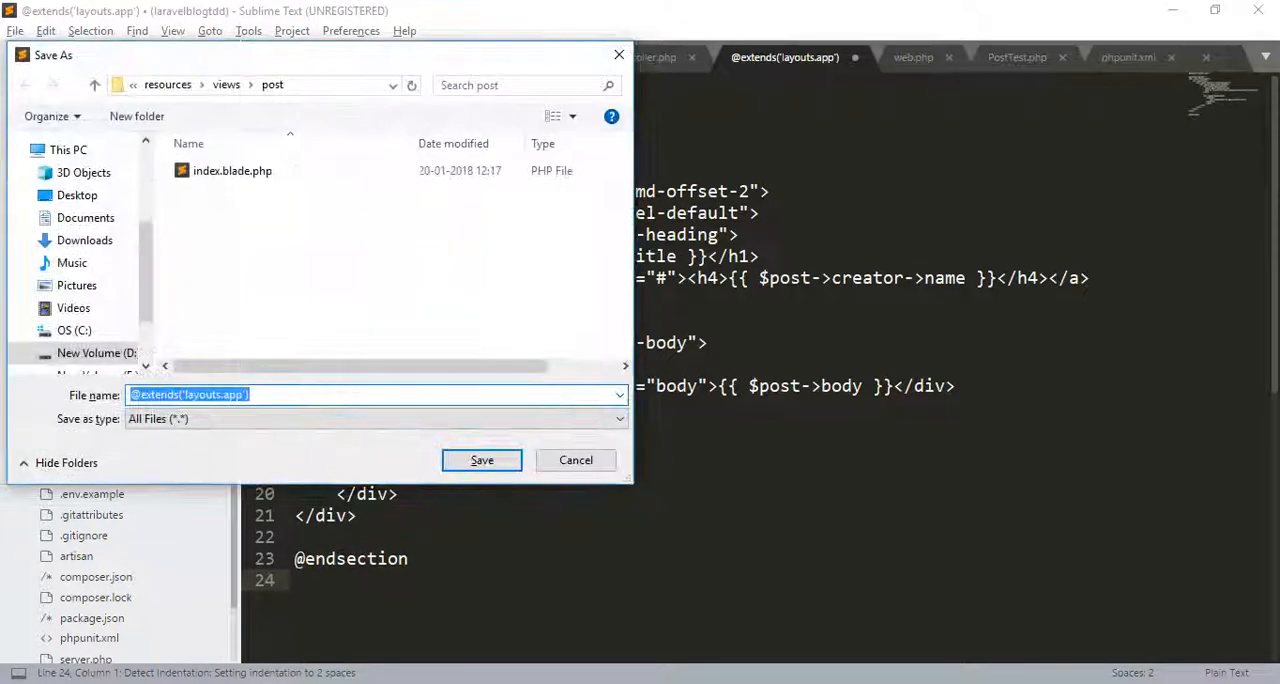
type("show")
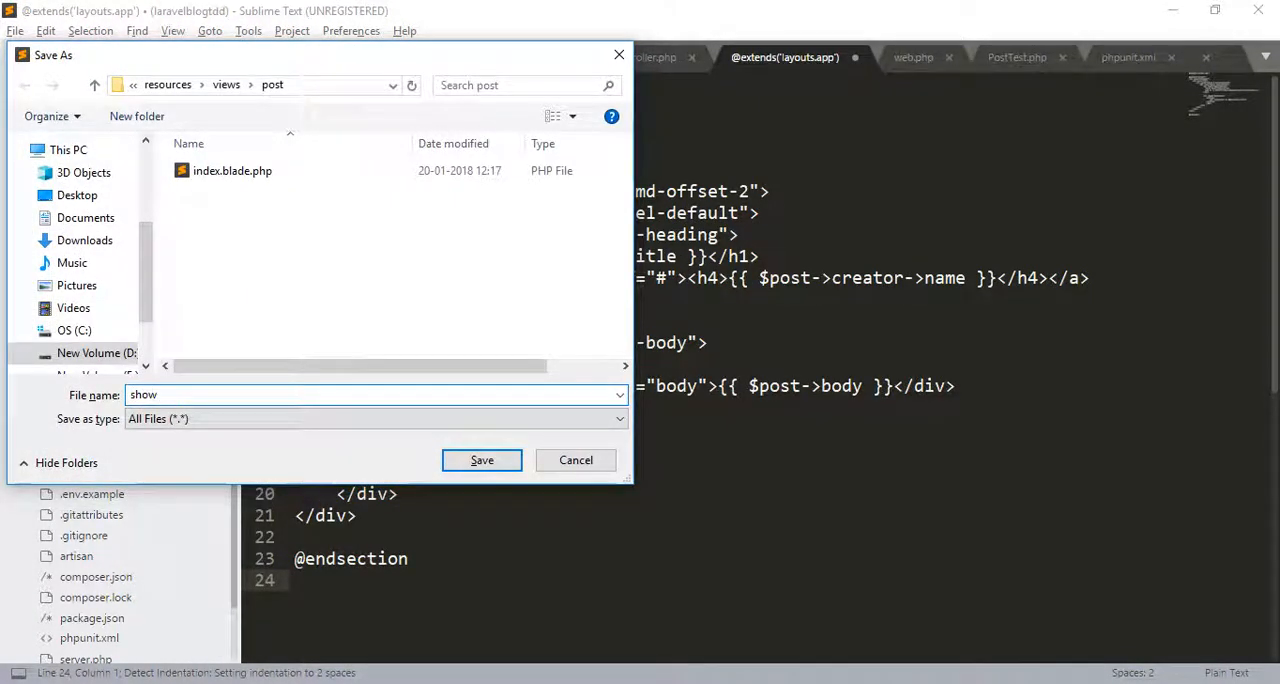
type(".bla")
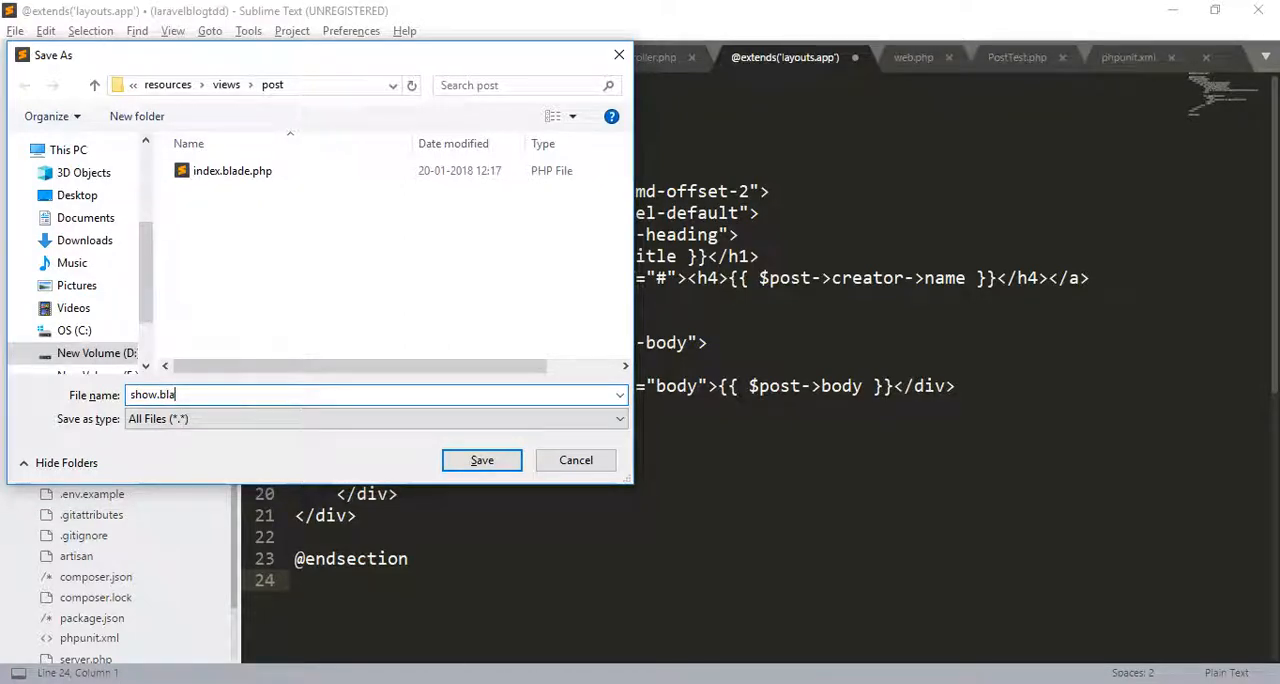
left_click(480, 460)
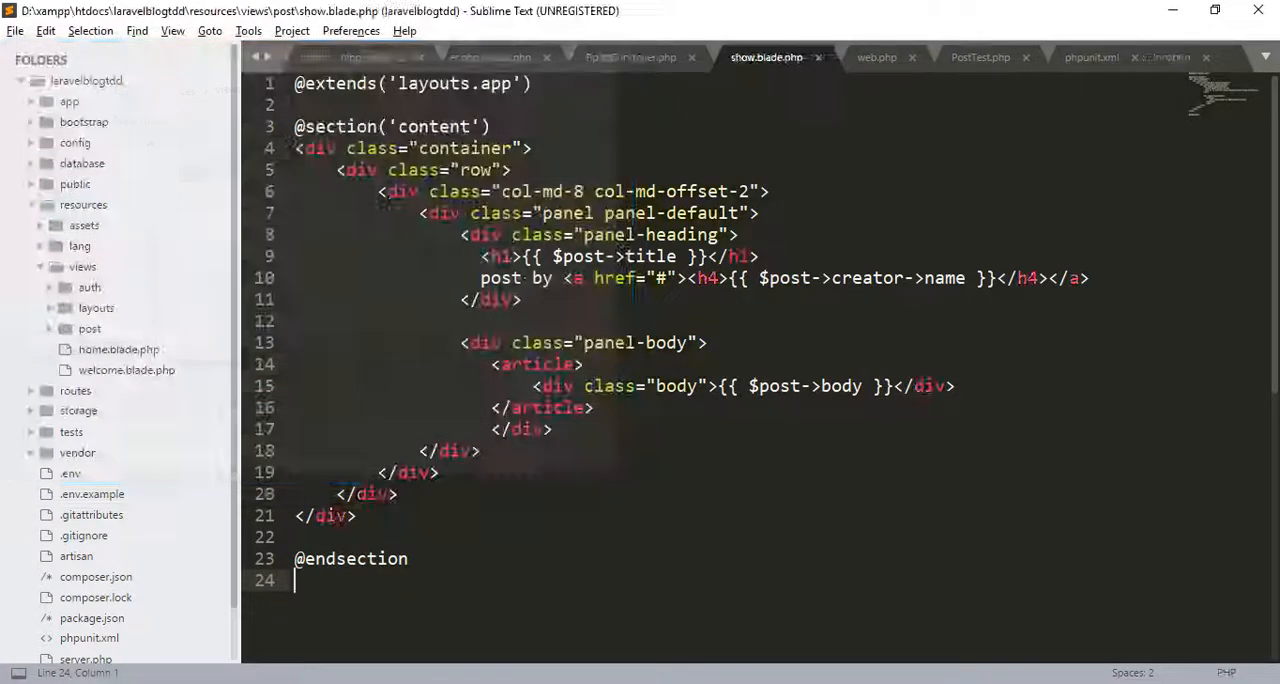
Save show.blade.php as PHP and return to the /blog listing in Chrome
key("ctrl+s")
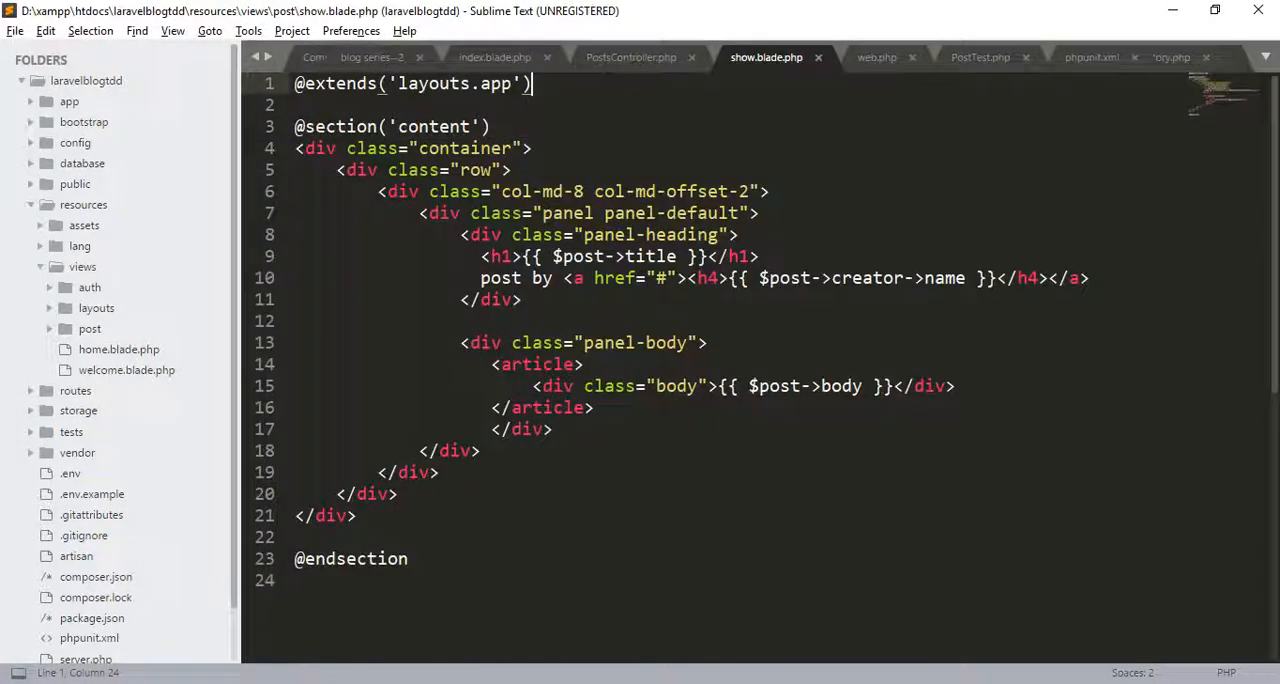
key("ctrl+s")
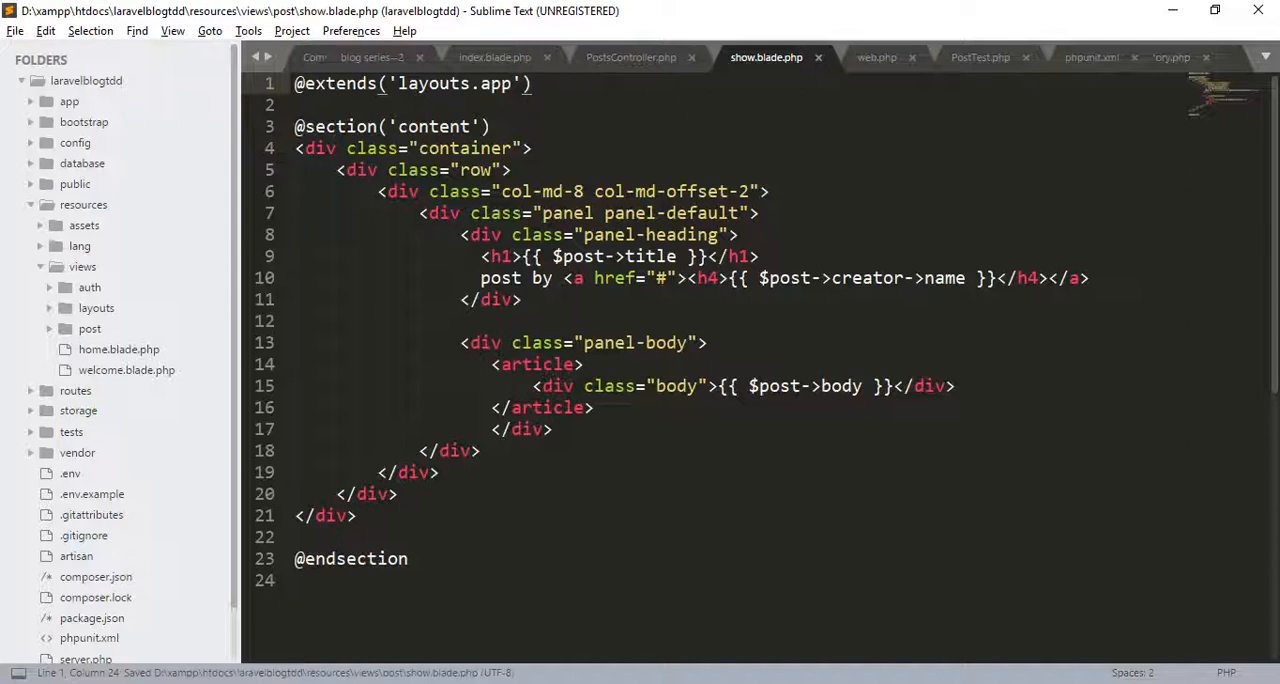
left_click(632, 56)
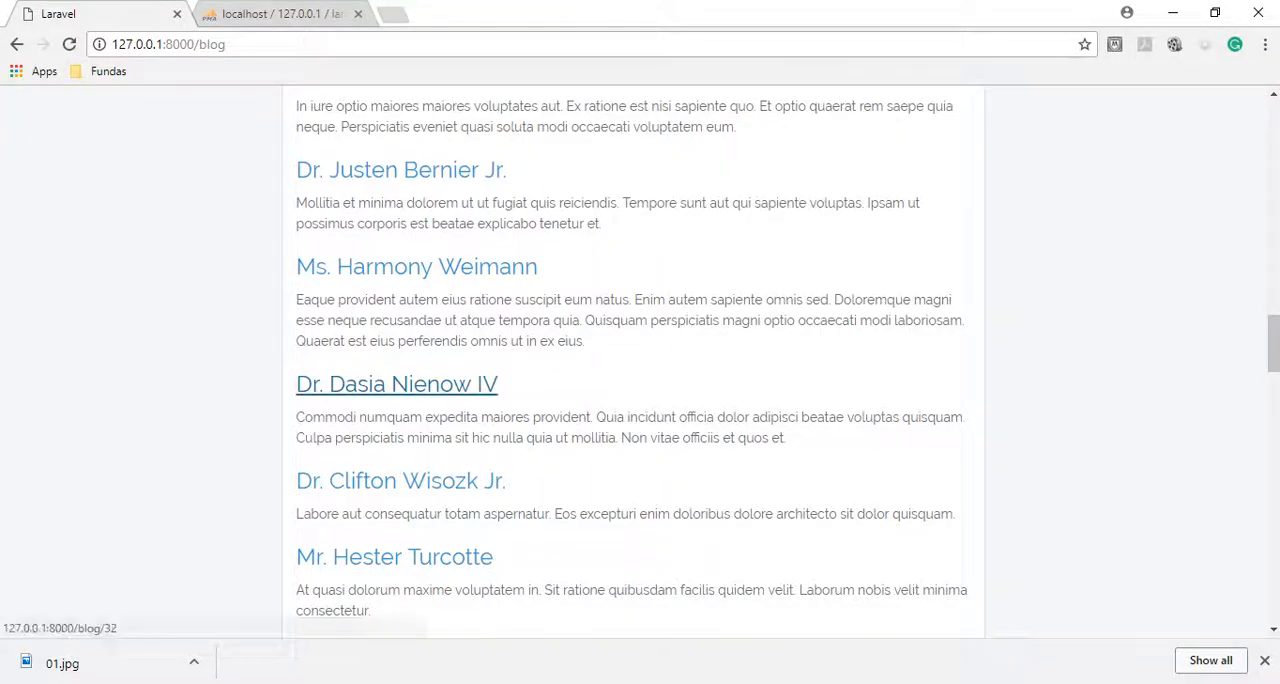
left_click(396, 384)
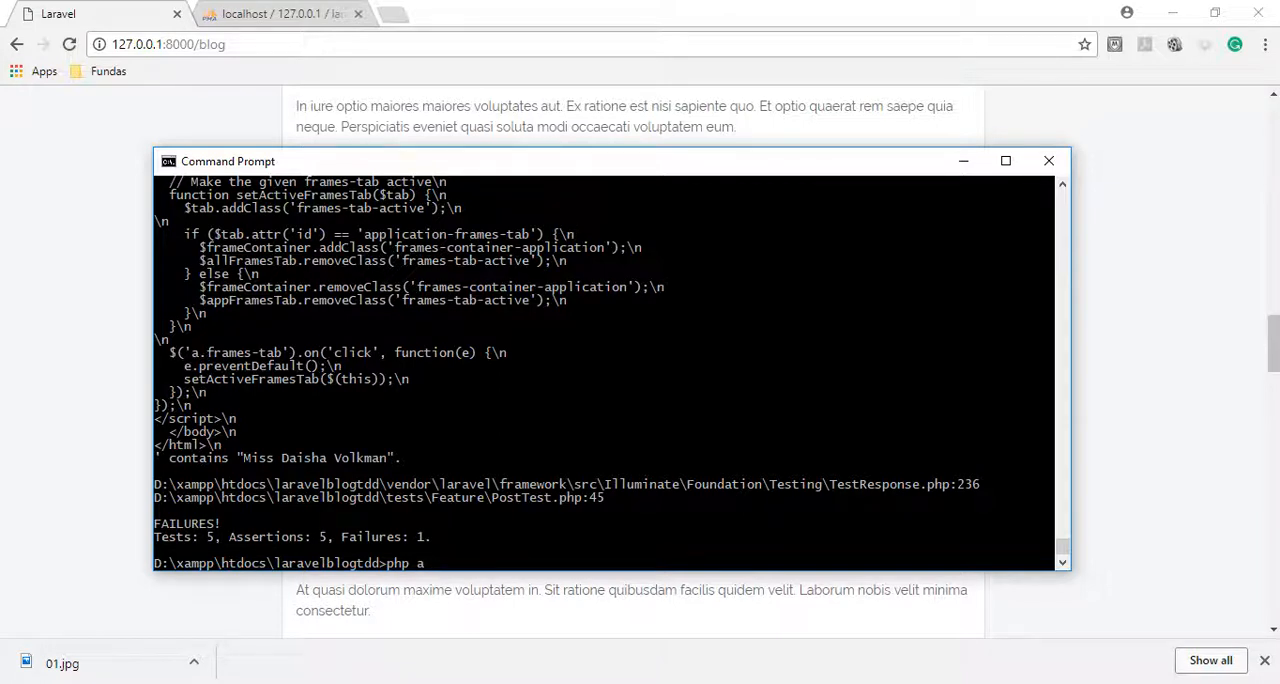
type("rtisan ser")
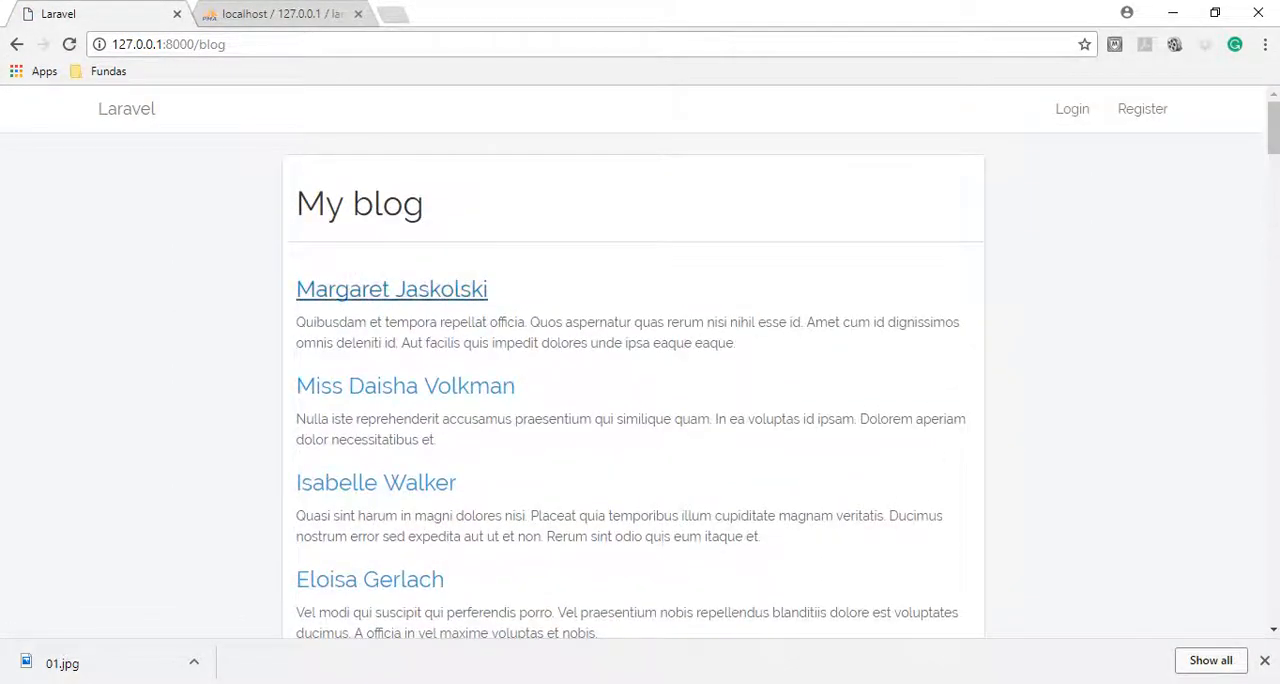
middle_click(392, 288)
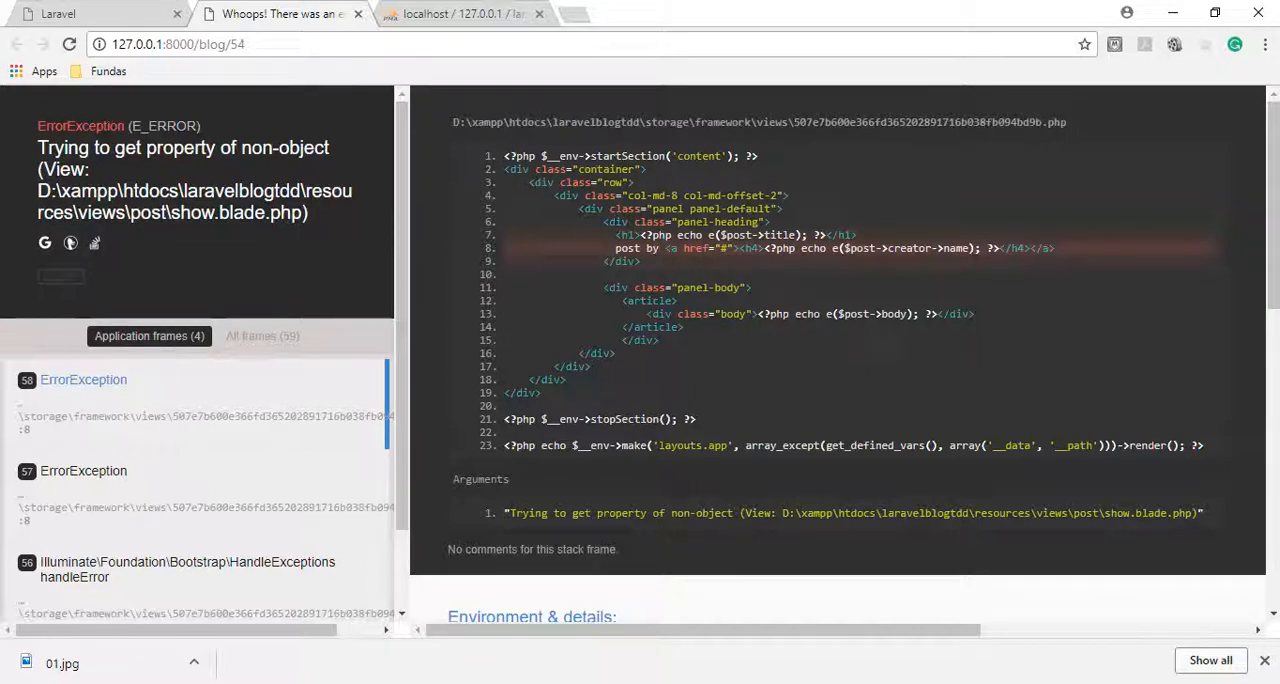
scroll("down", 3)
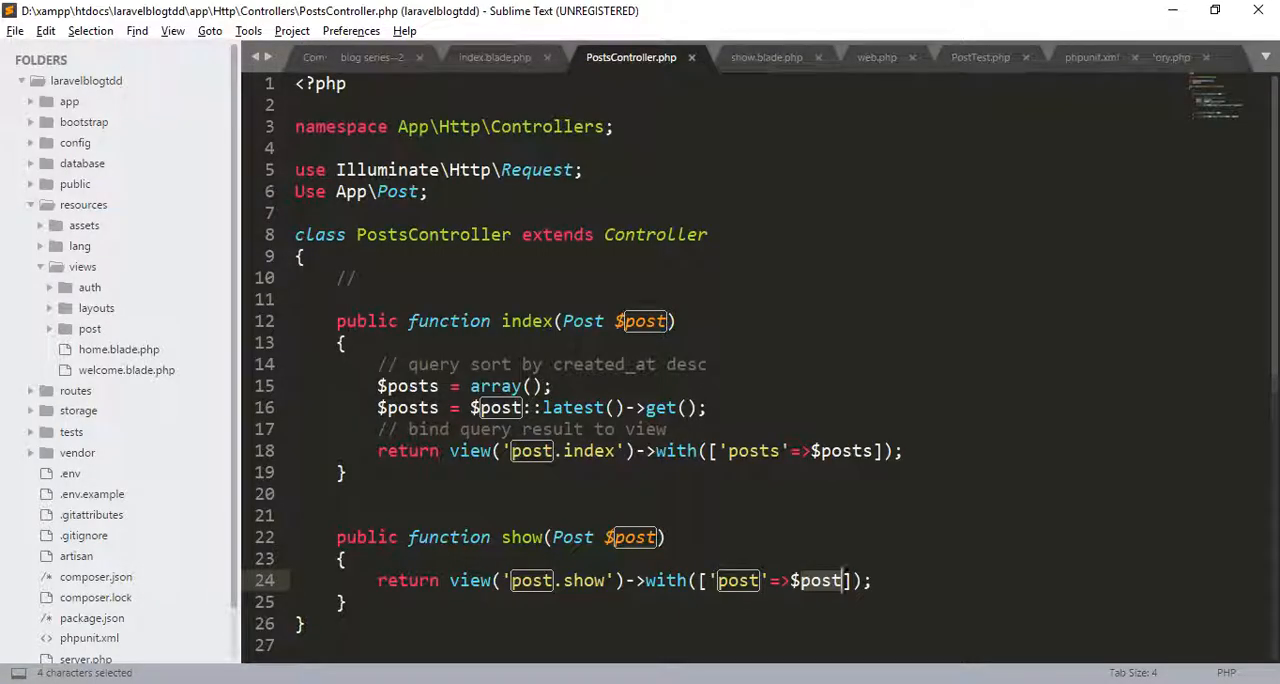
Select the post-by author markup on line 10 of show.blade.php for rework
left_click(766, 56)
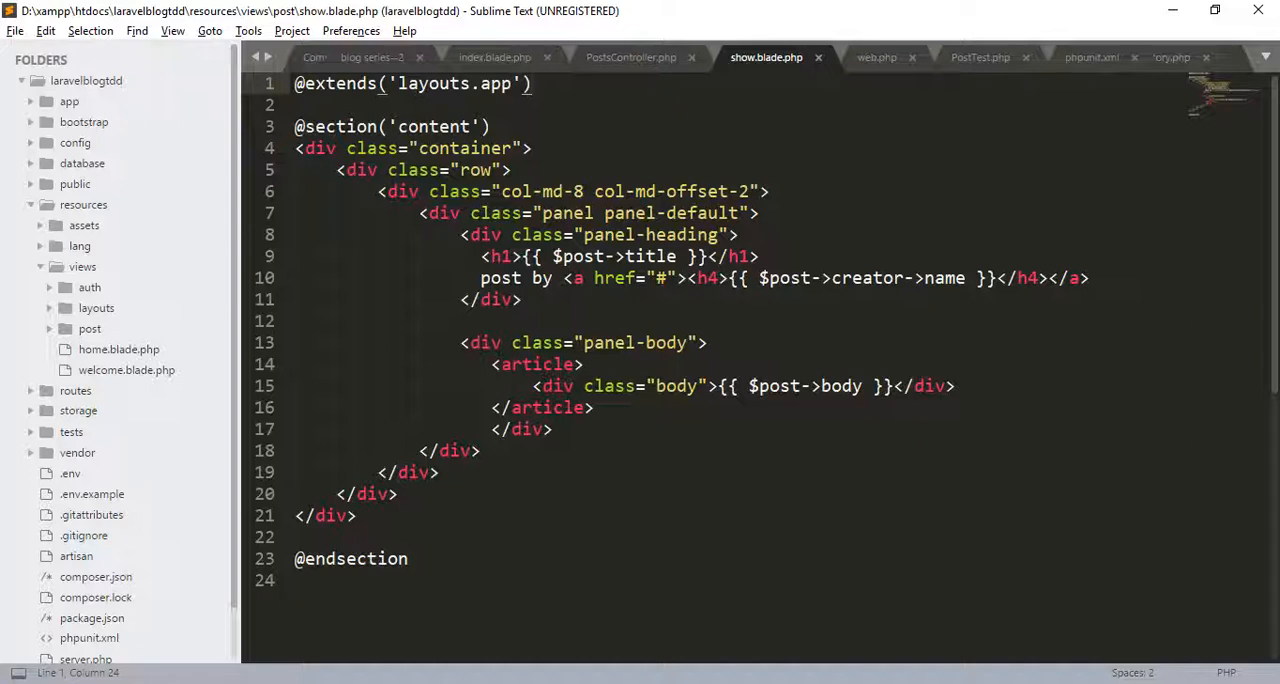
left_click(480, 278)
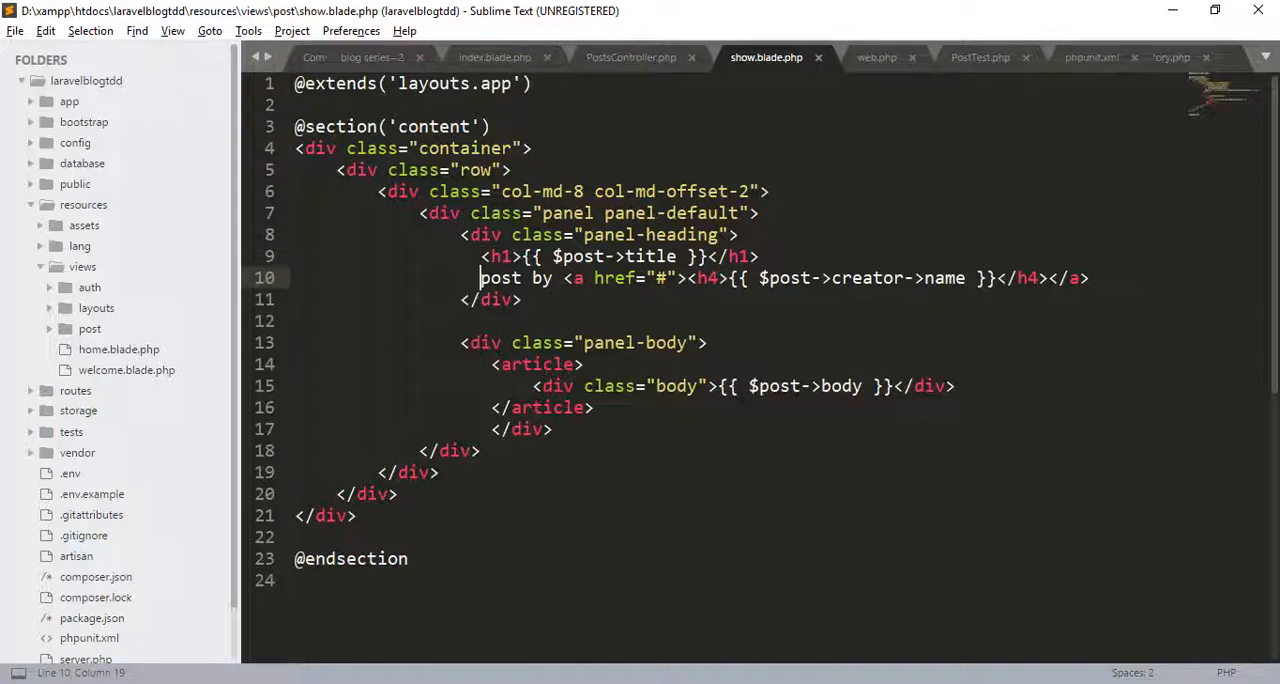
left_click_drag(480, 278, 688, 278)
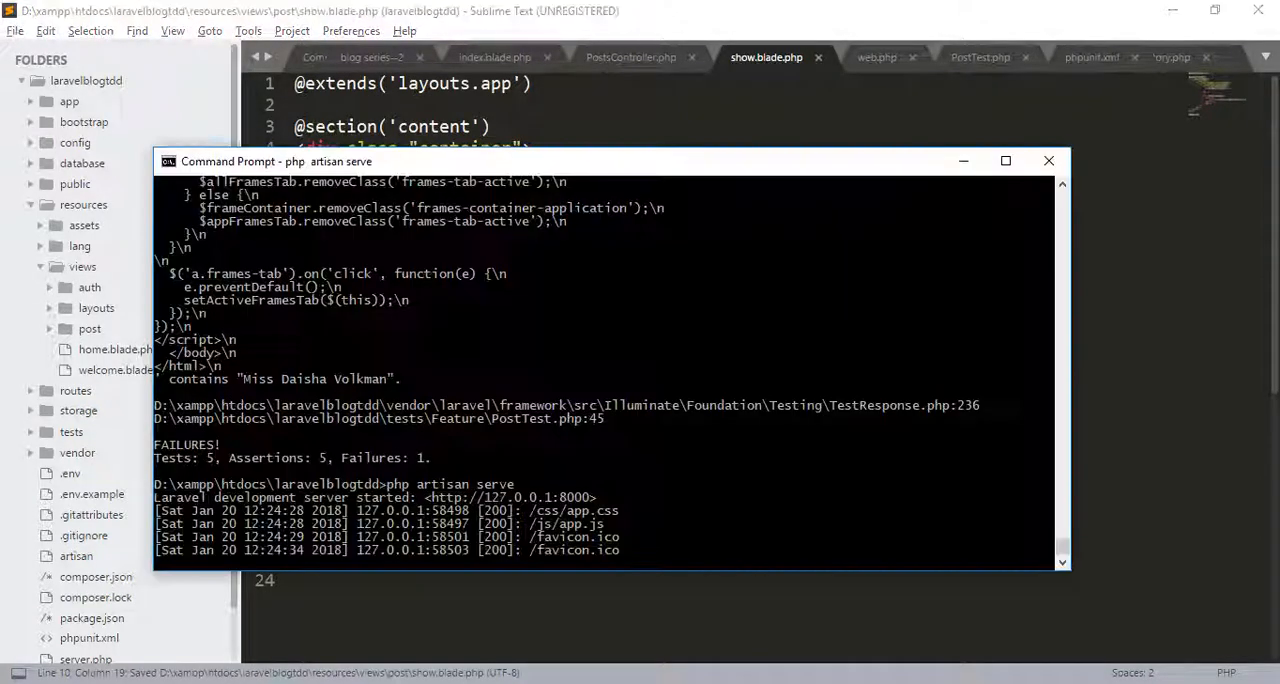
Run php vendor/phpunit/phpunit/phpunit and restart the artisan server, getting 5 passing tests
type("php vendor/phpunit/phpunit/phpunit")
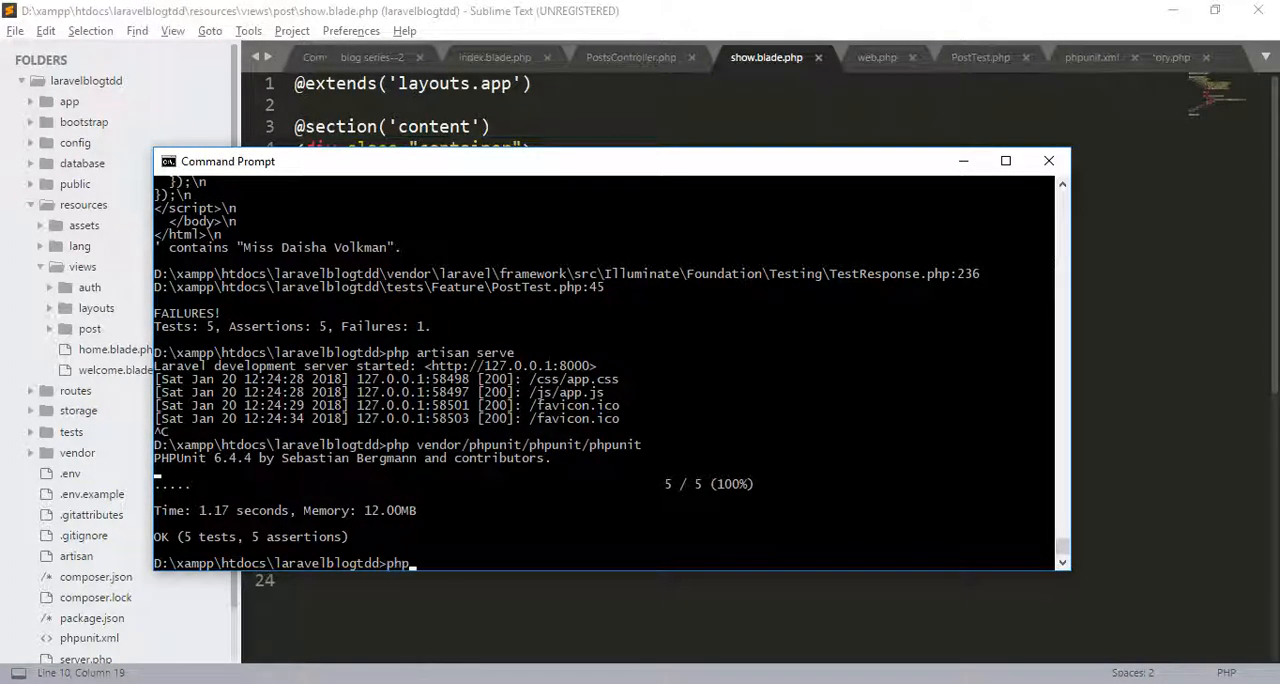
type("artisan ss")
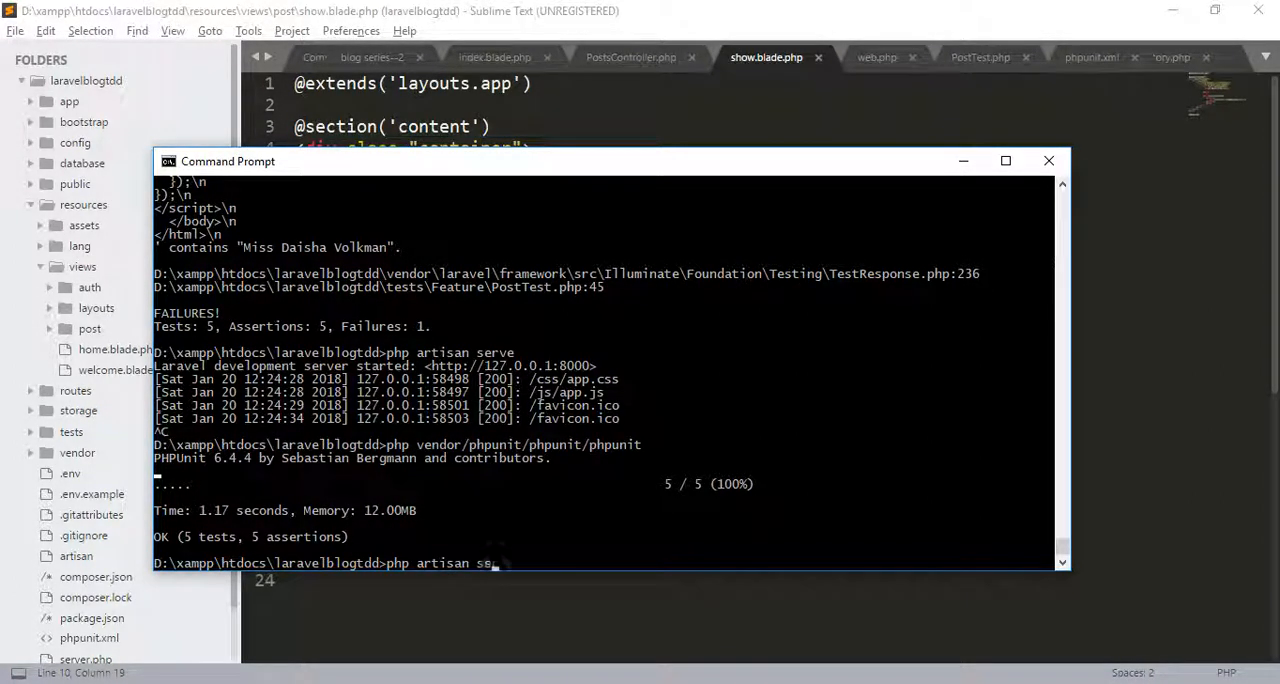
key("Return")
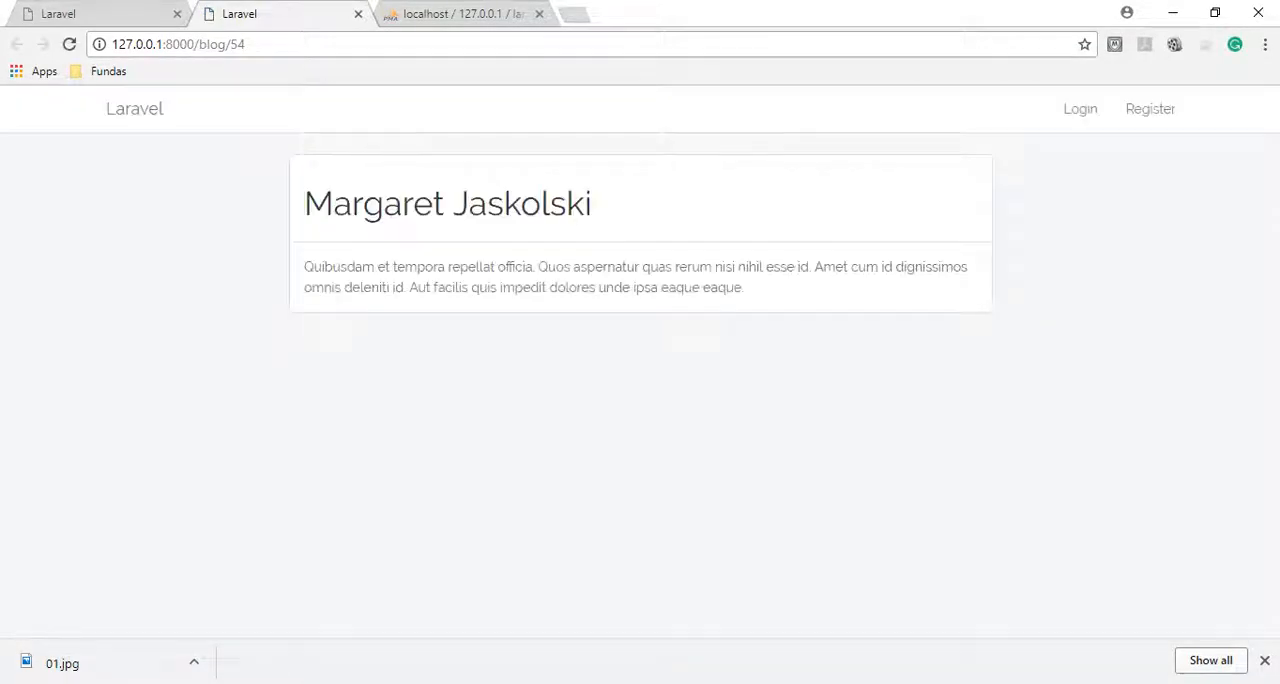
left_click(16, 44)
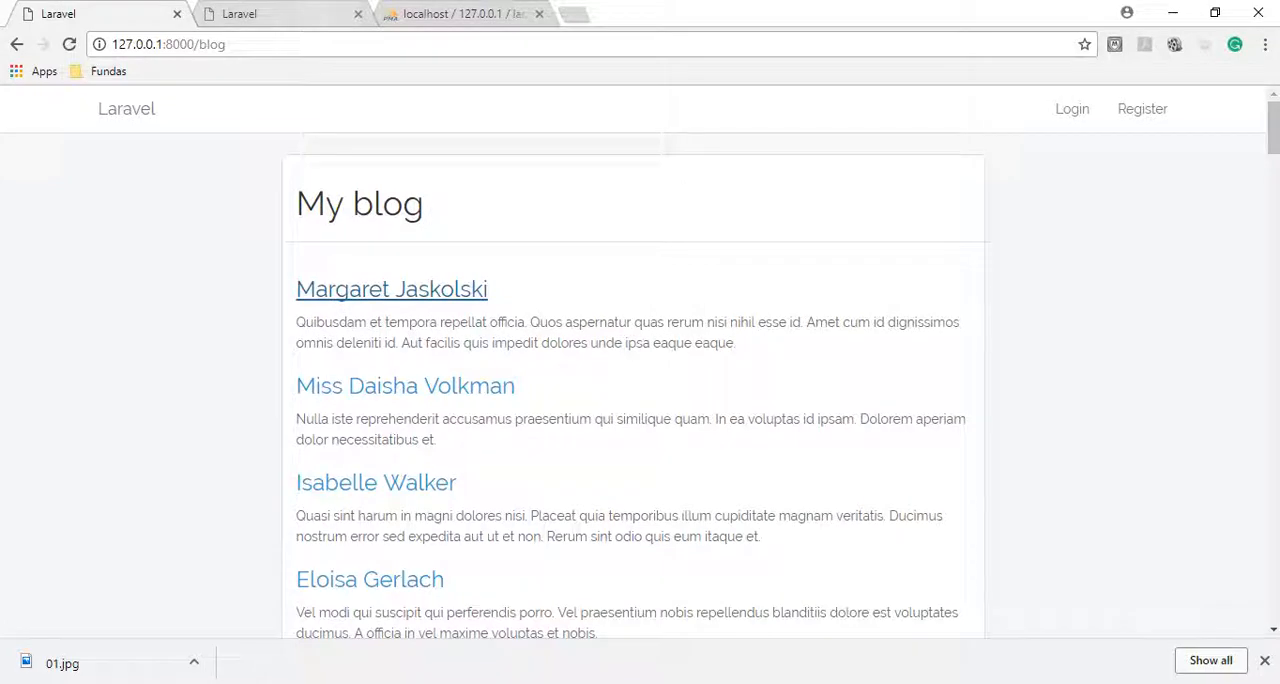
right_click(404, 384)
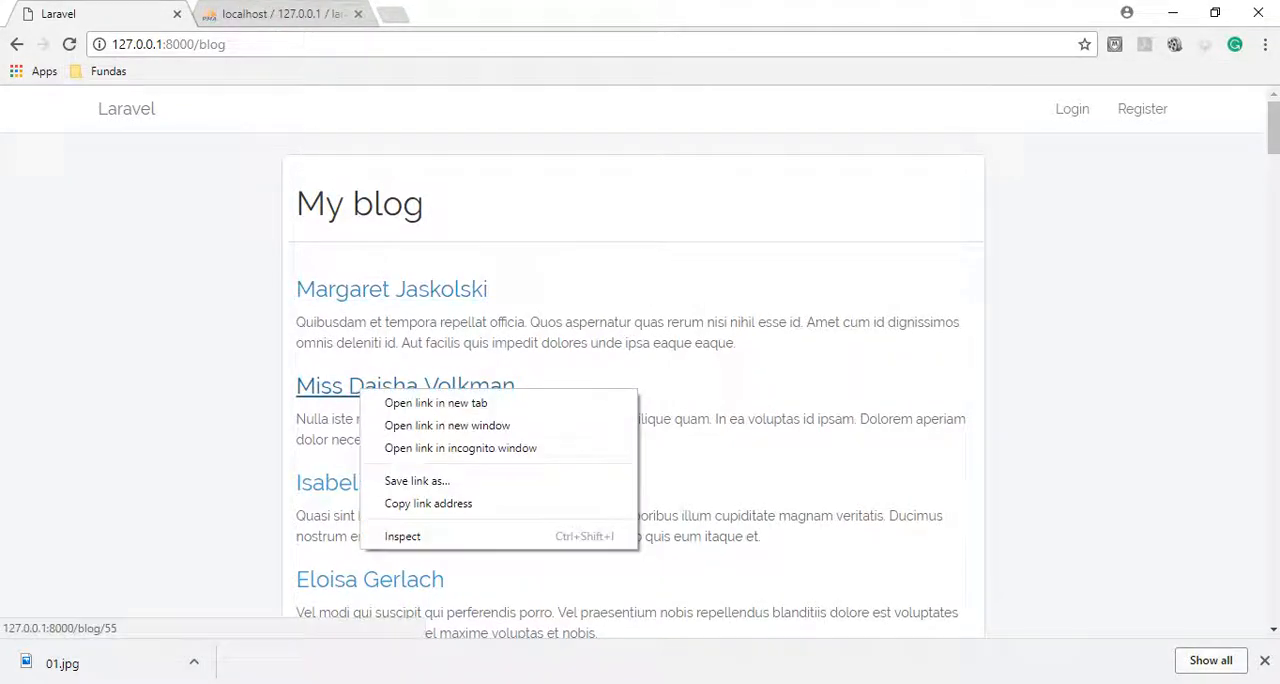
left_click(436, 402)
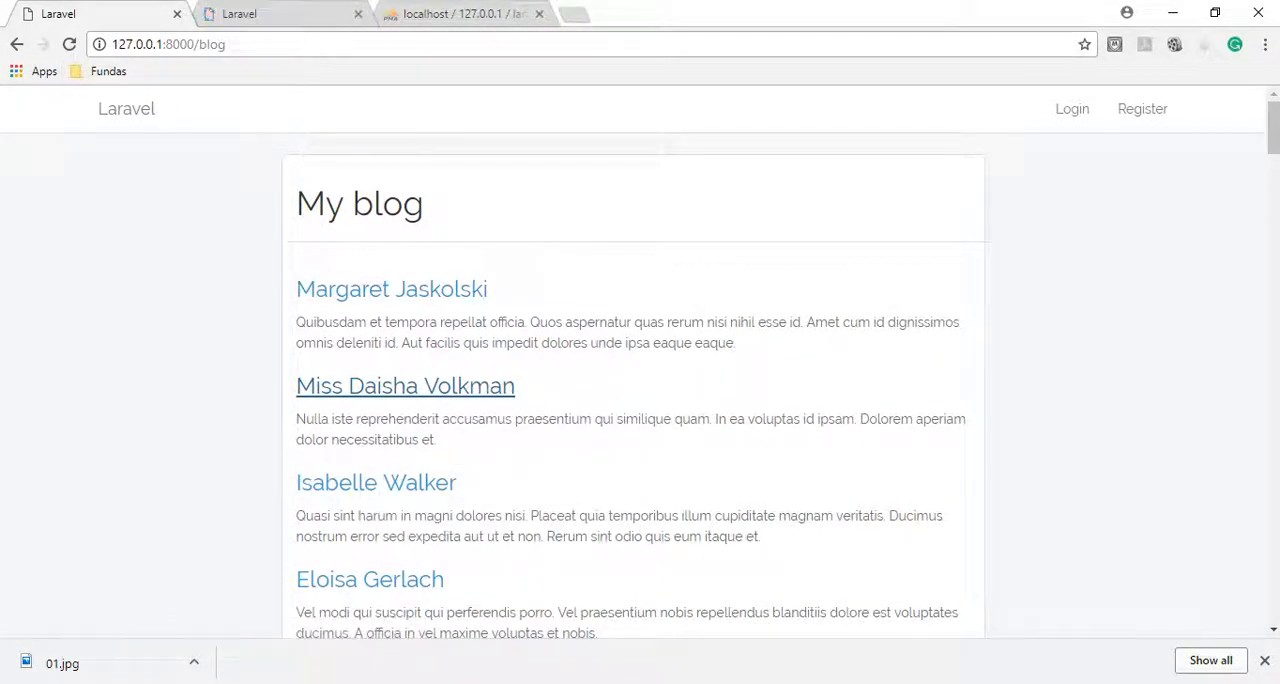
left_click(404, 386)
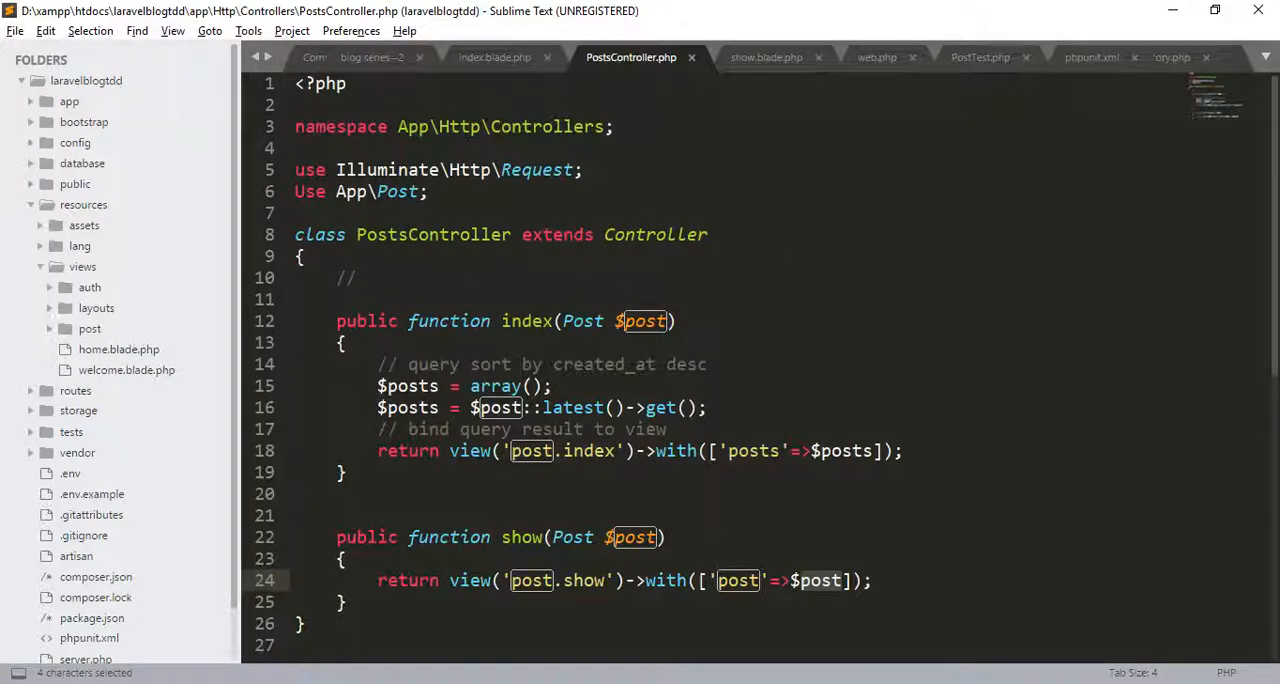
Review the blog series tutorial notes
left_click(372, 56)
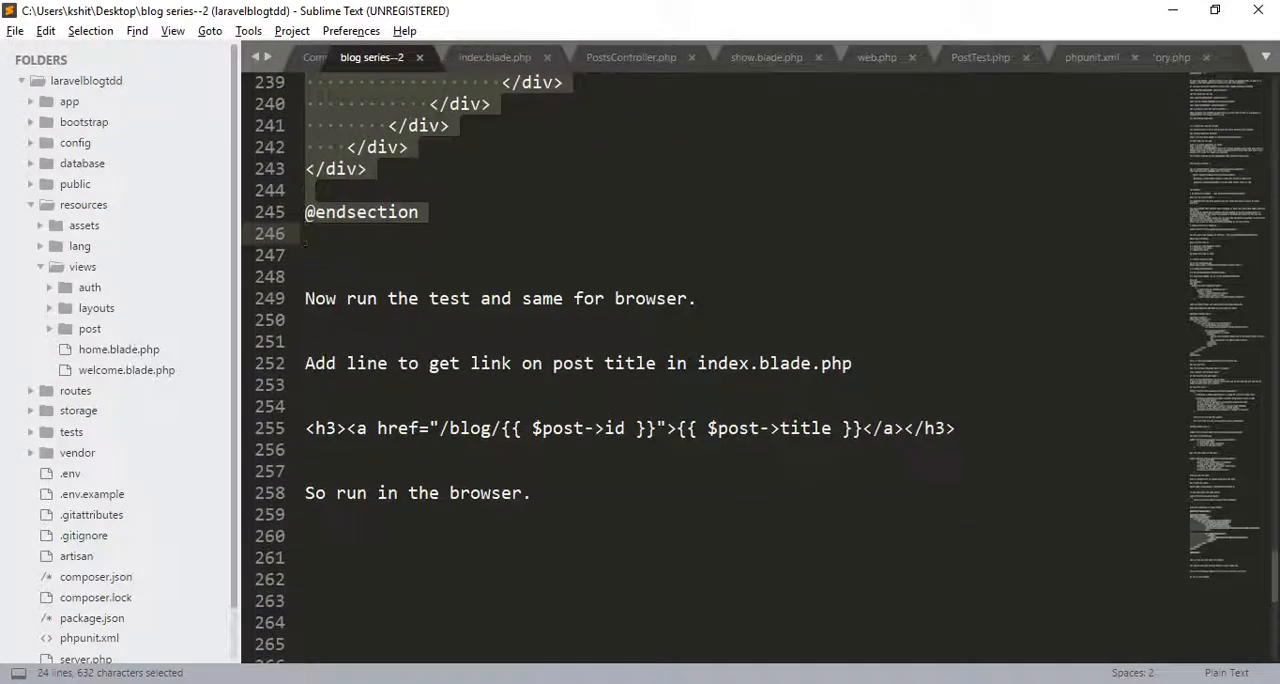
scroll("down", 3)
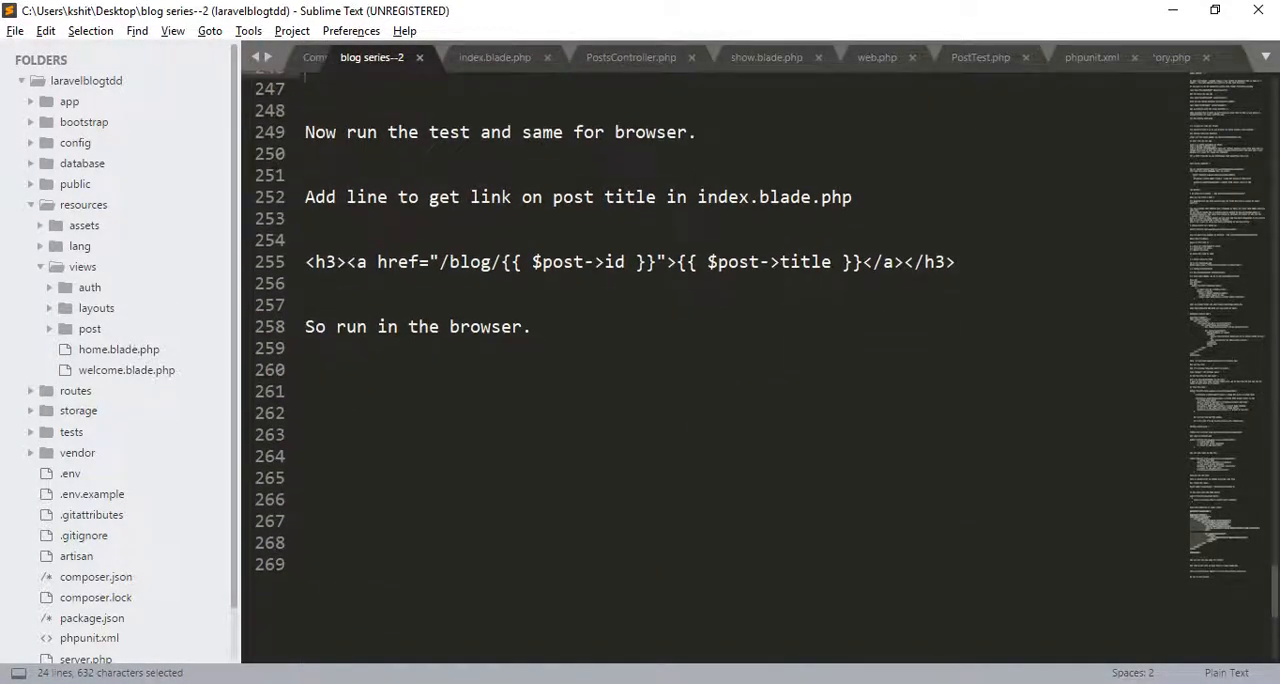
scroll("up", 3)
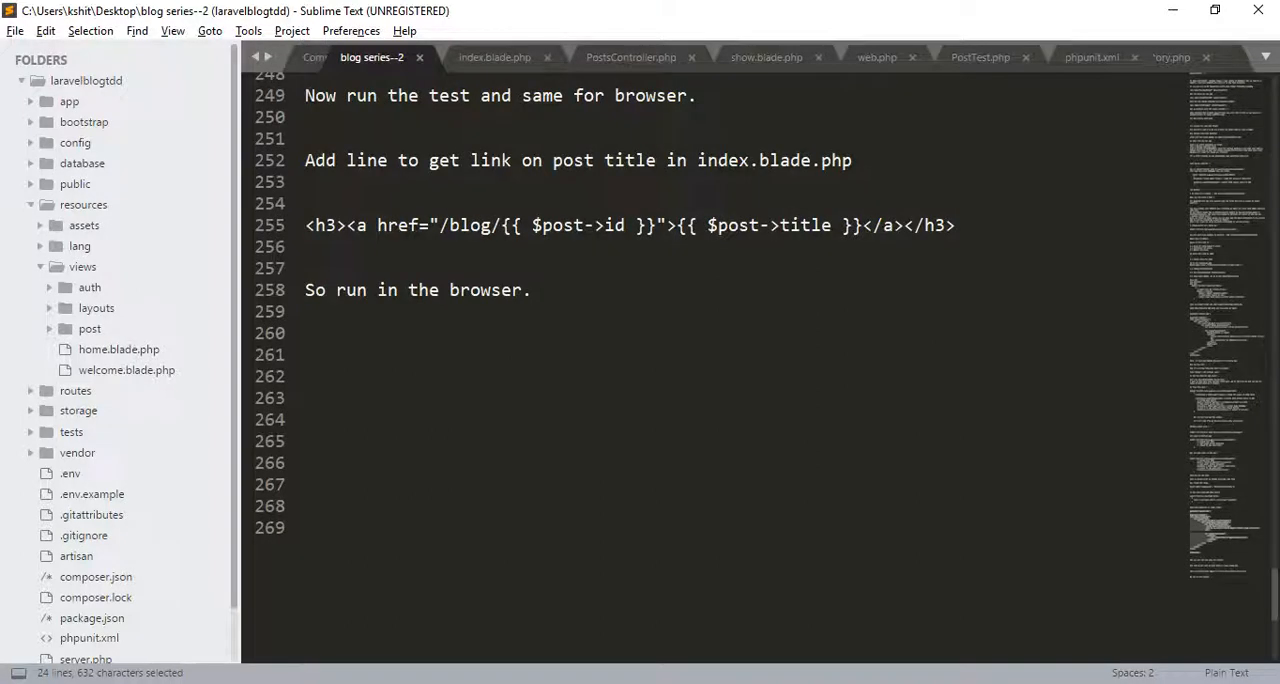
mouse_move(760, 670)
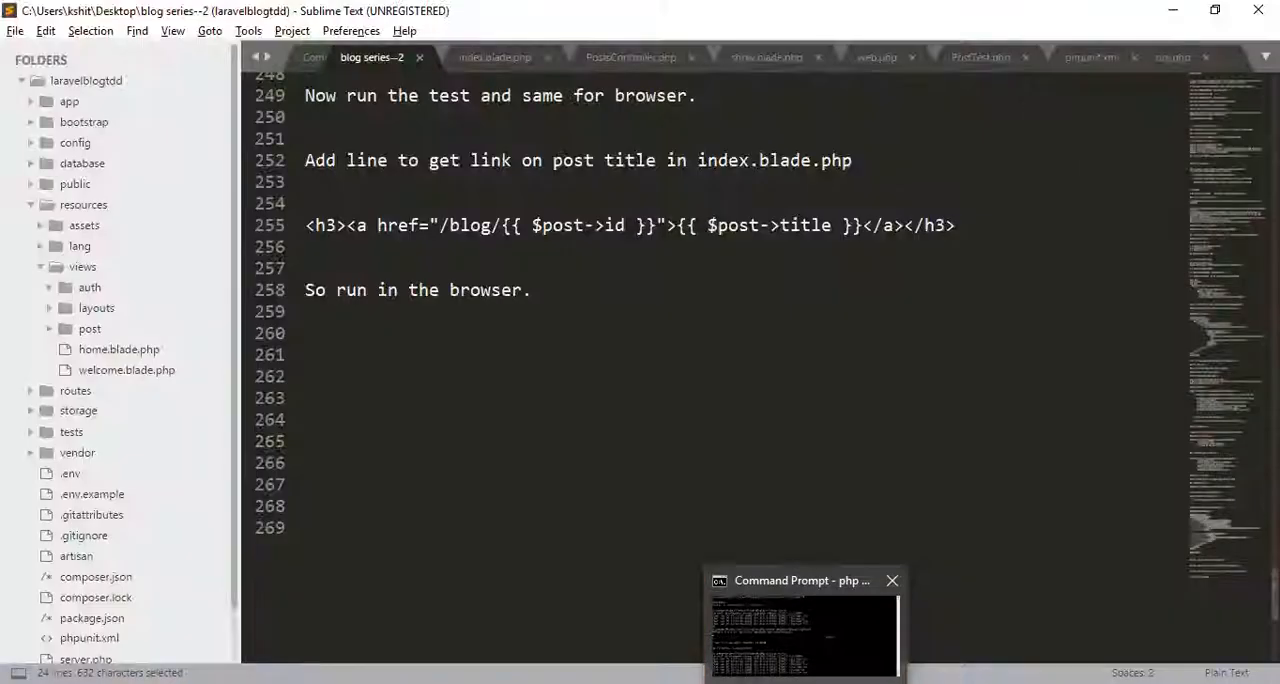
Open PostTest.php and select the test_a_guset_can_access_blog_index test name
left_click(892, 580)
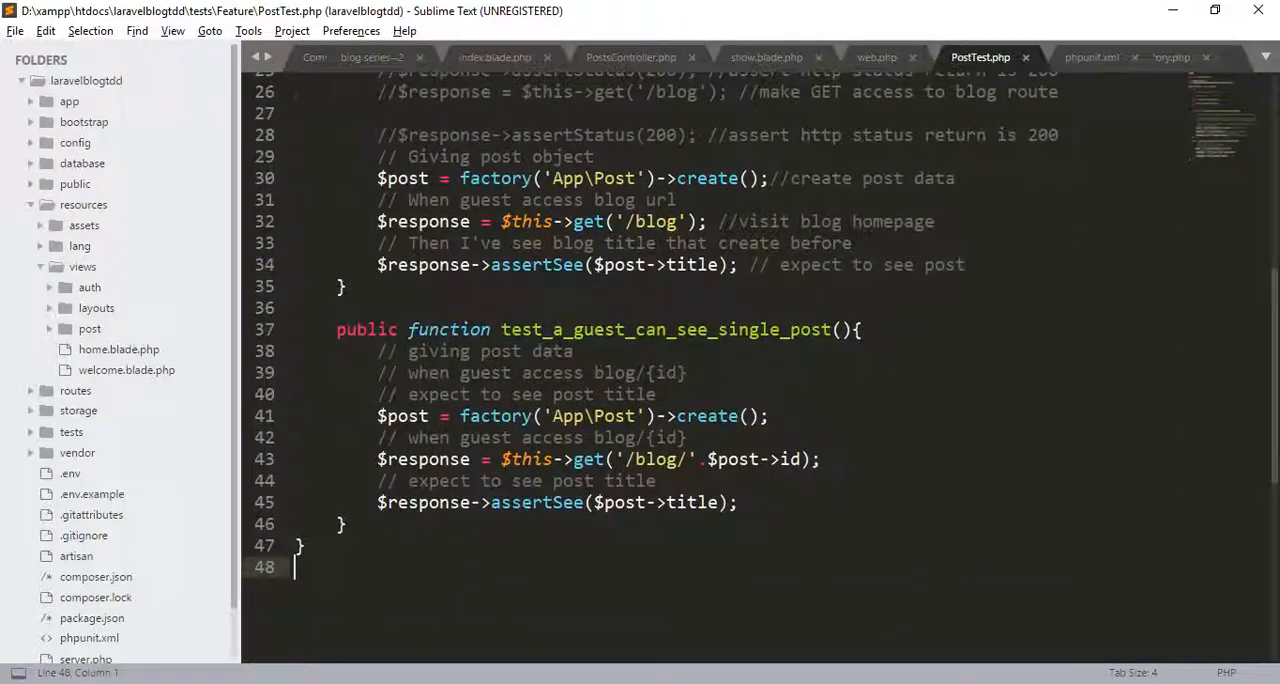
scroll("up", 3)
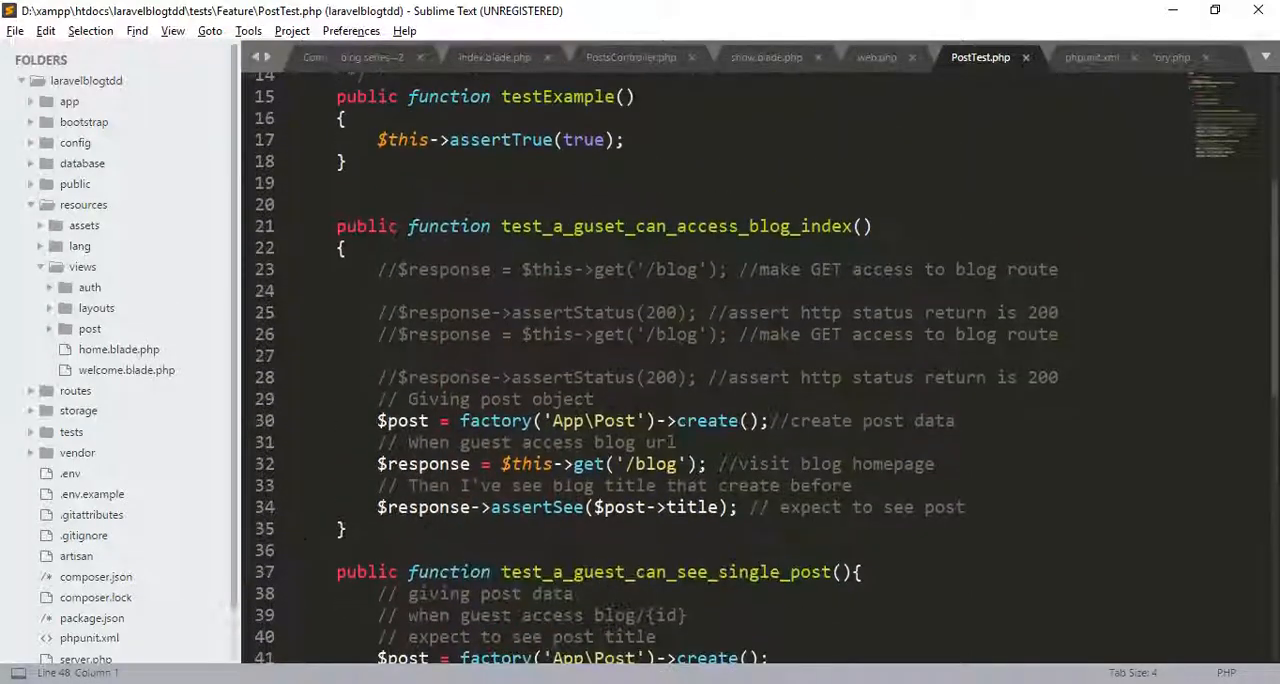
double_click(676, 226)
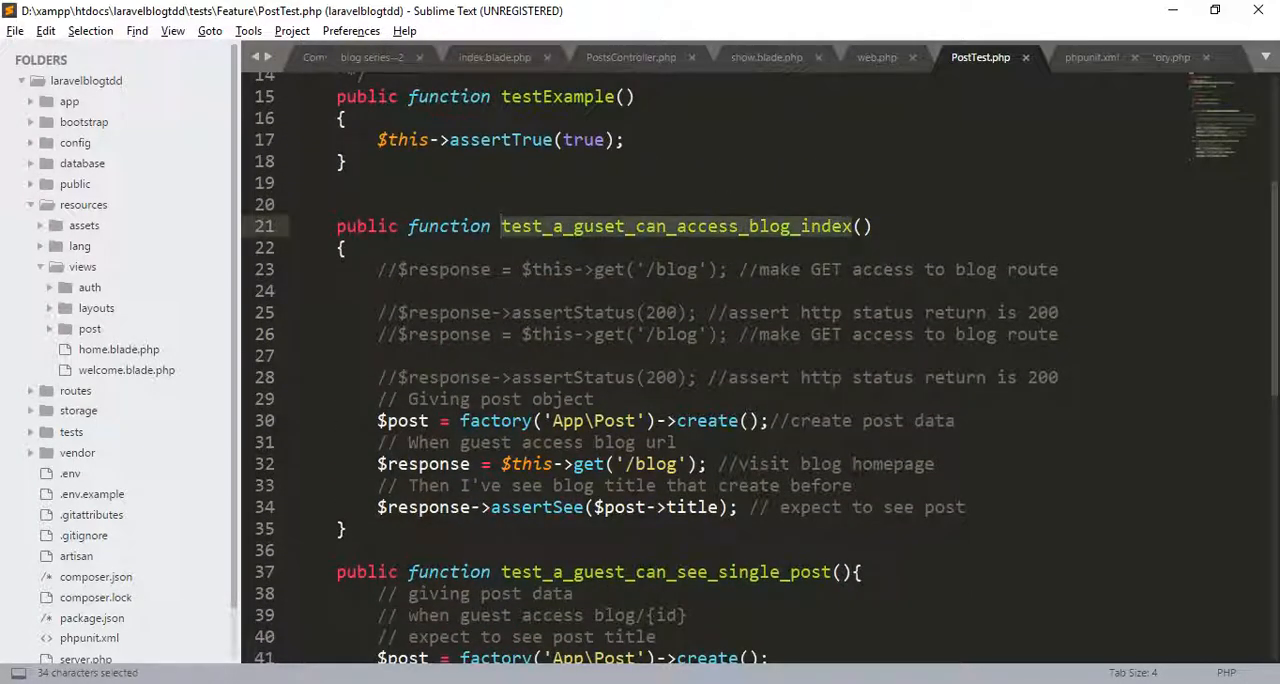